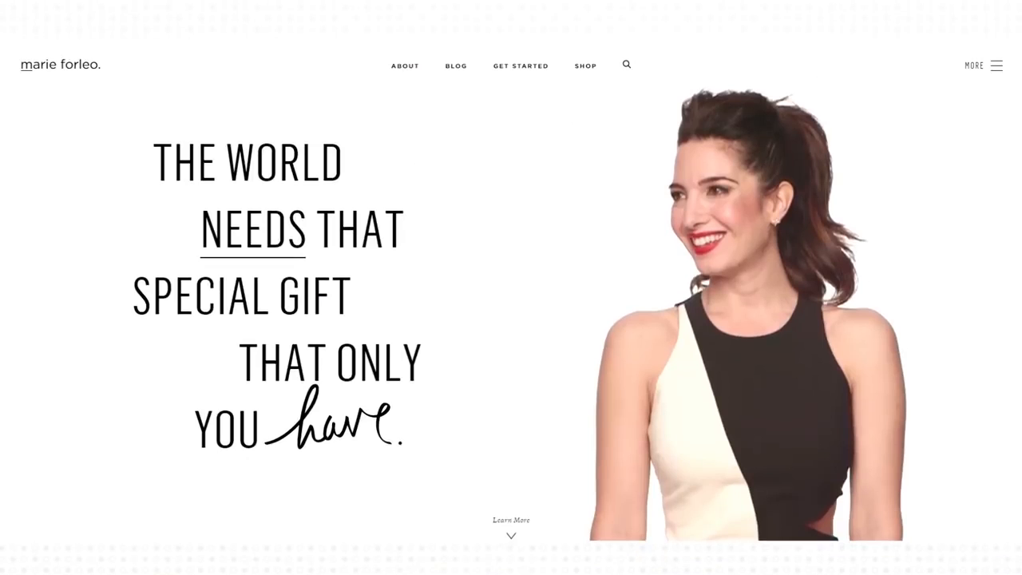
Scroll down through the example hero sites toward the Elena hero demo
scroll("down", 3)
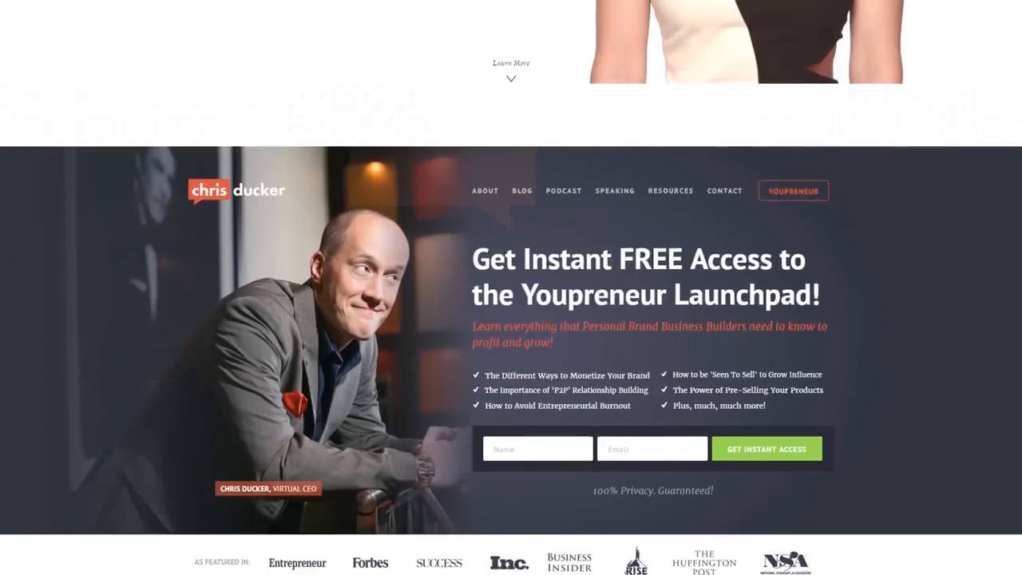
scroll("down", 3)
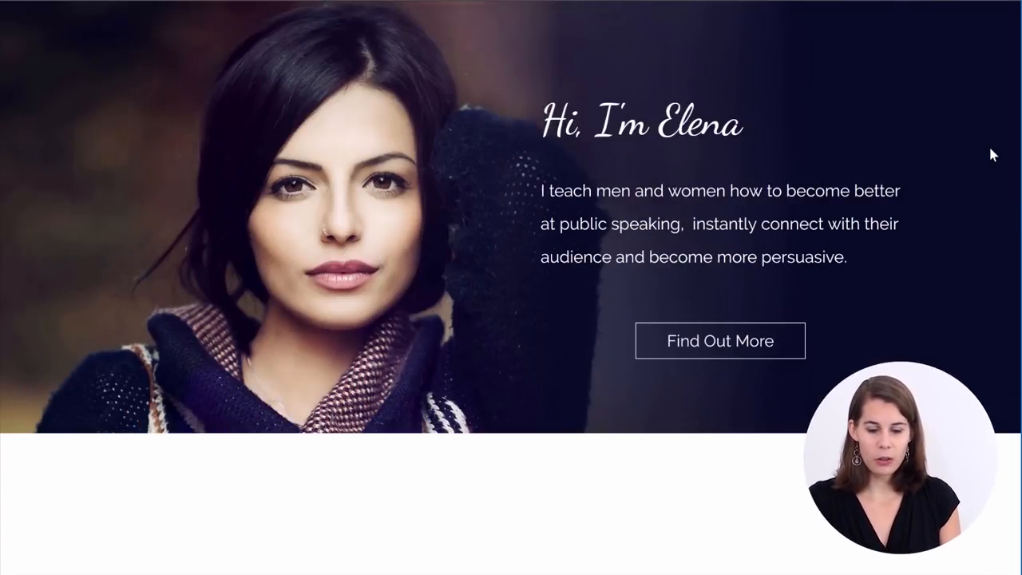
mouse_move(310, 328)
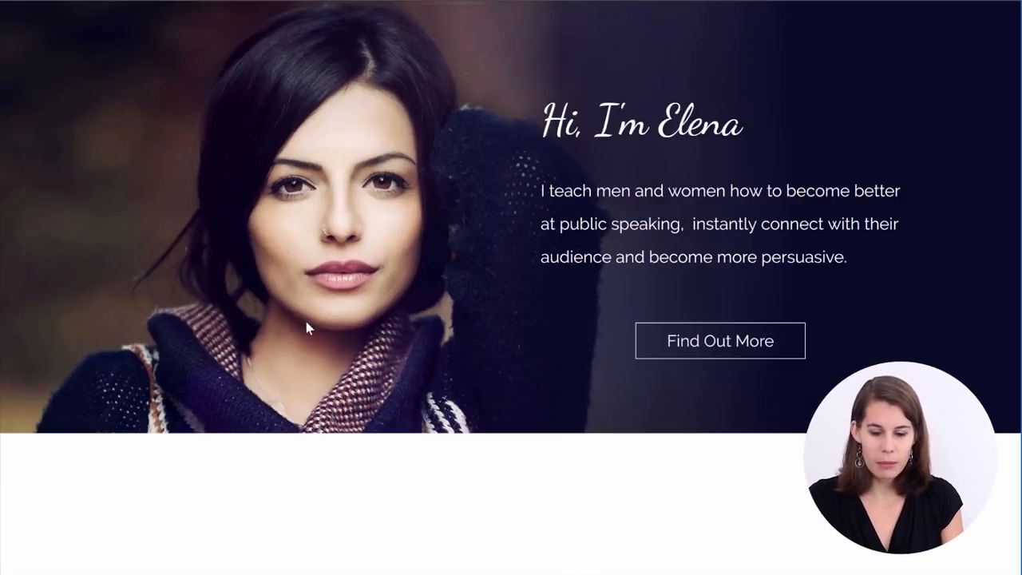
mouse_move(875, 134)
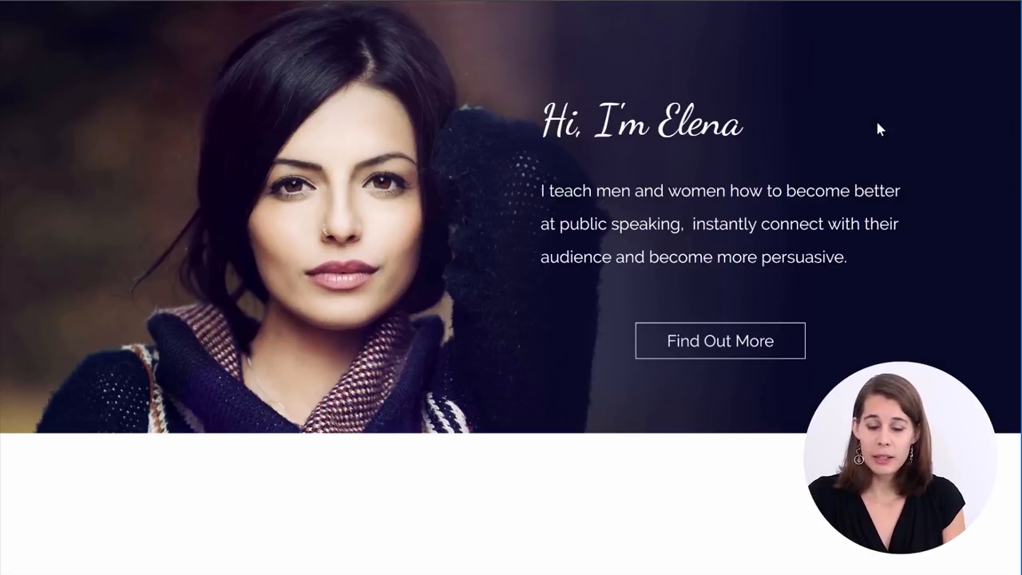
Inspect the page to preview the Elena hero in a phone-sized layout
right_click(881, 128)
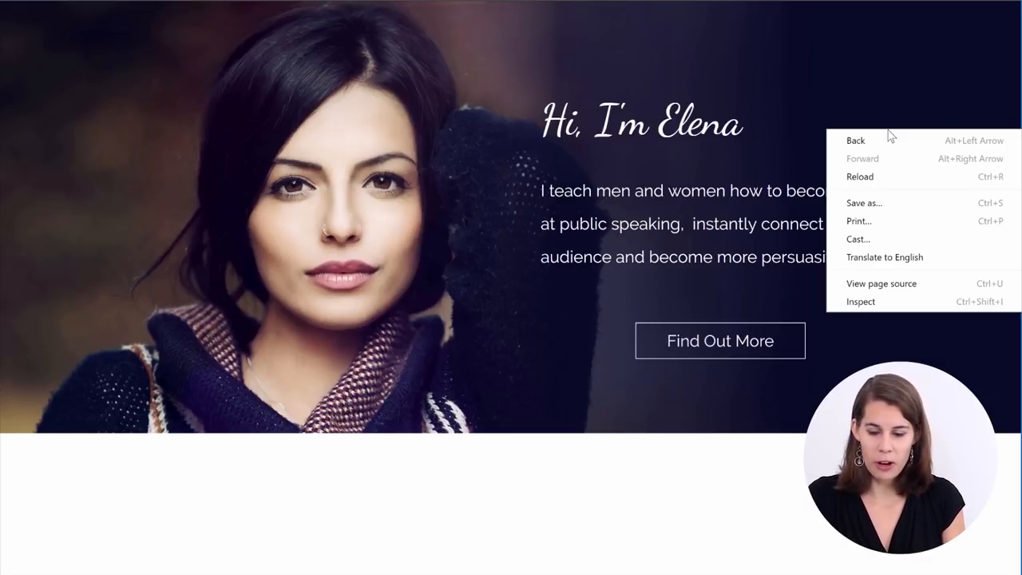
mouse_move(860, 302)
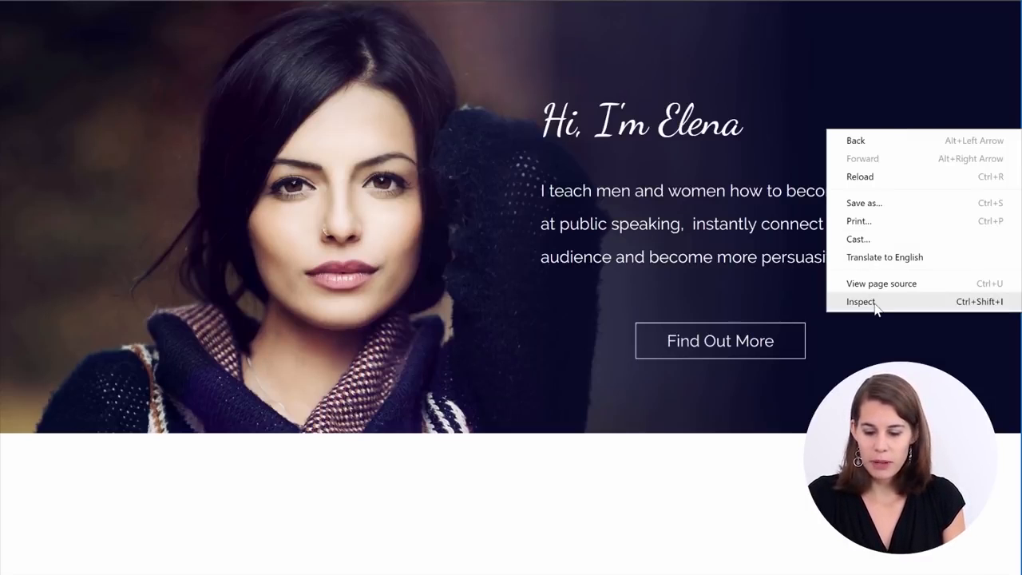
left_click(861, 300)
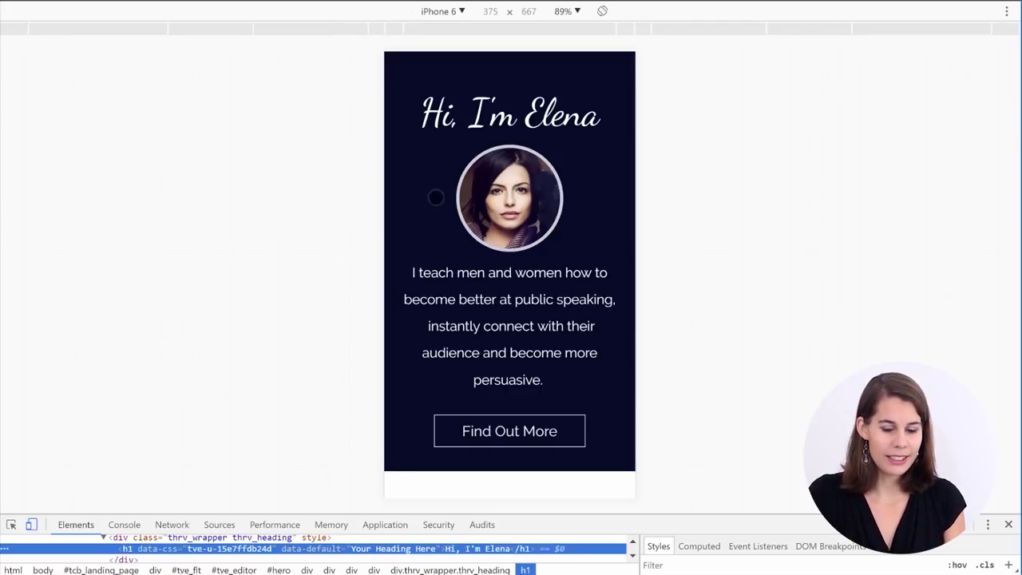
mouse_move(774, 199)
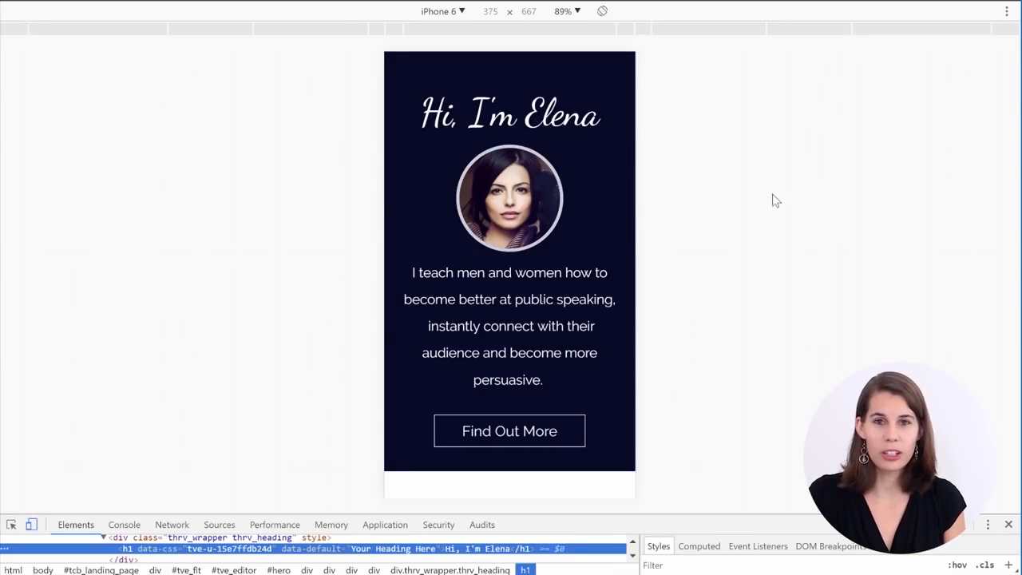
mouse_move(774, 240)
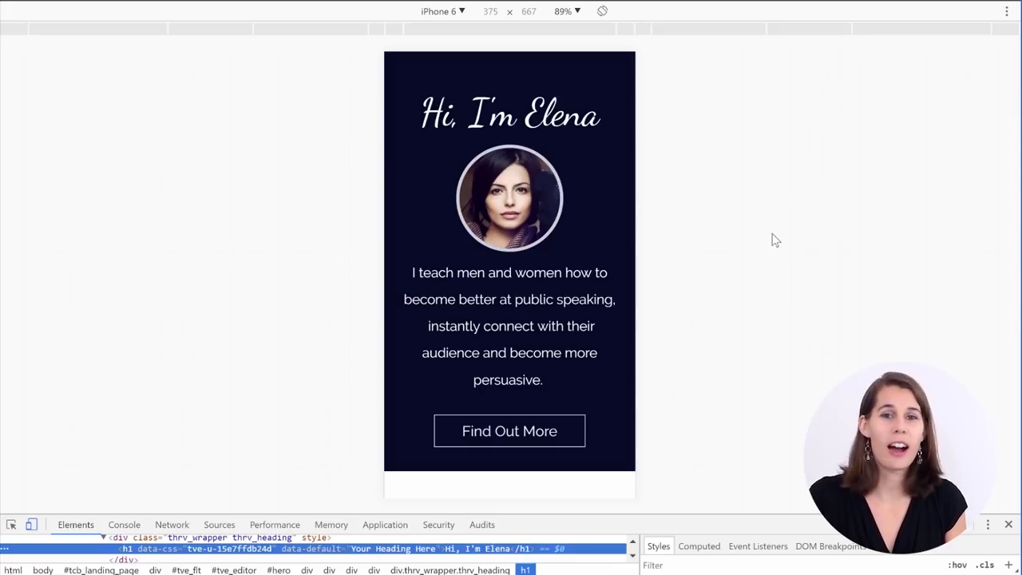
mouse_move(766, 243)
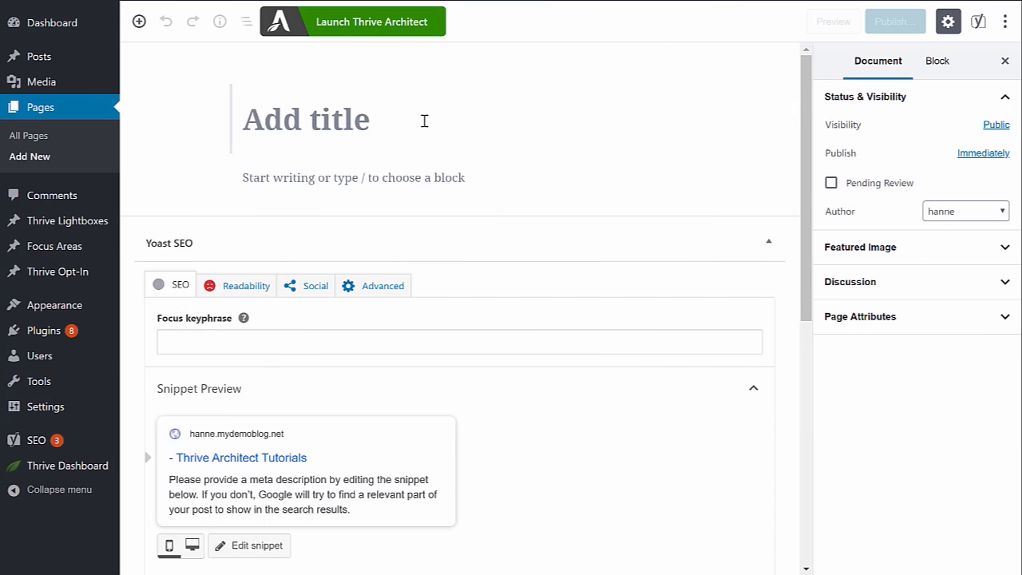
Title the page 'Hero Homepage', save it as a draft and launch Thrive Architect
type("He")
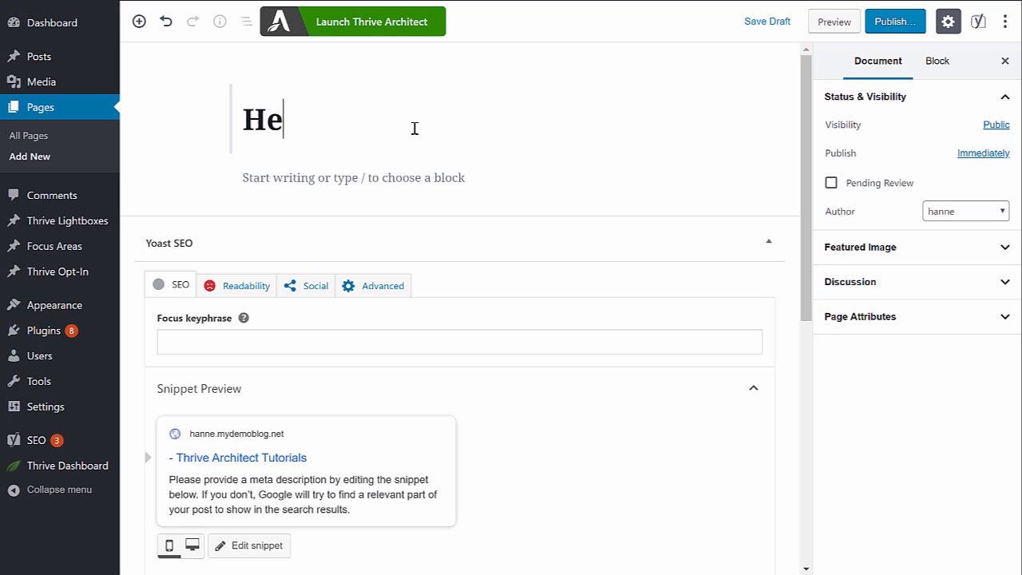
type("ro Homepage")
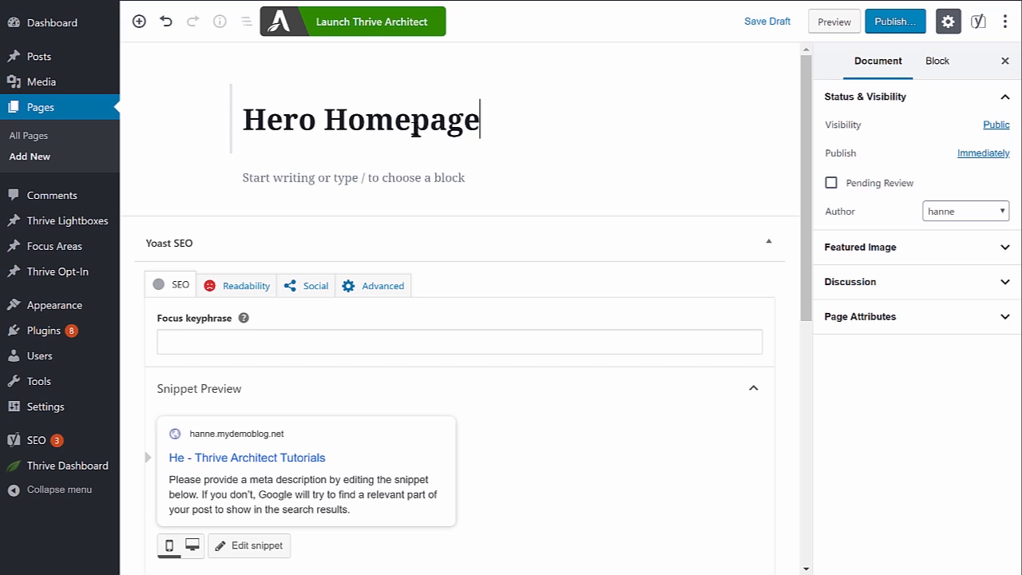
left_click(766, 22)
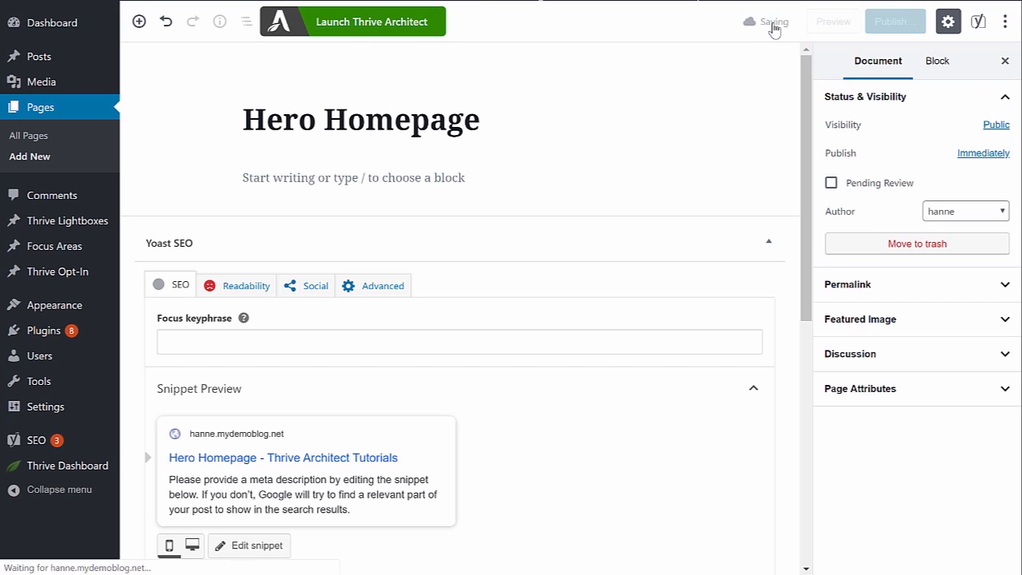
left_click(371, 22)
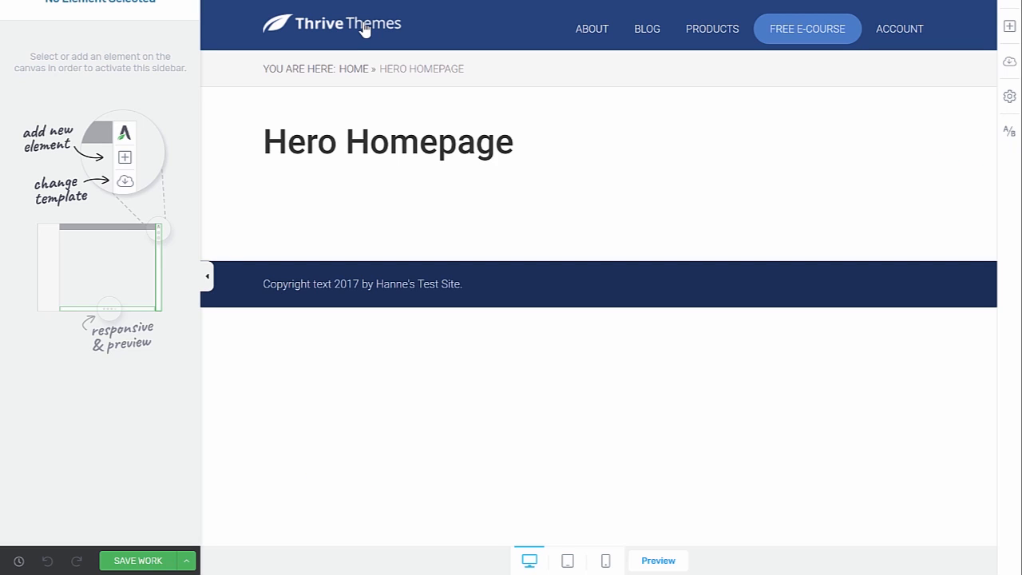
mouse_move(705, 131)
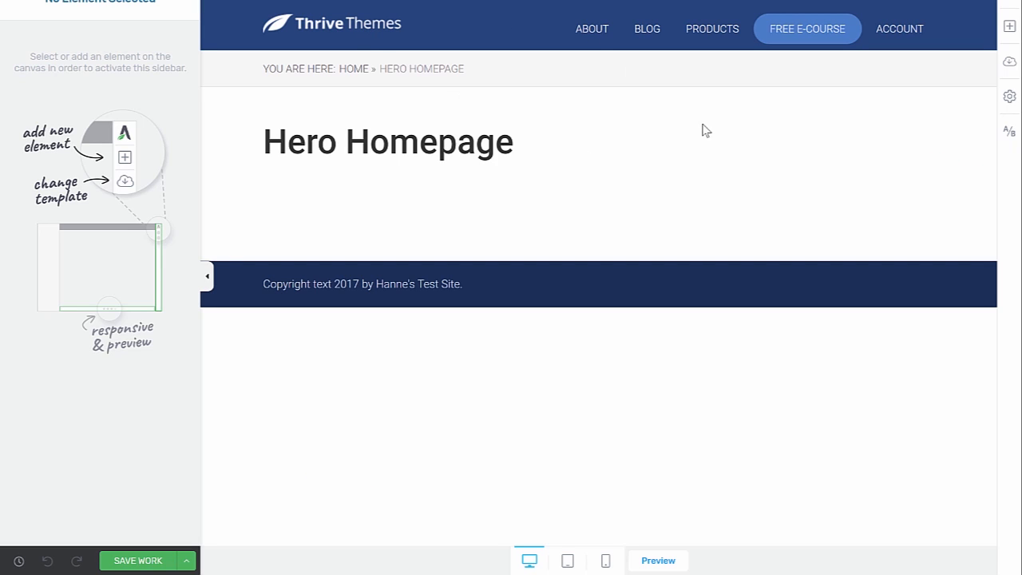
mouse_move(1009, 26)
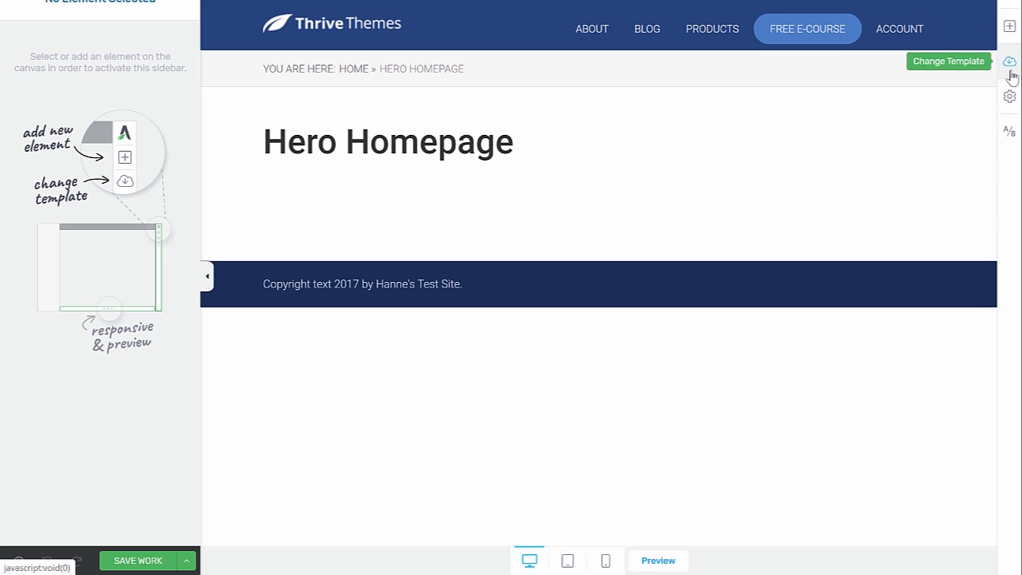
Apply the Blank Page template from the Blank landing page set
left_click(948, 61)
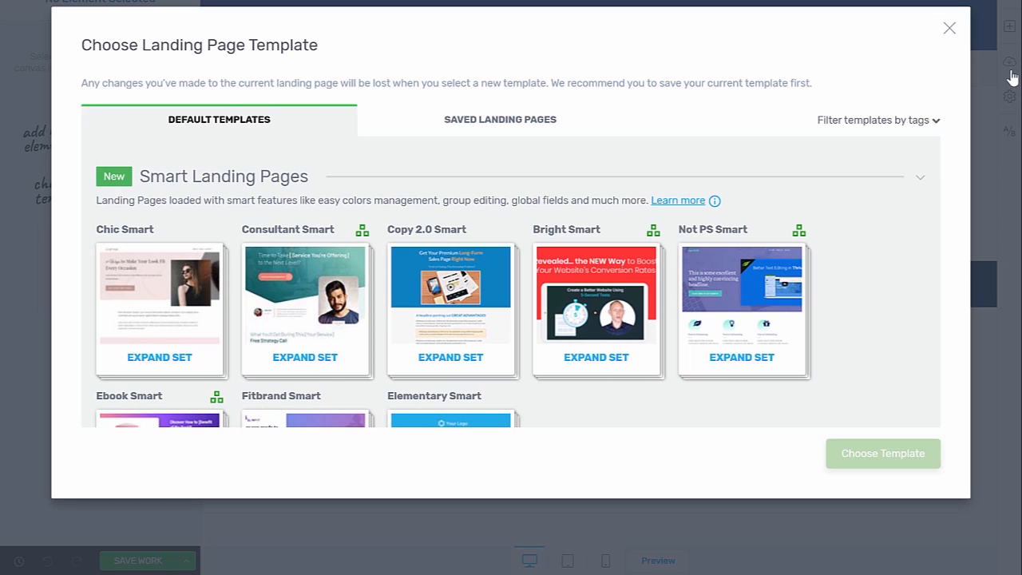
scroll("down", 3)
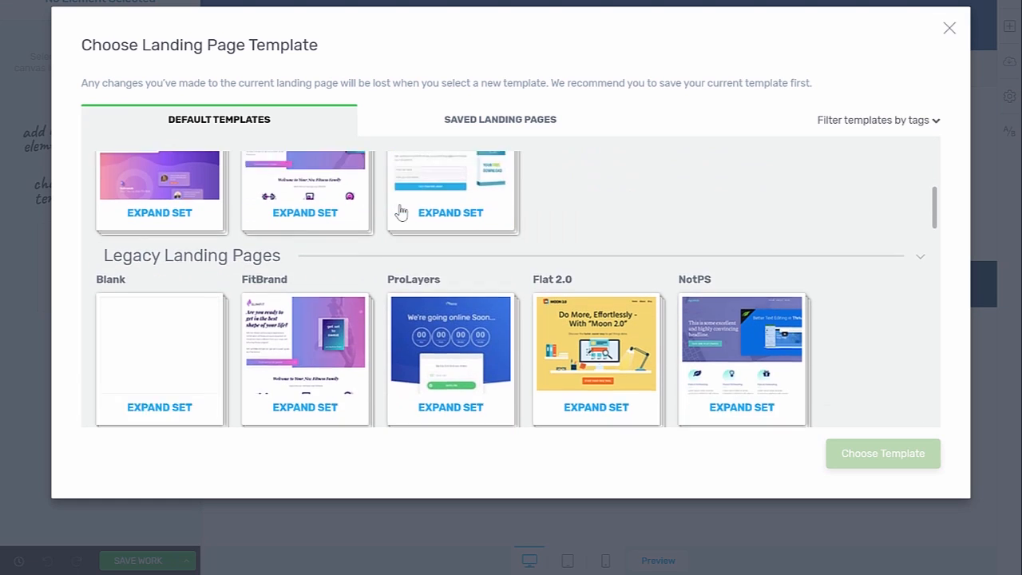
left_click(160, 407)
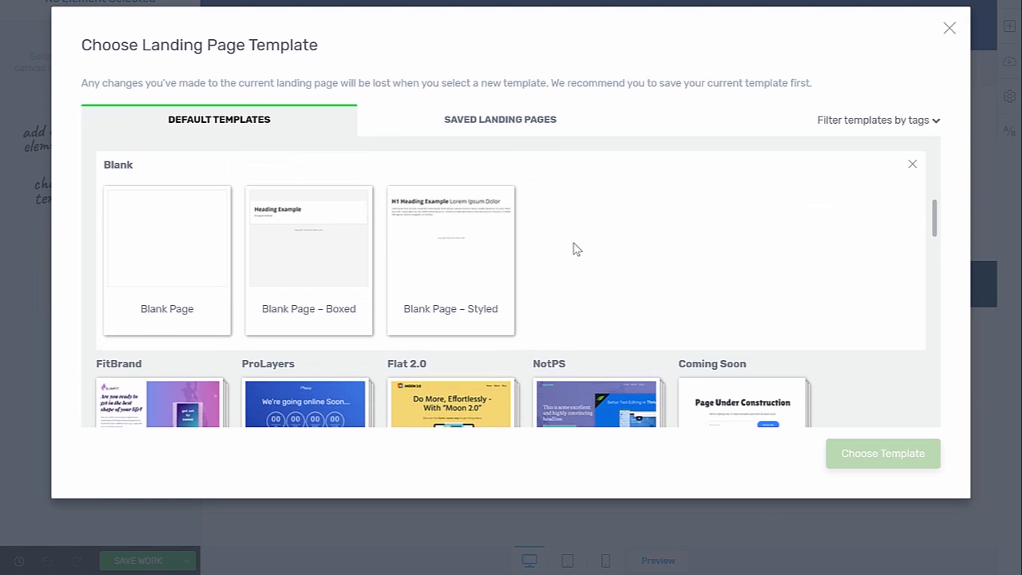
left_click(166, 237)
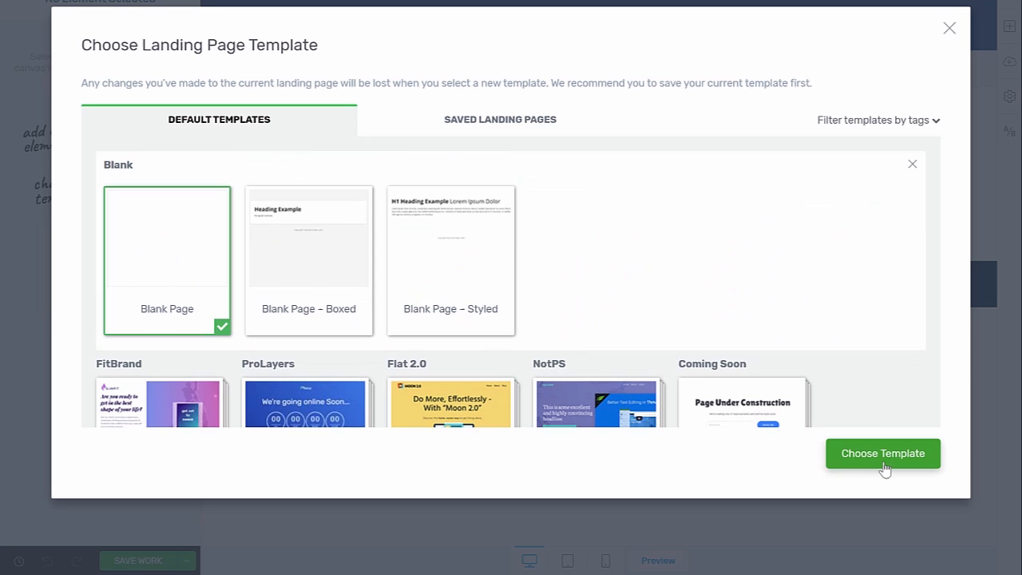
left_click(881, 454)
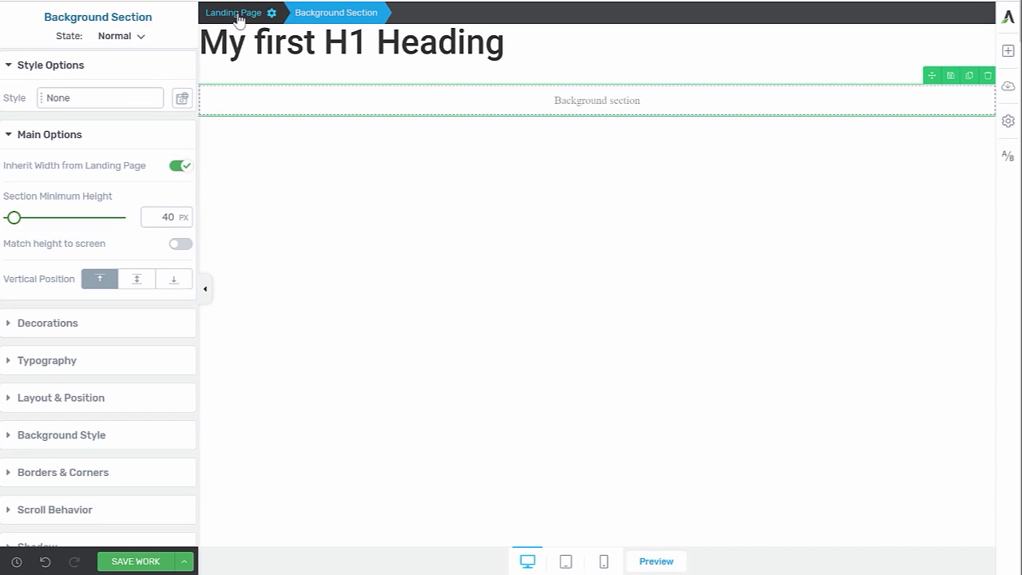
Select the new background section below the heading and view its options
left_click(233, 13)
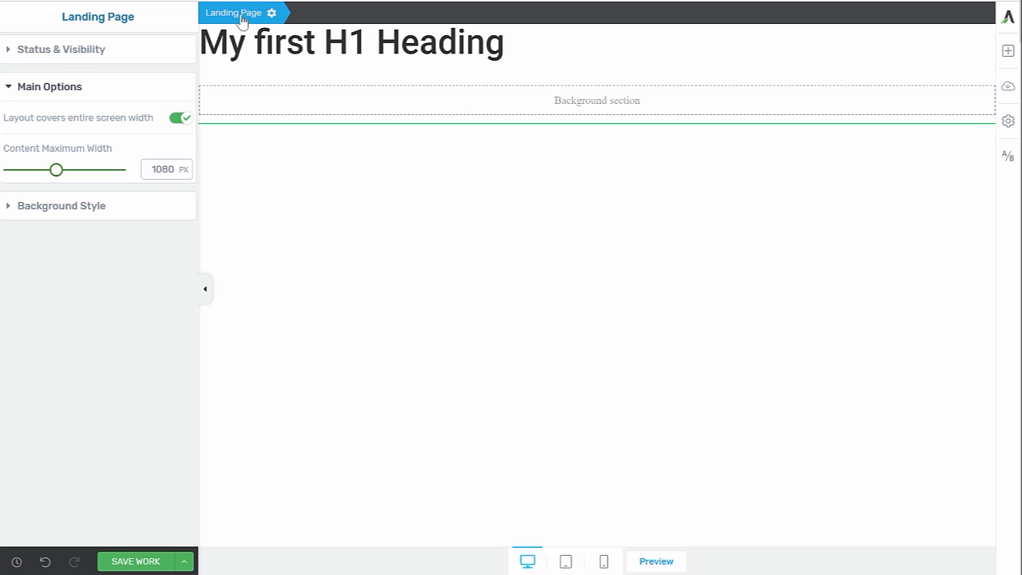
mouse_move(4, 143)
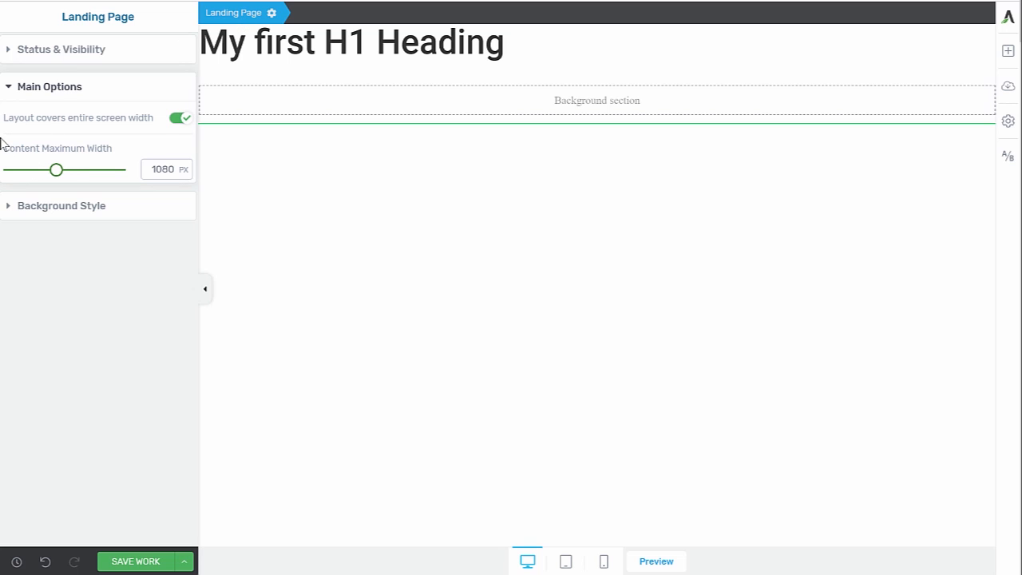
mouse_move(147, 120)
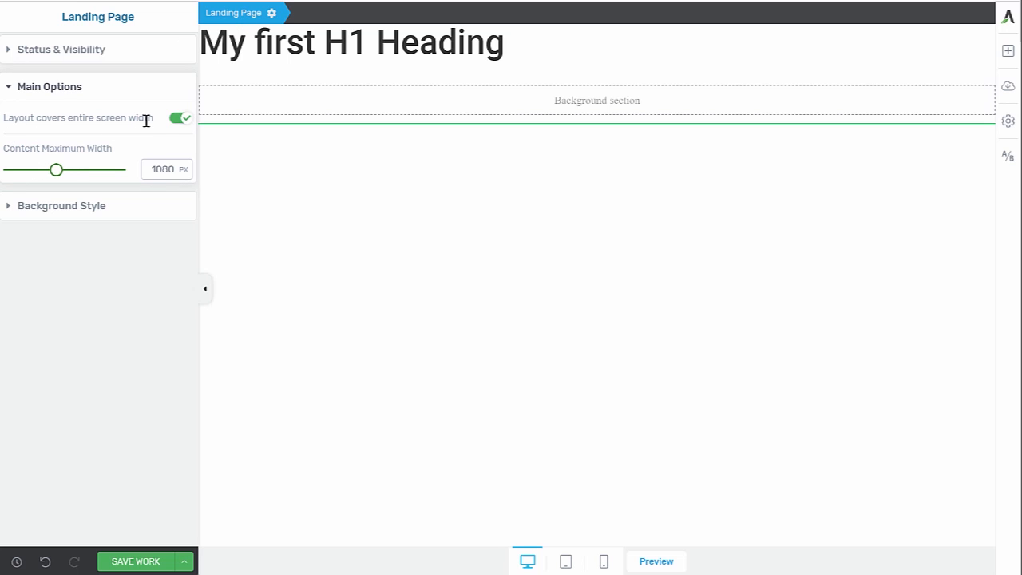
mouse_move(230, 111)
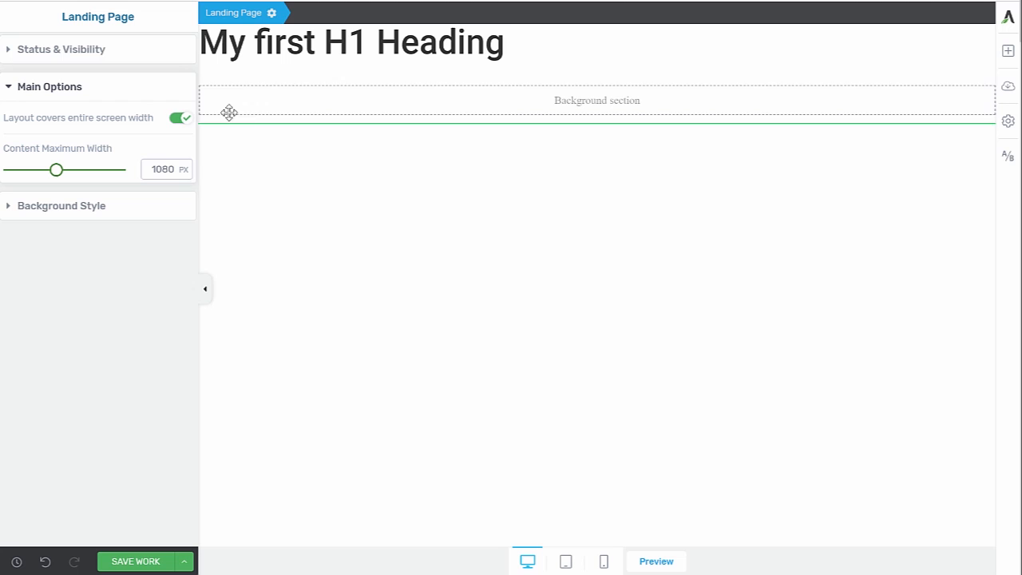
left_click(597, 99)
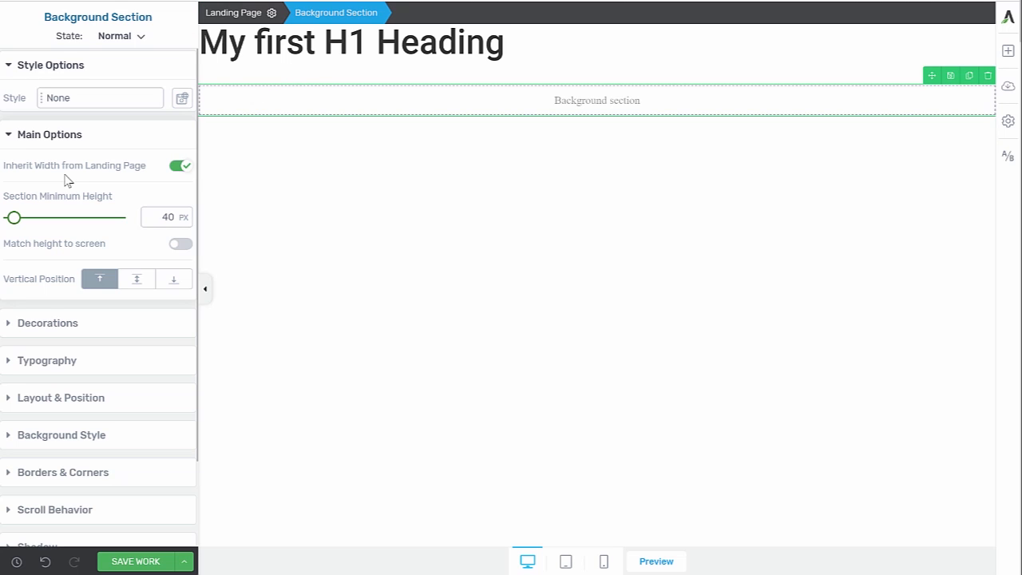
left_click(654, 562)
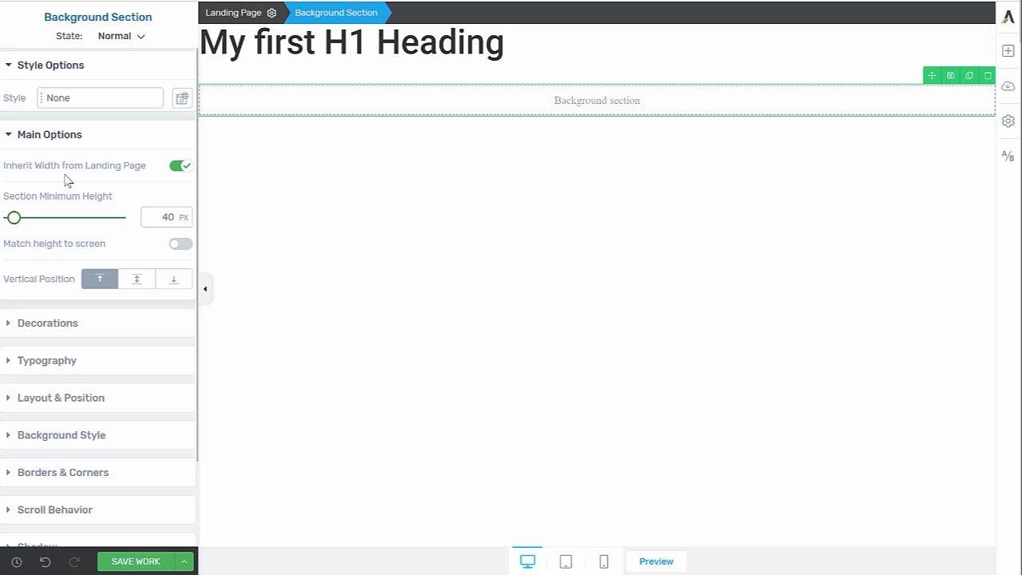
scroll("down", 3)
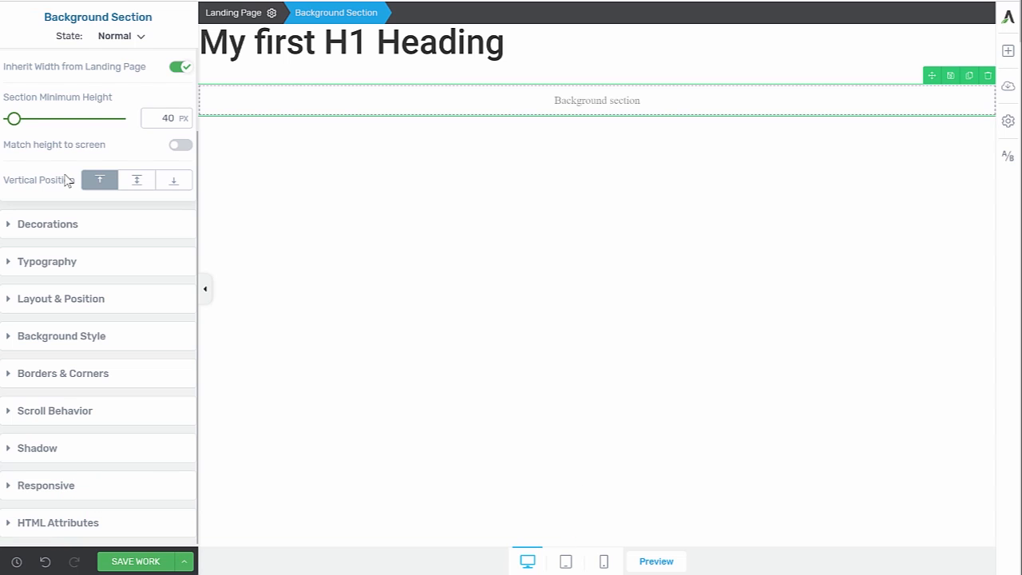
mouse_move(73, 335)
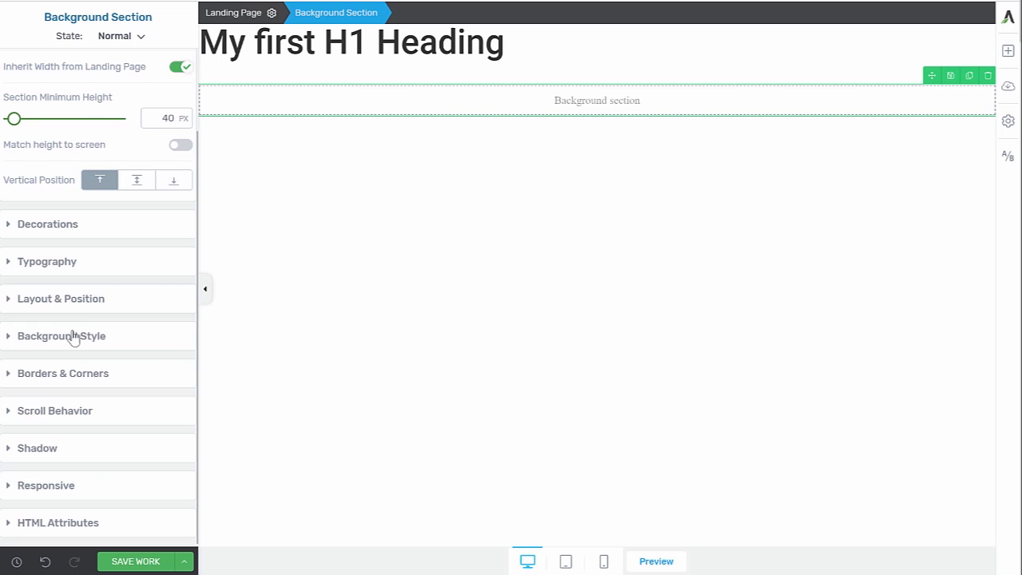
Add a solid colour layer #070B26 dark navy to the section background
left_click(61, 335)
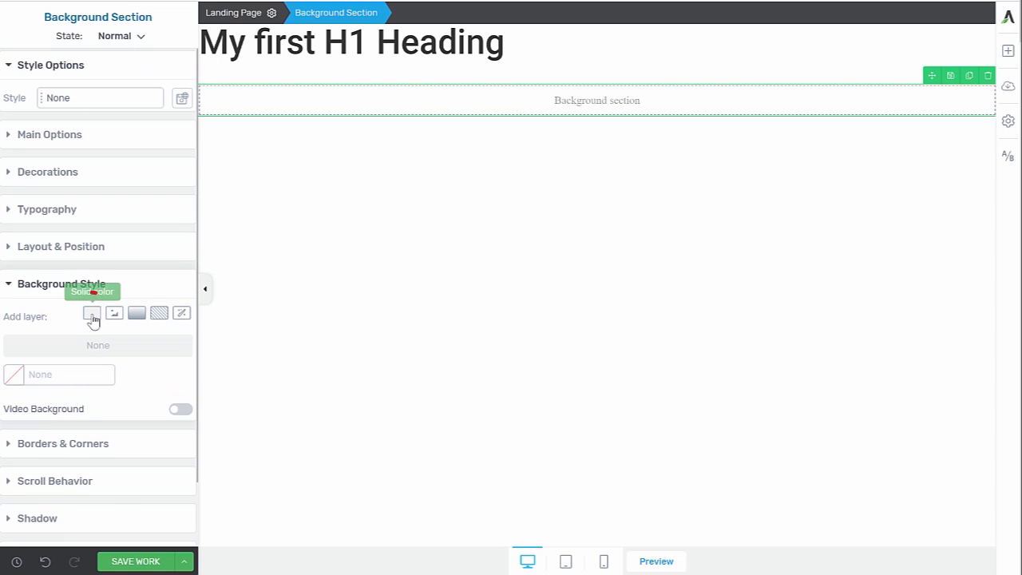
left_click(91, 311)
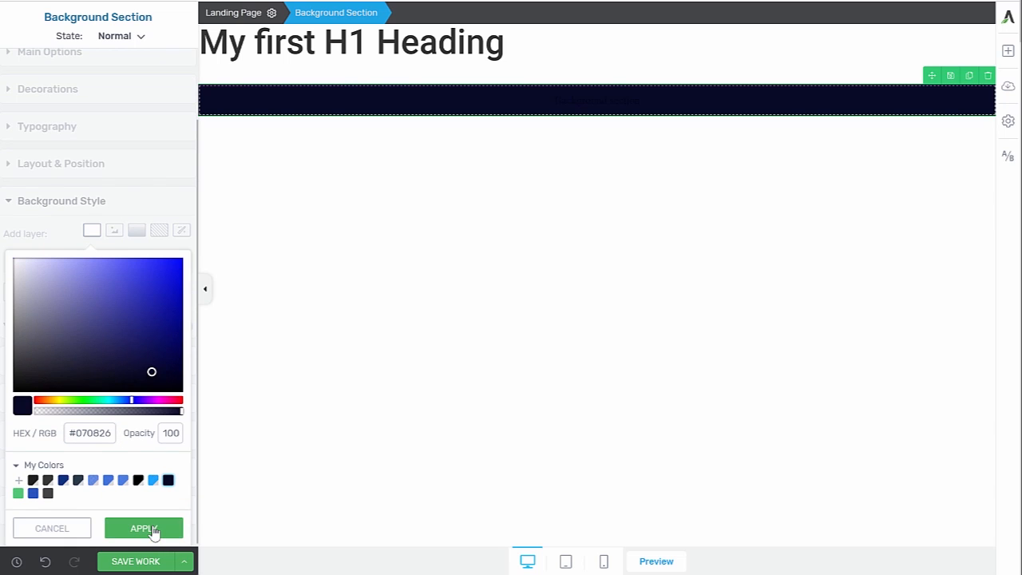
left_click(144, 527)
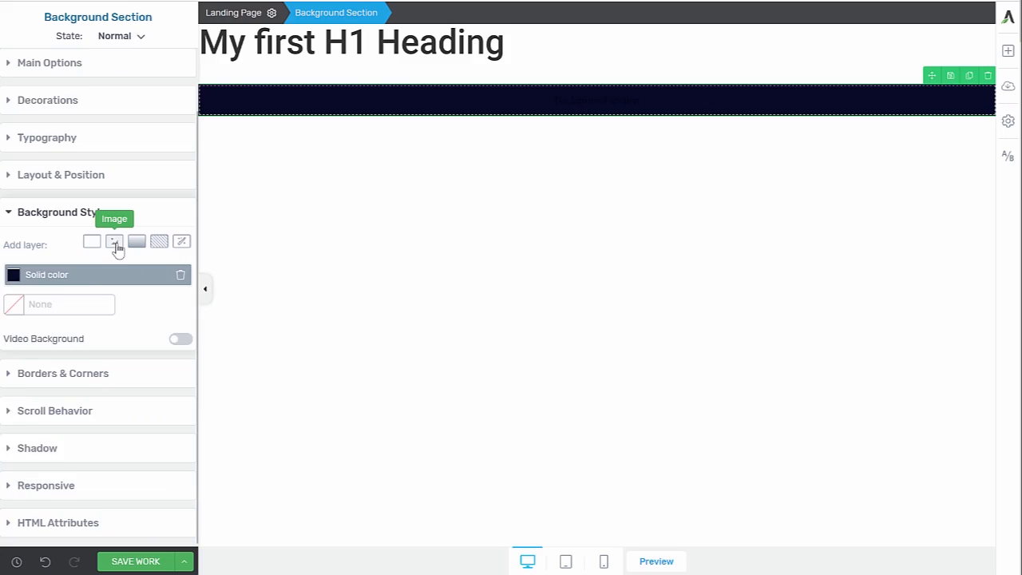
Add an image layer using Portrait-bkg-2.jpg from the Media Library
left_click(115, 241)
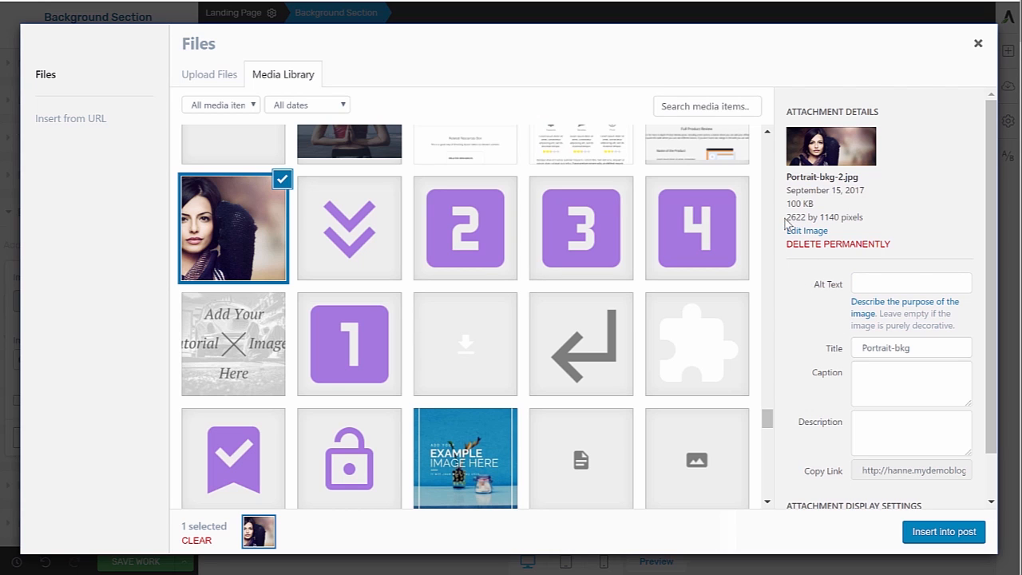
double_click(794, 217)
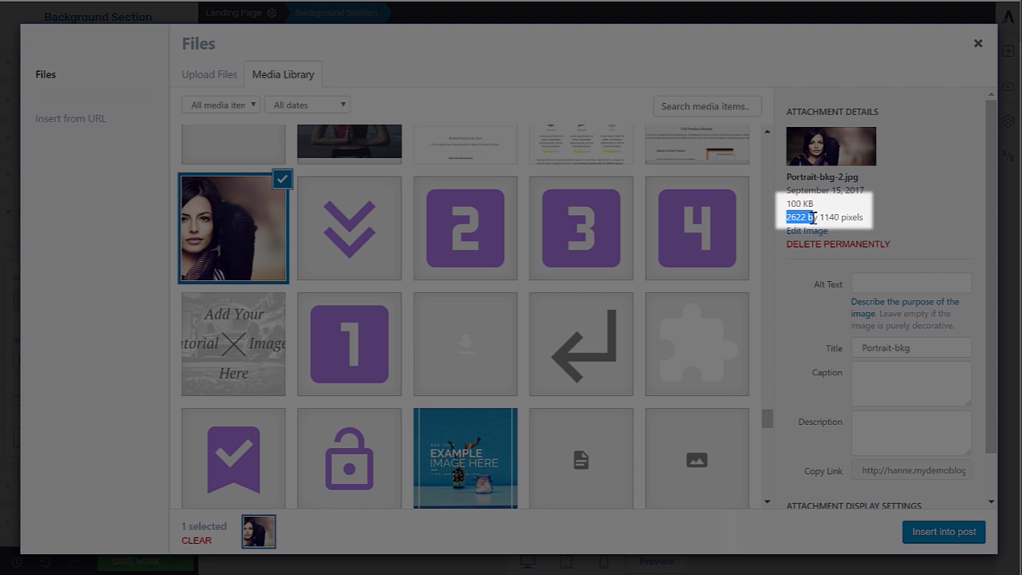
mouse_move(868, 221)
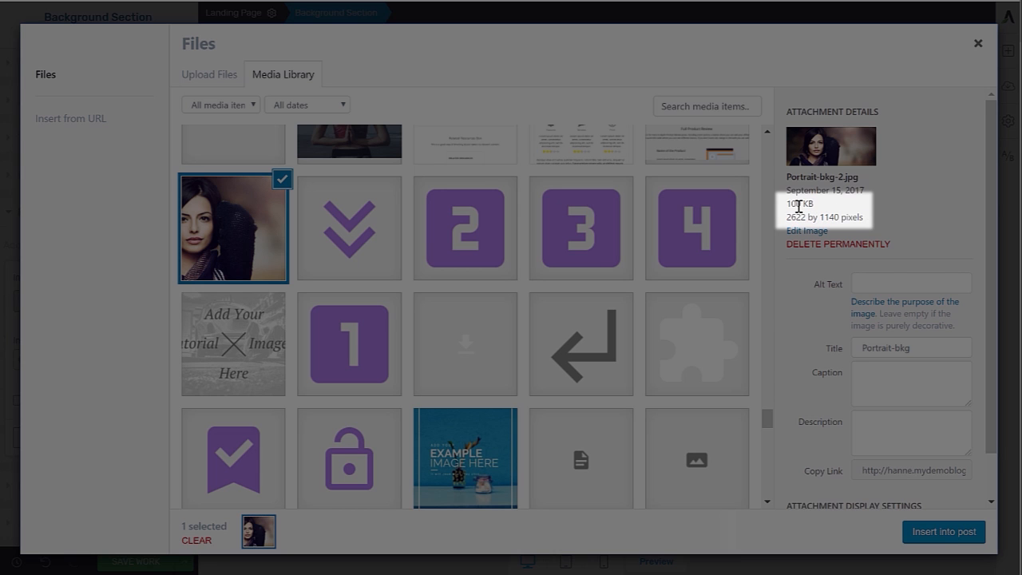
mouse_move(815, 342)
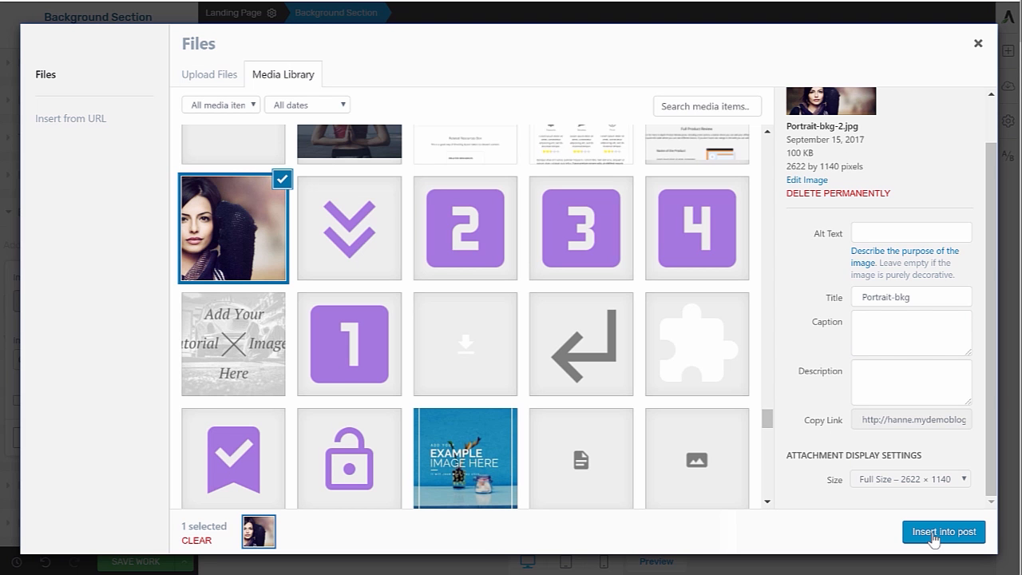
left_click(944, 531)
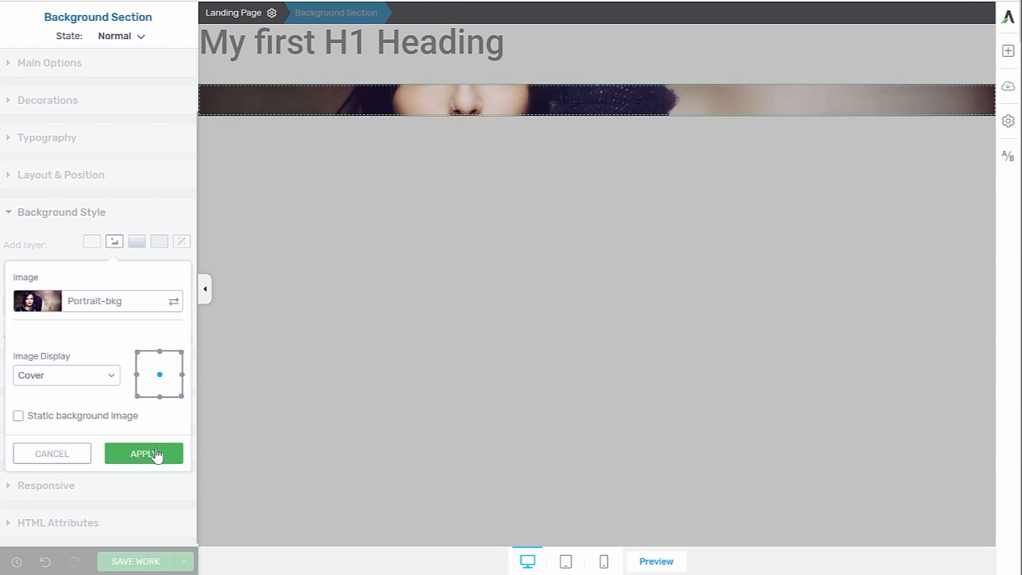
Apply the portrait image layer and set the section minimum height to 75 vh
left_click(144, 453)
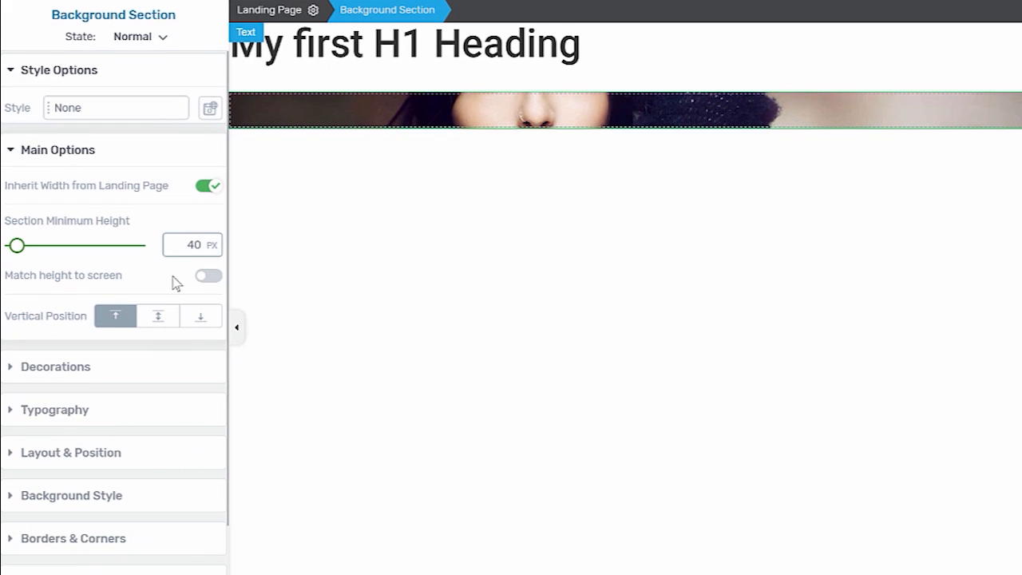
left_click(192, 244)
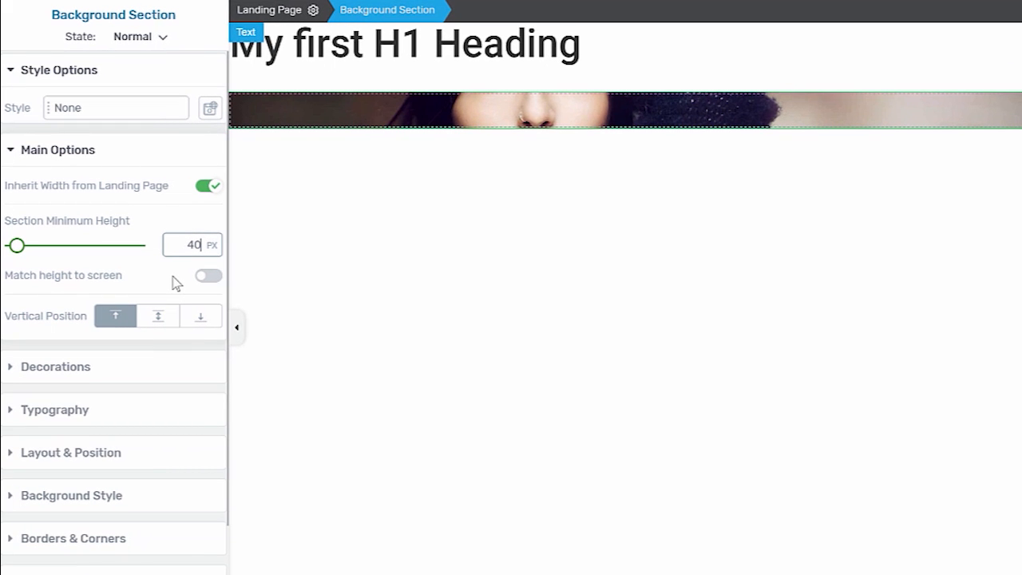
left_click(209, 244)
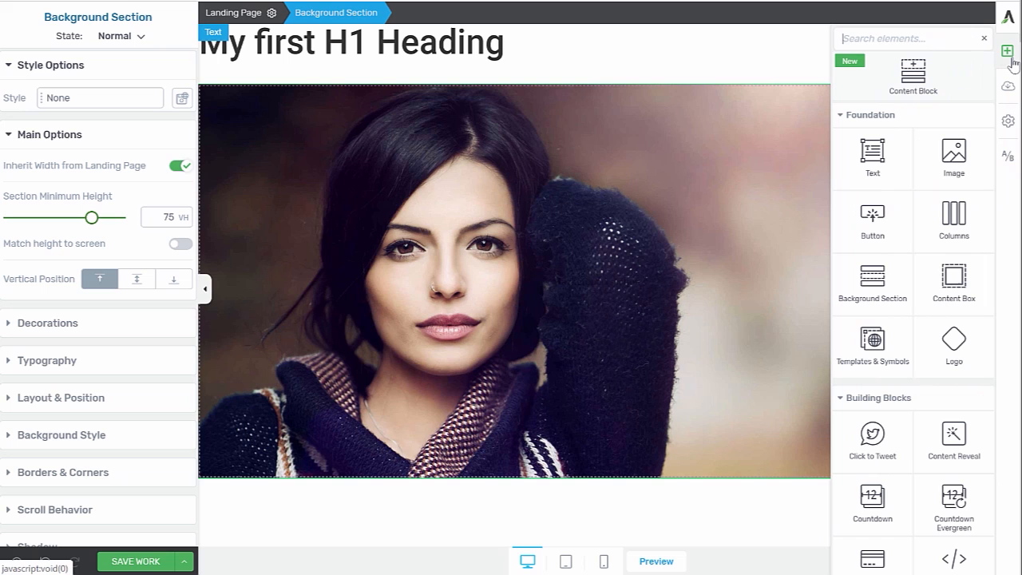
Place a Text element in the portrait section and format it as Heading 1
type("tex")
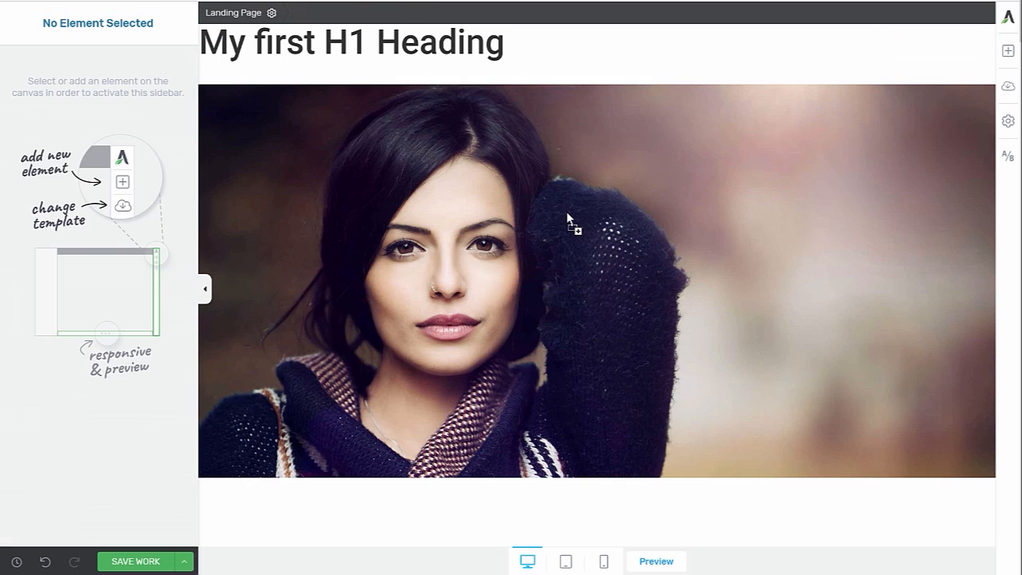
left_click(462, 35)
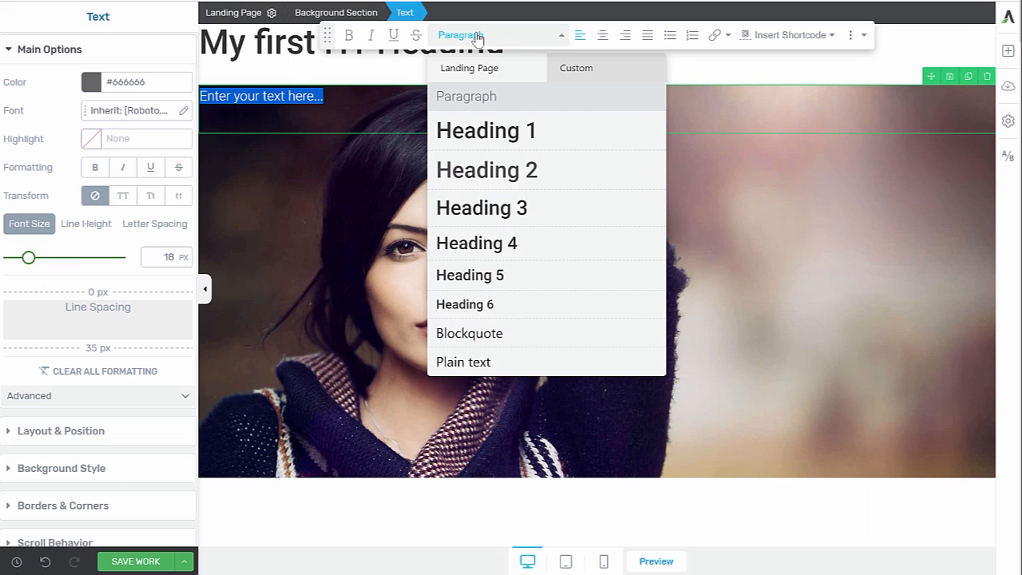
left_click(486, 131)
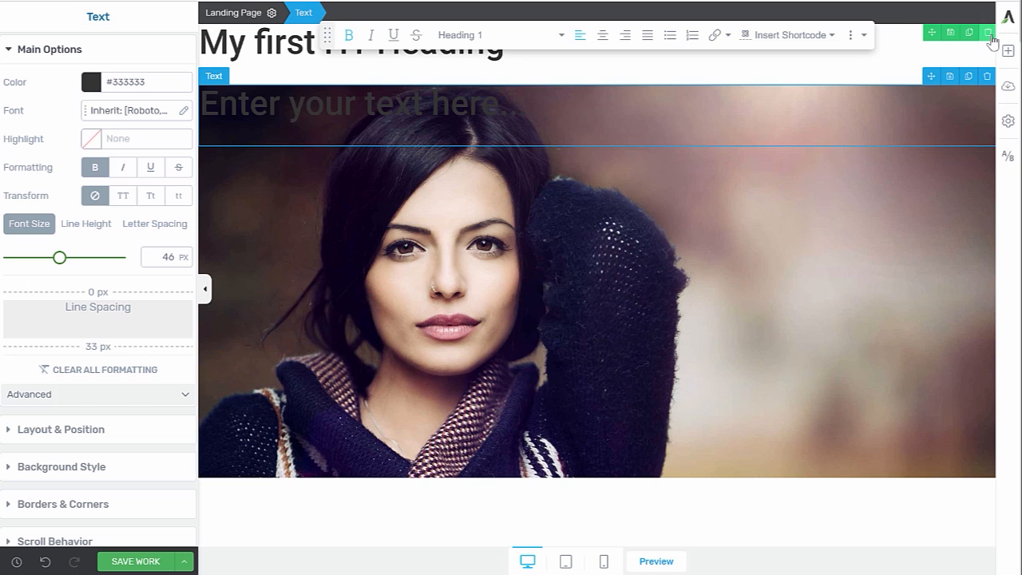
left_click(460, 255)
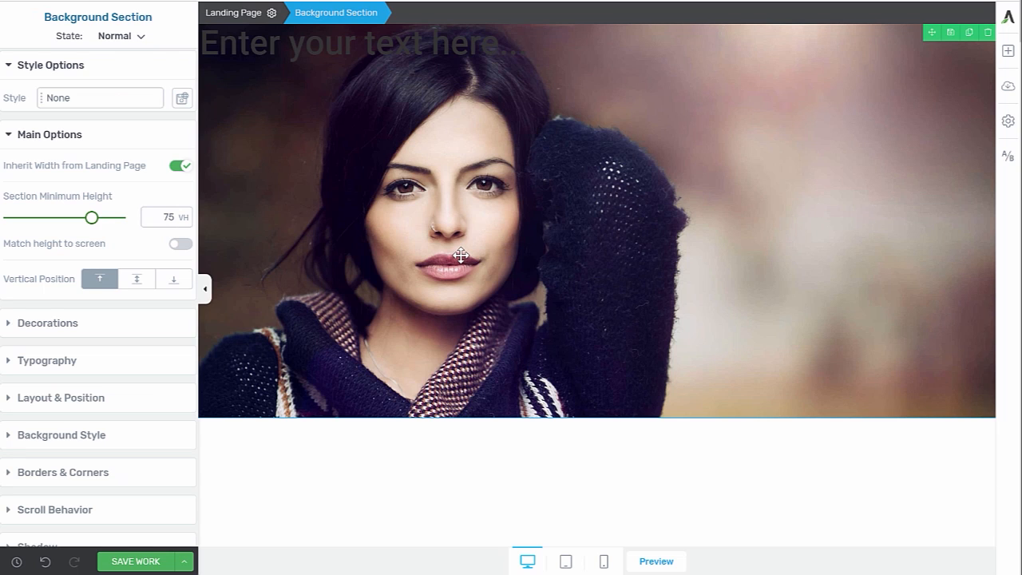
Set the section's typography colour to white #ffffff
left_click(46, 360)
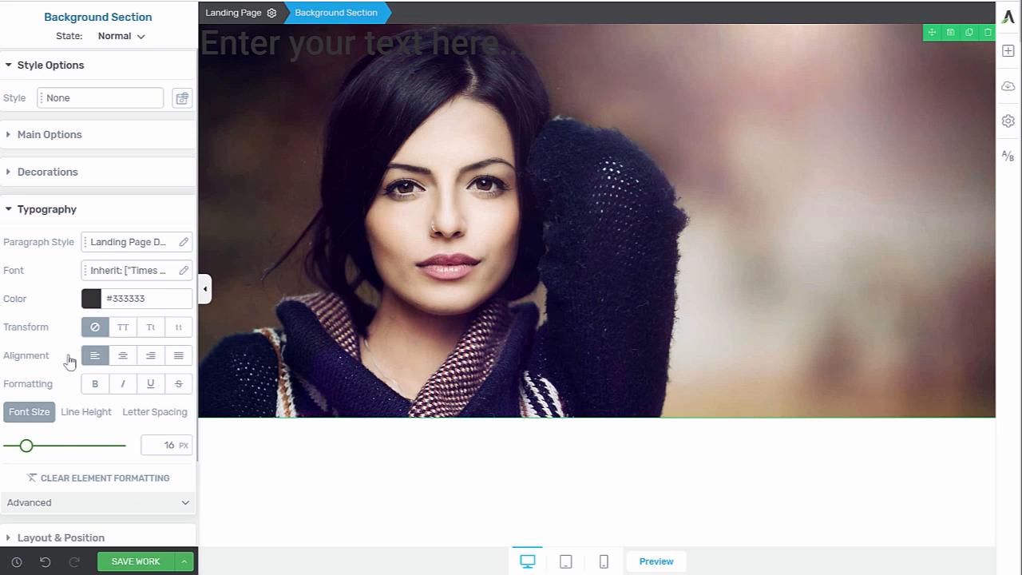
left_click(91, 299)
type("#ffffff")
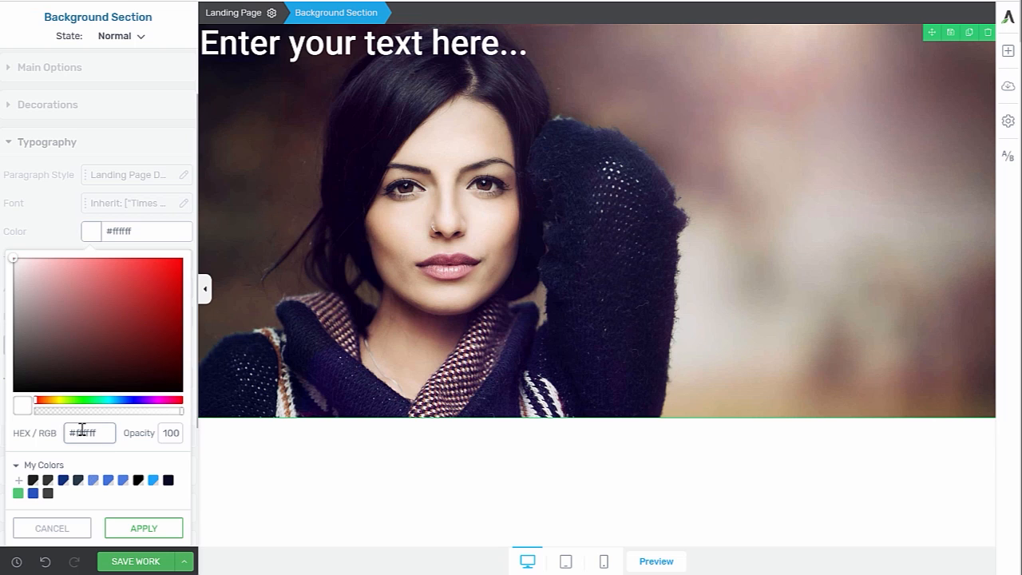
mouse_move(16, 265)
type("Hi I'm")
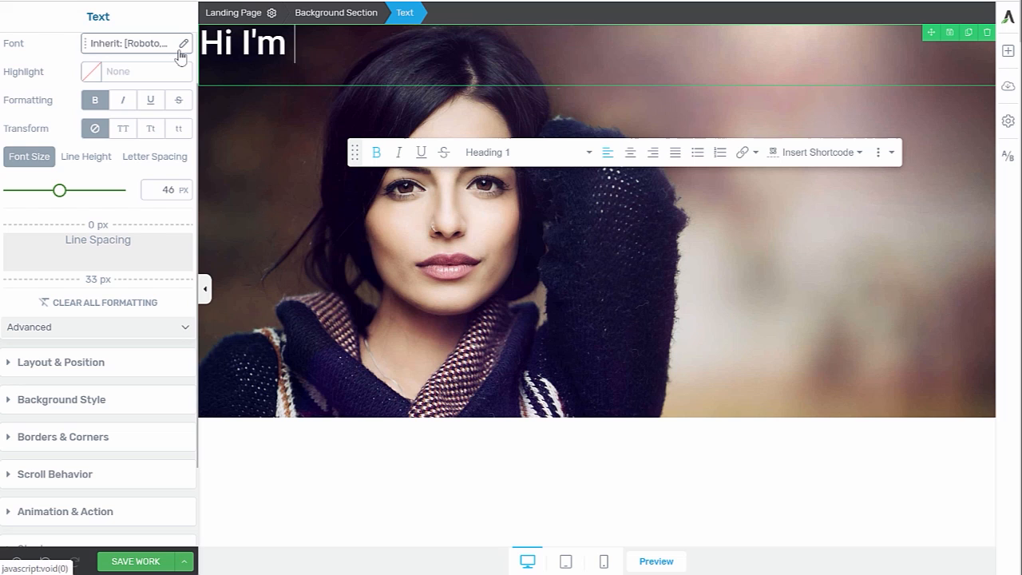
Check the Hi I'm Elena, heading's layout and spacing at tablet width
left_click(335, 13)
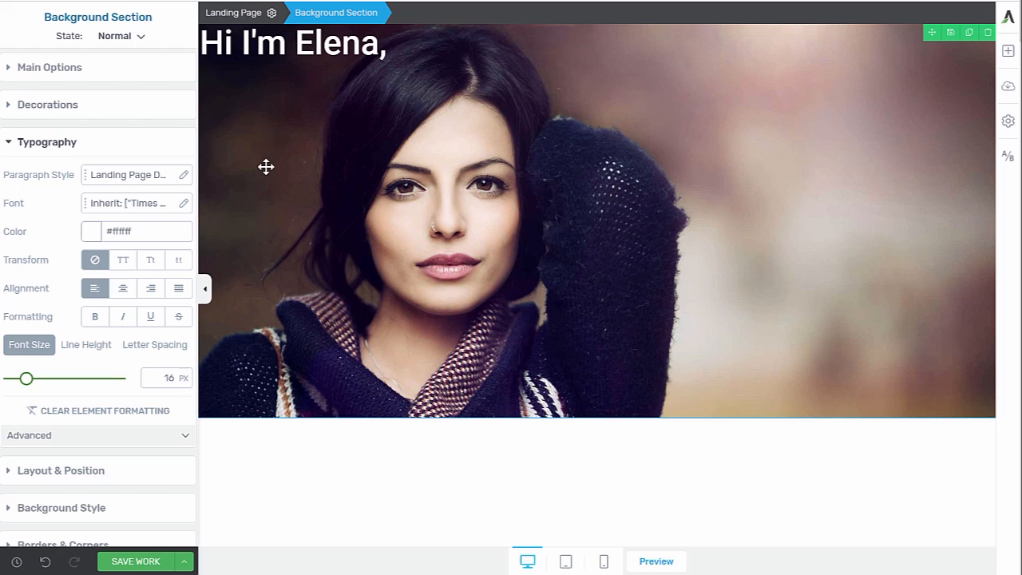
mouse_move(298, 210)
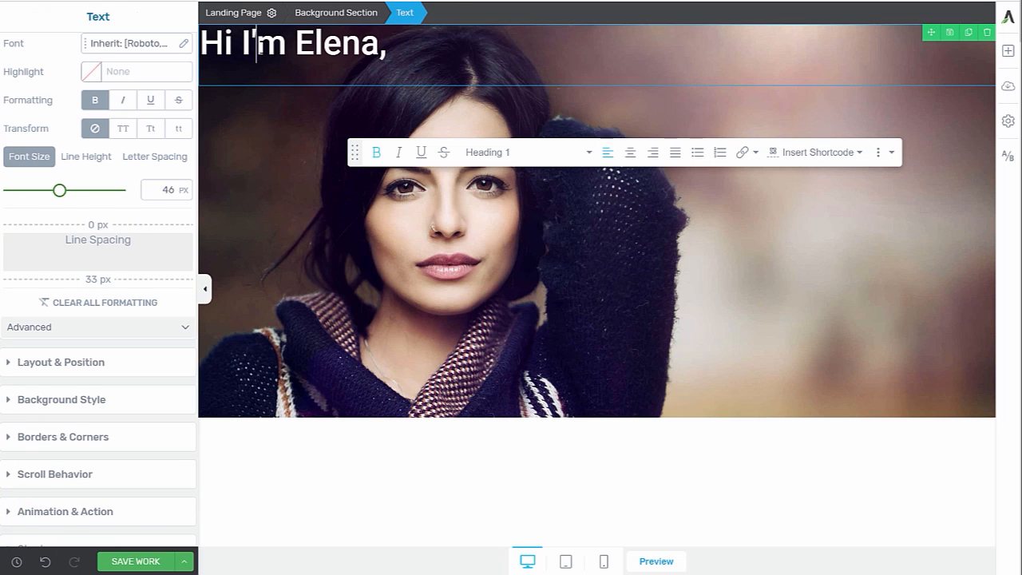
left_click(60, 360)
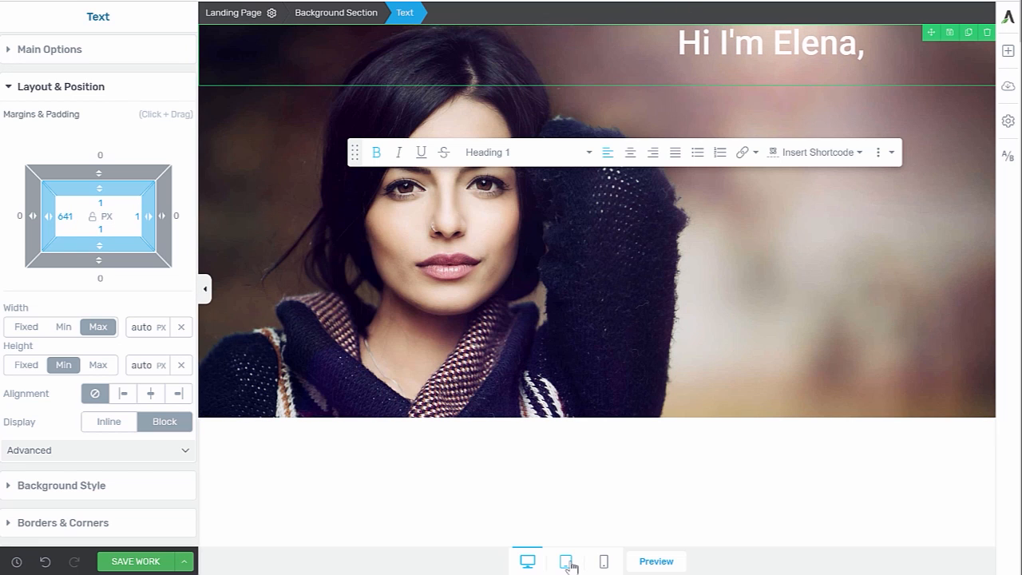
left_click(566, 562)
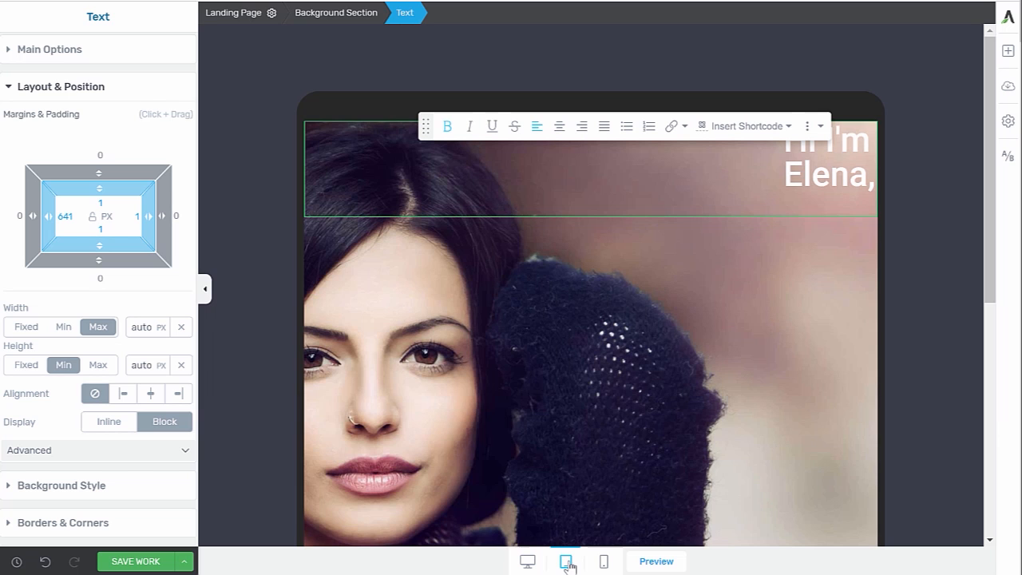
left_click(565, 562)
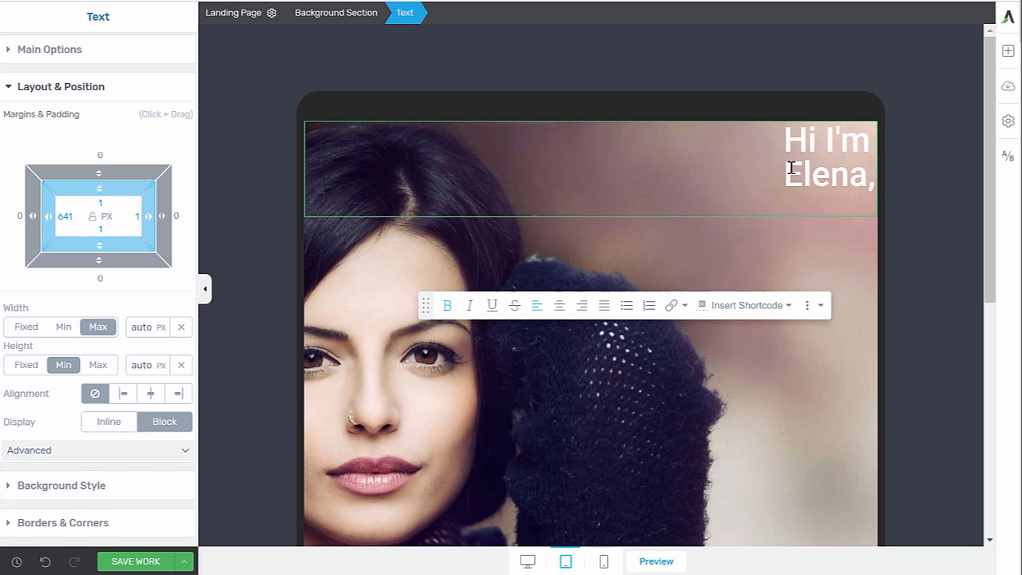
mouse_move(354, 147)
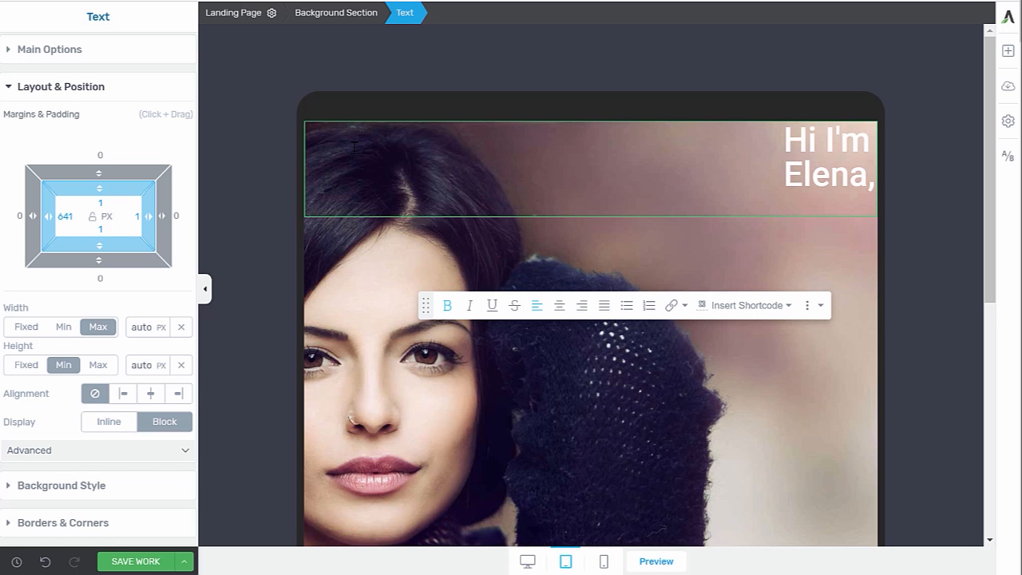
Preview the hero on the mobile layout, then return to the desktop layout
left_click(603, 562)
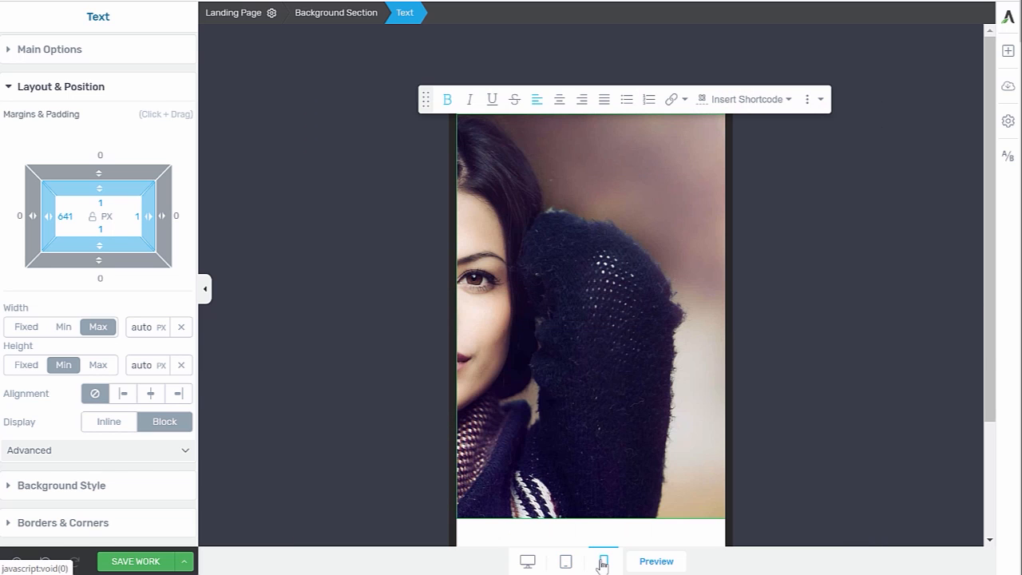
left_click(604, 561)
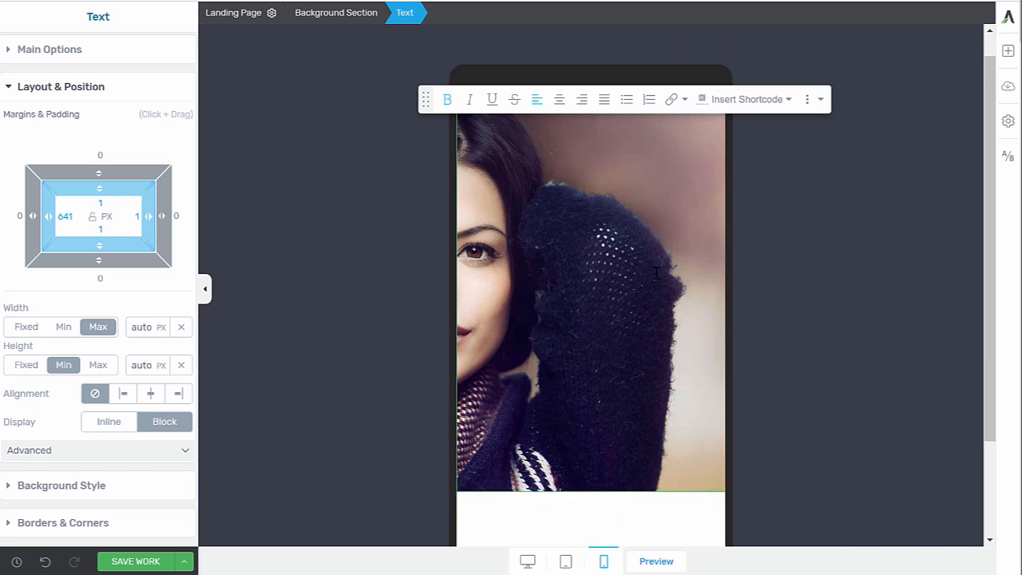
scroll("down", 3)
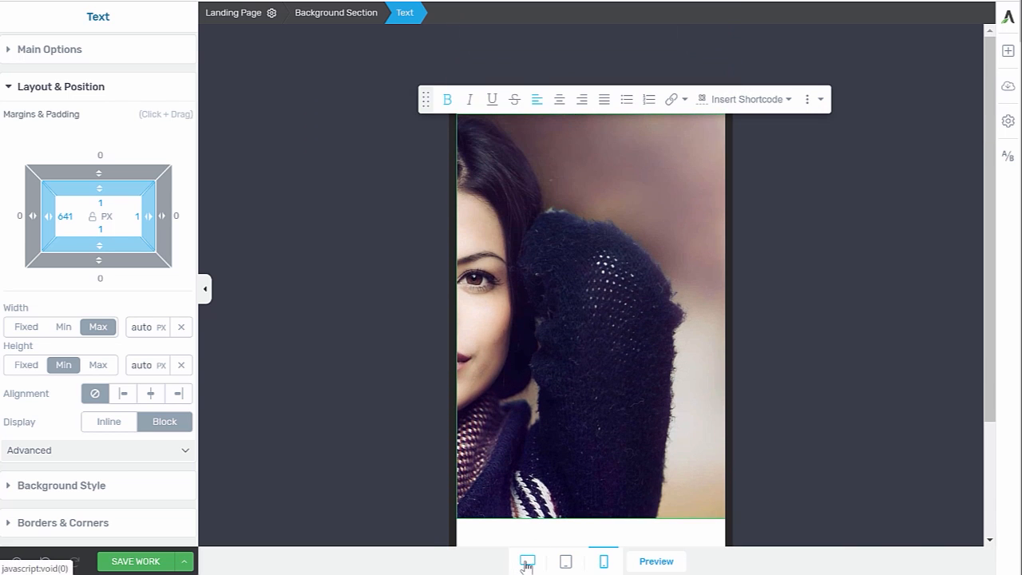
left_click(527, 560)
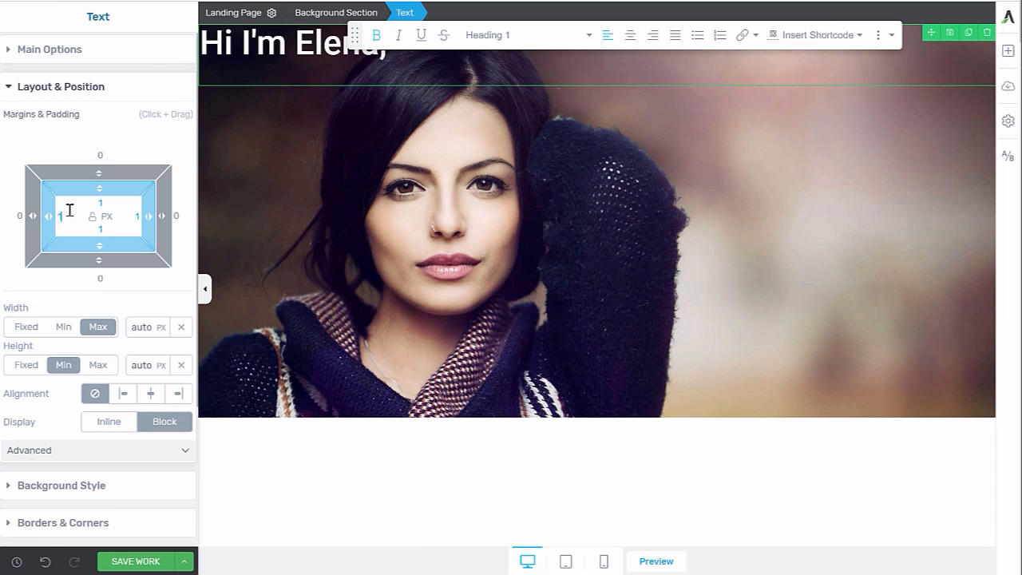
Add a Content Box element inside the hero section below the heading
left_click(336, 13)
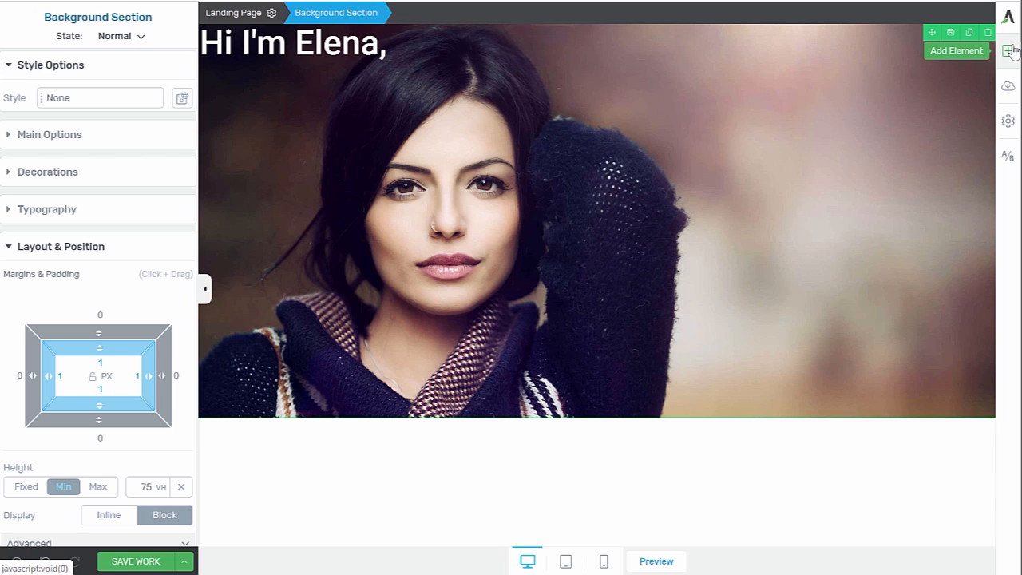
left_click(1007, 51)
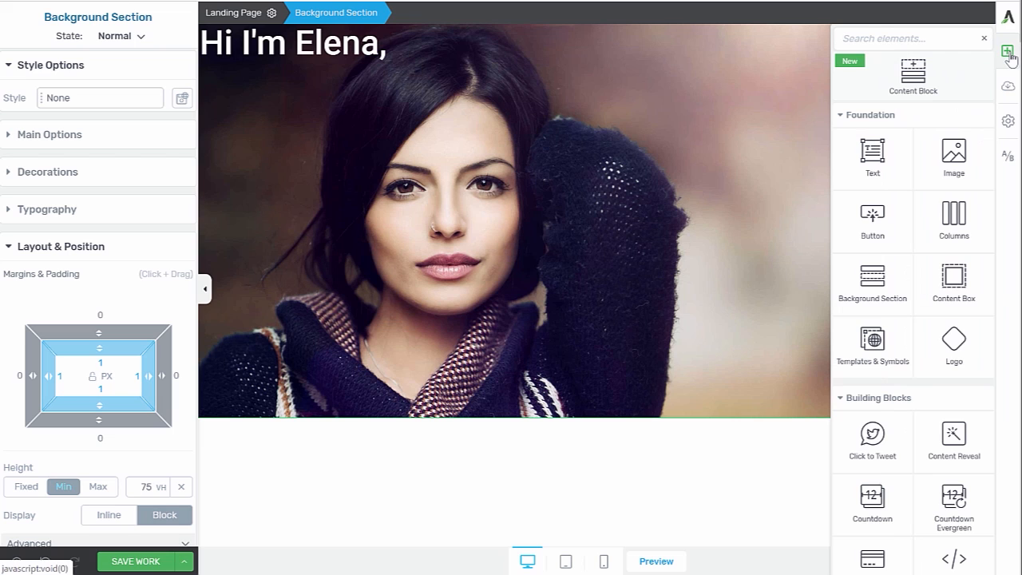
type("conten")
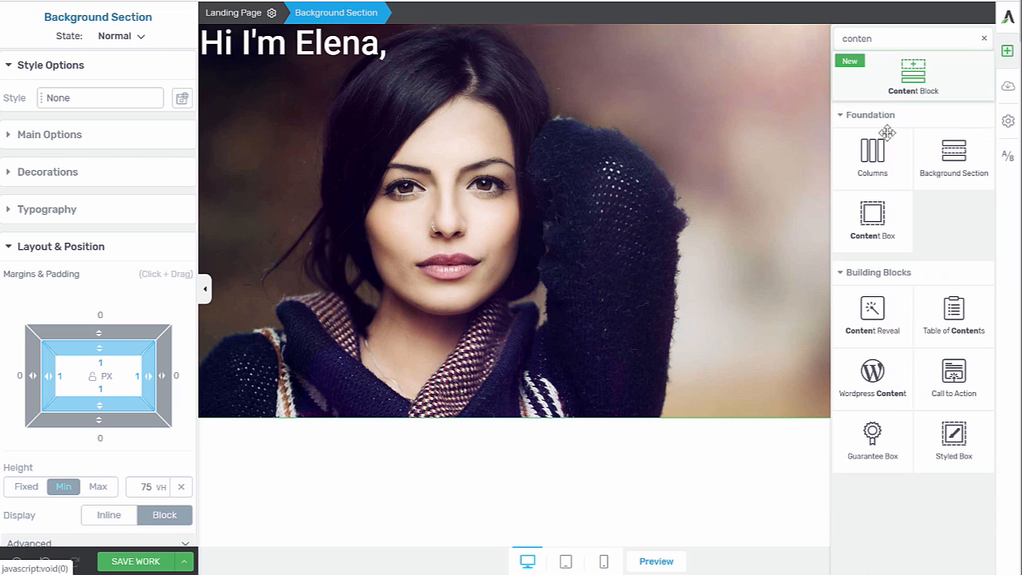
left_click_drag(872, 222, 380, 96)
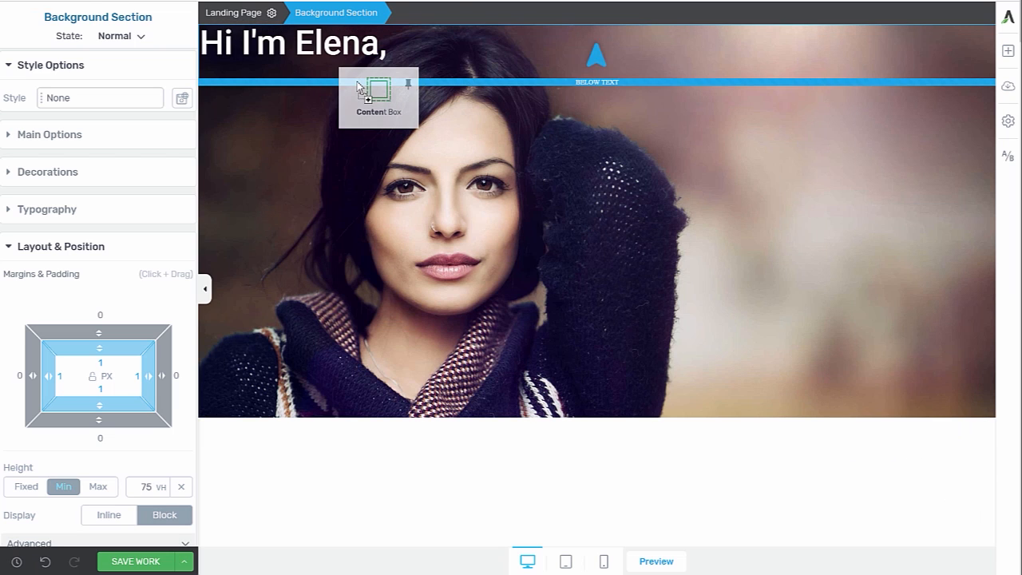
Set the content box to 40% max width and align it to the right
left_click(377, 83)
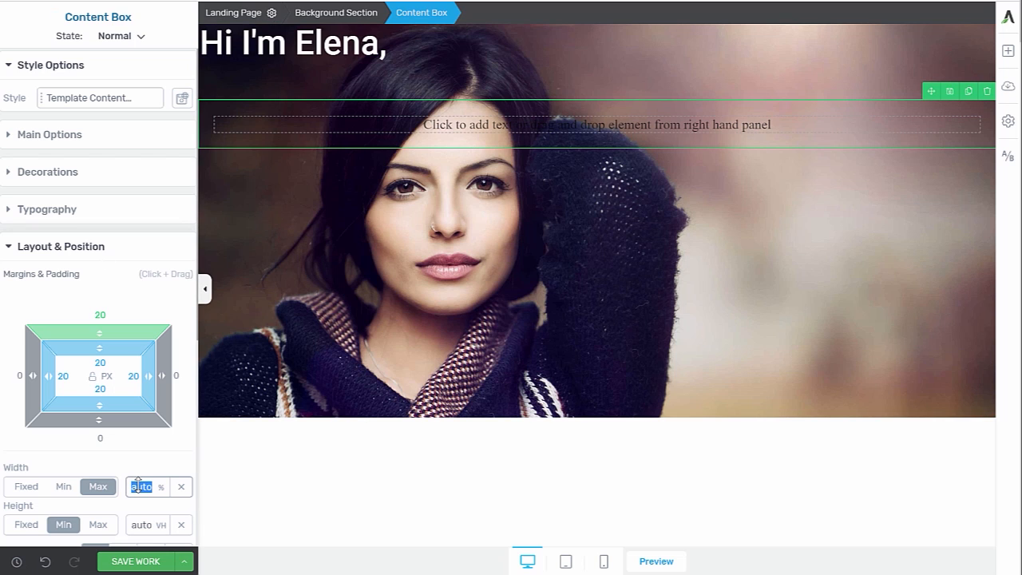
type("40")
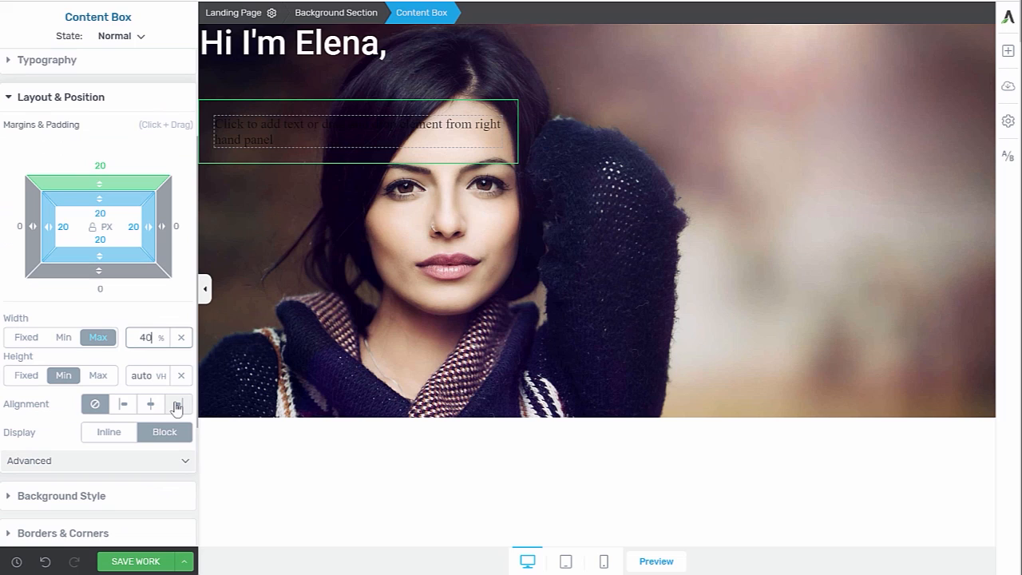
left_click(177, 402)
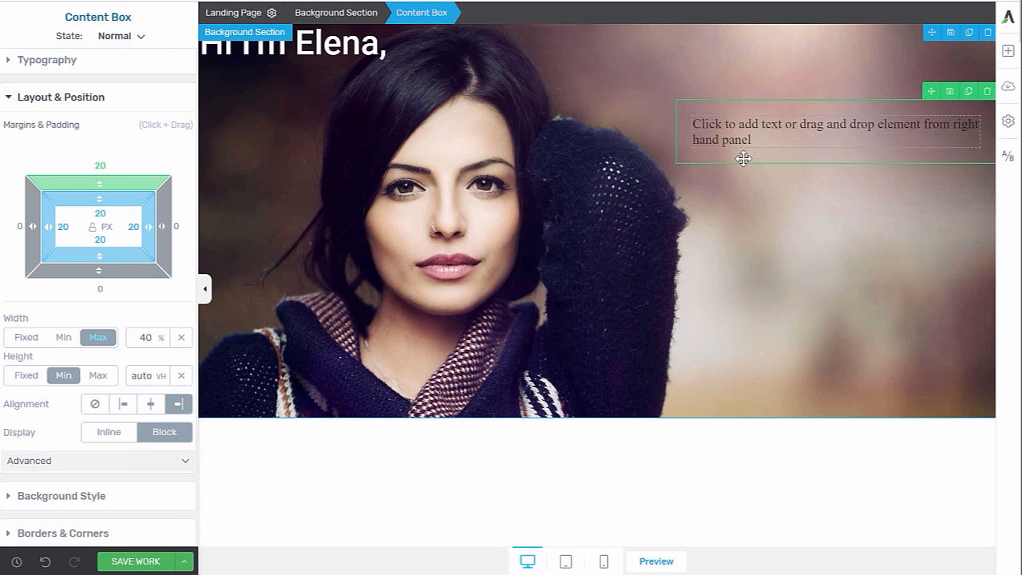
mouse_move(787, 130)
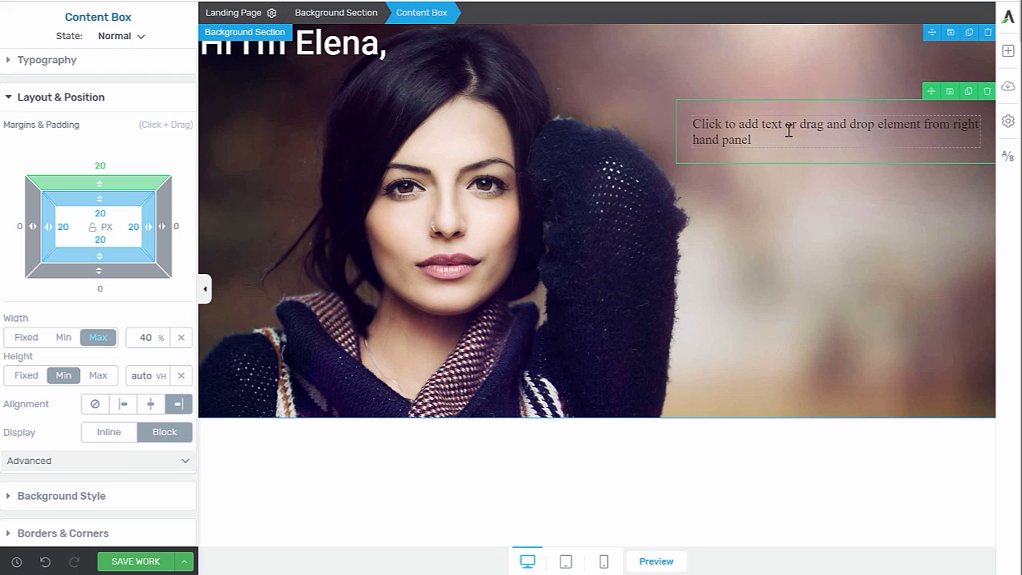
mouse_move(865, 120)
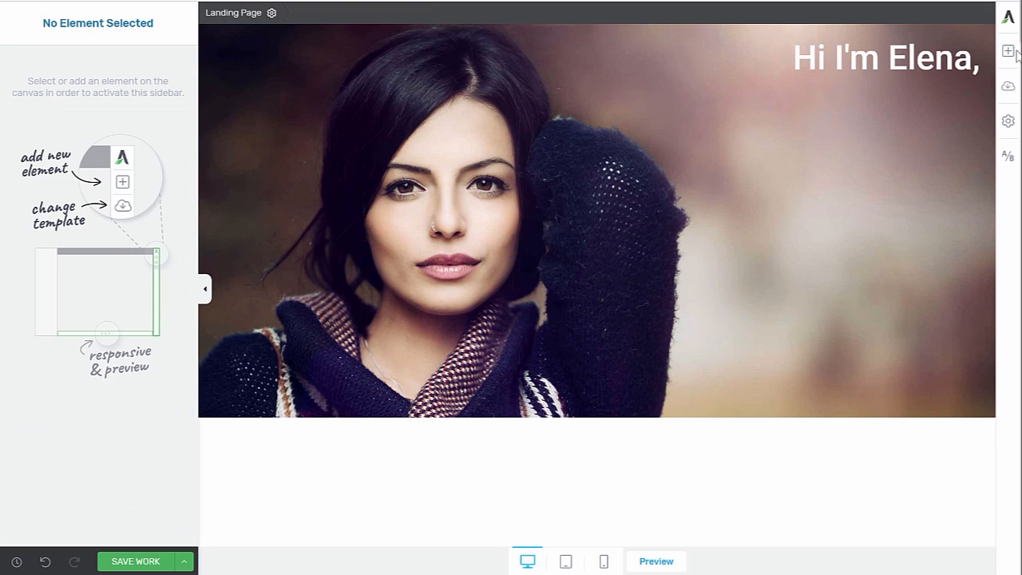
Add a Text element with the intro paragraph and a Button beneath it in the content box
left_click(1007, 49)
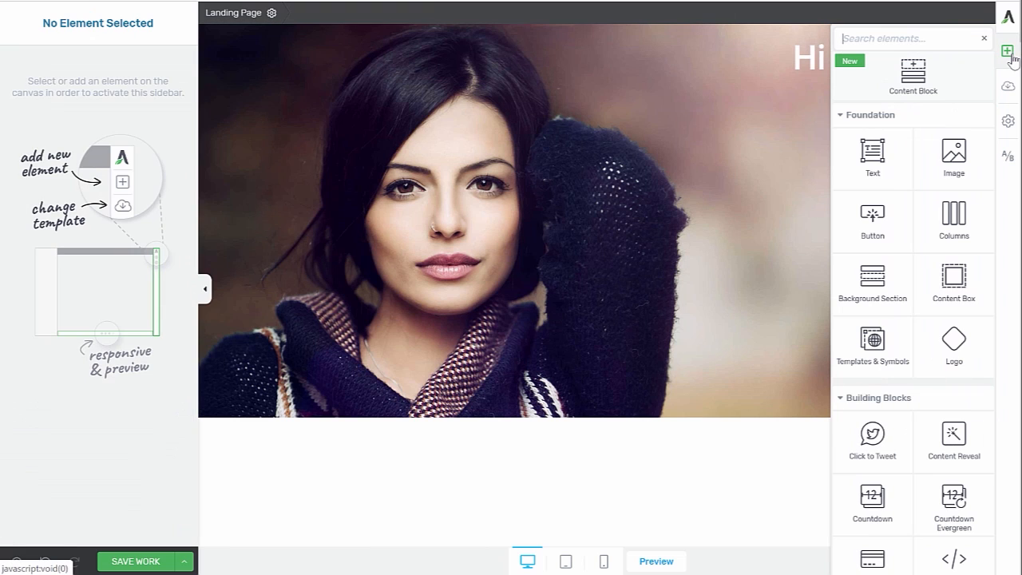
type("tax")
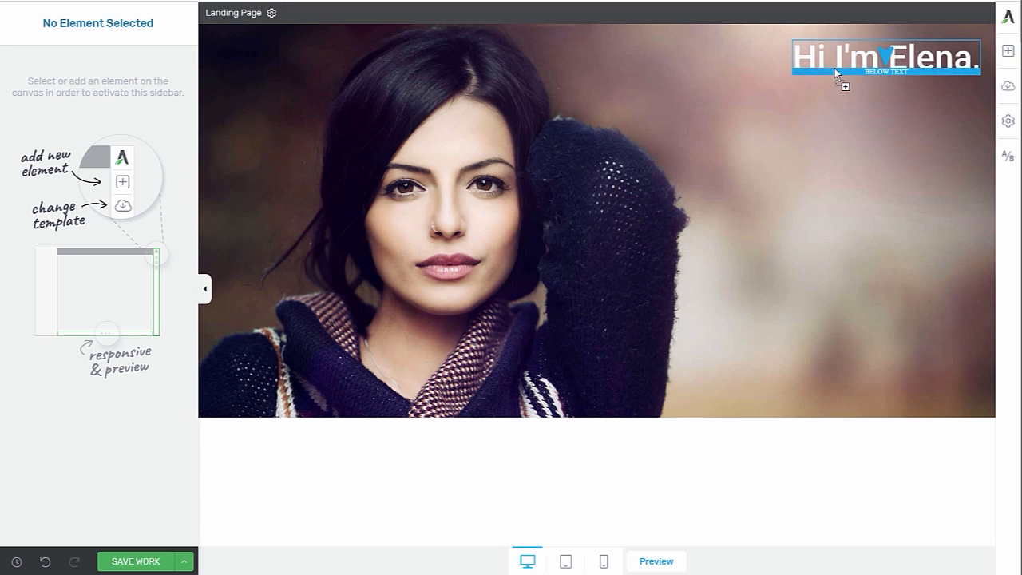
left_click(843, 86)
type("butt")
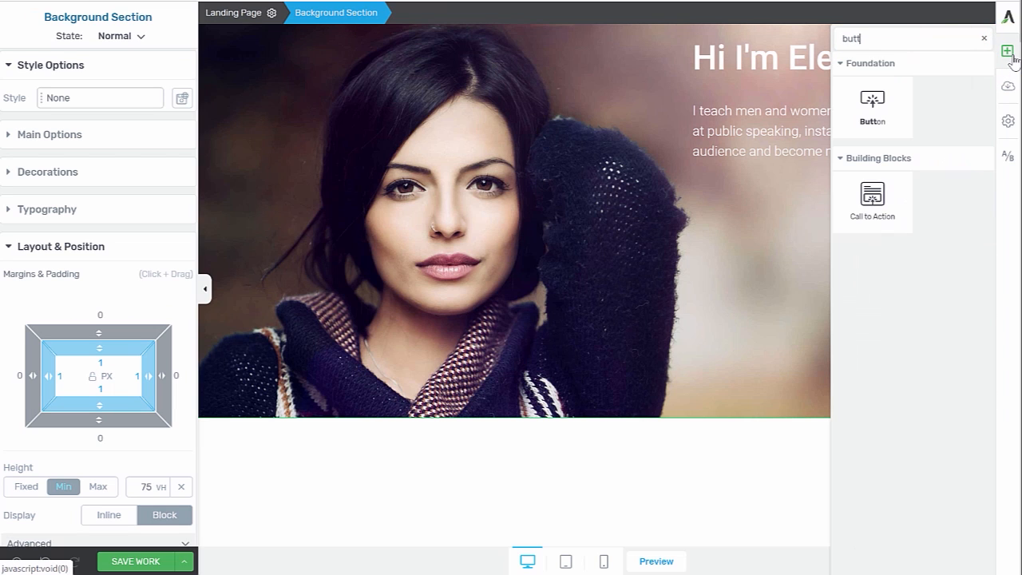
left_click_drag(872, 106, 783, 174)
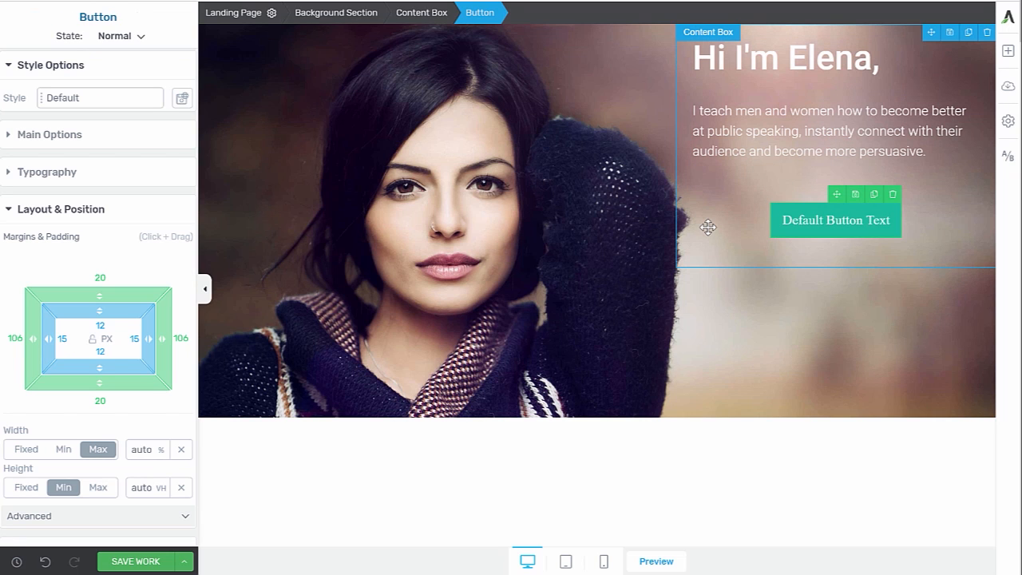
mouse_move(578, 214)
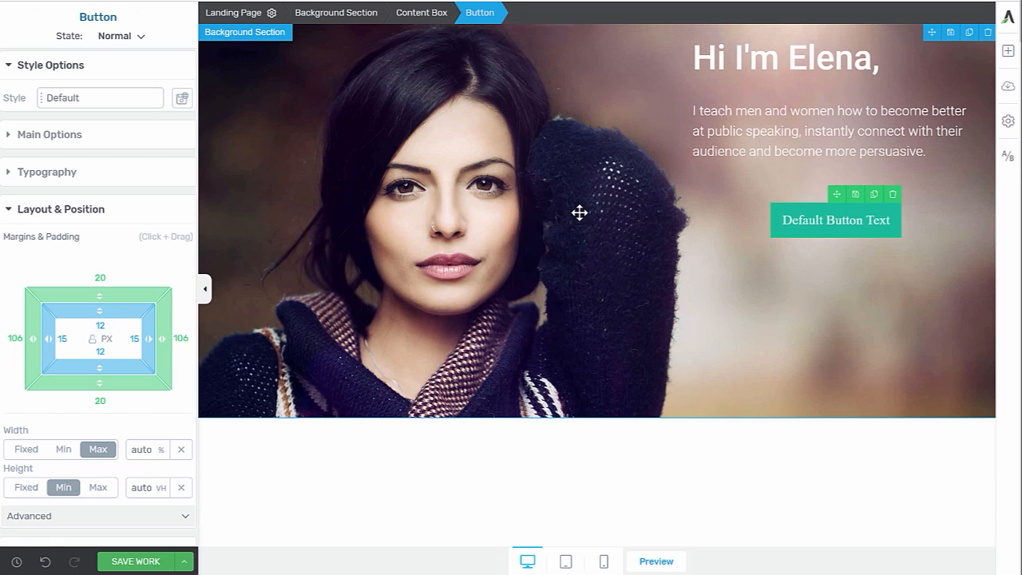
Set the hero Background Section's Vertical Position to middle so its content sits centred
left_click(335, 12)
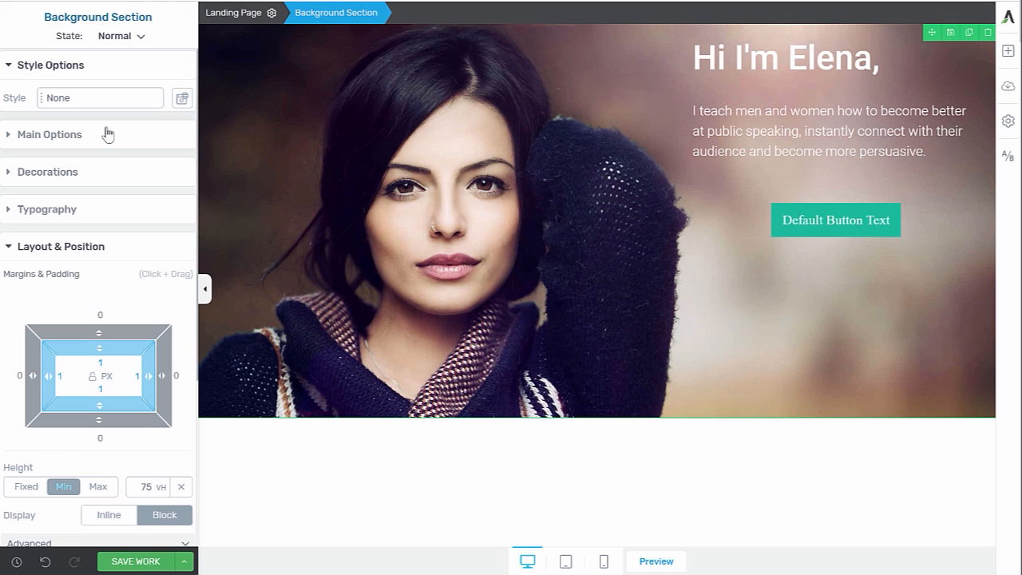
left_click(49, 134)
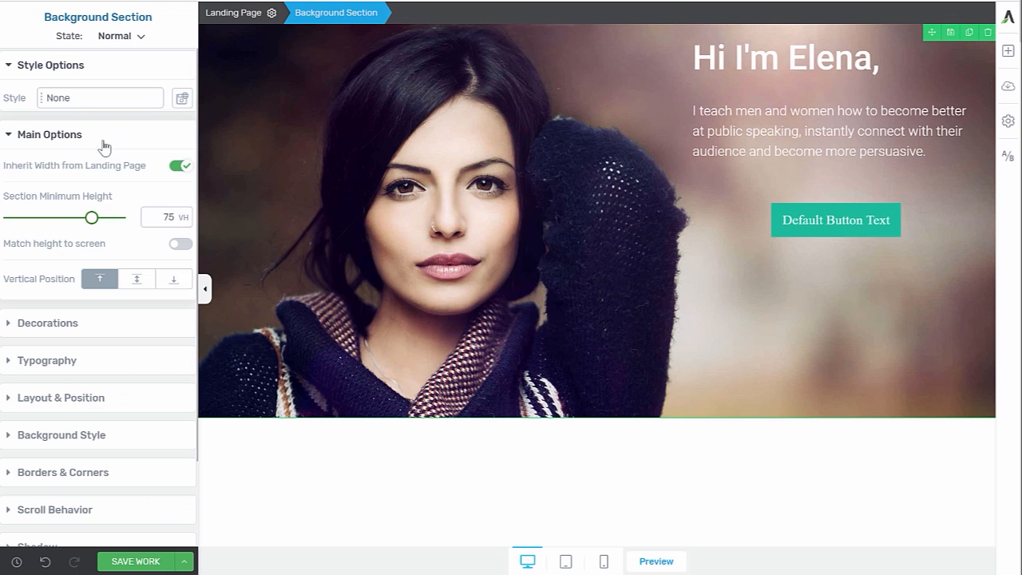
mouse_move(58, 284)
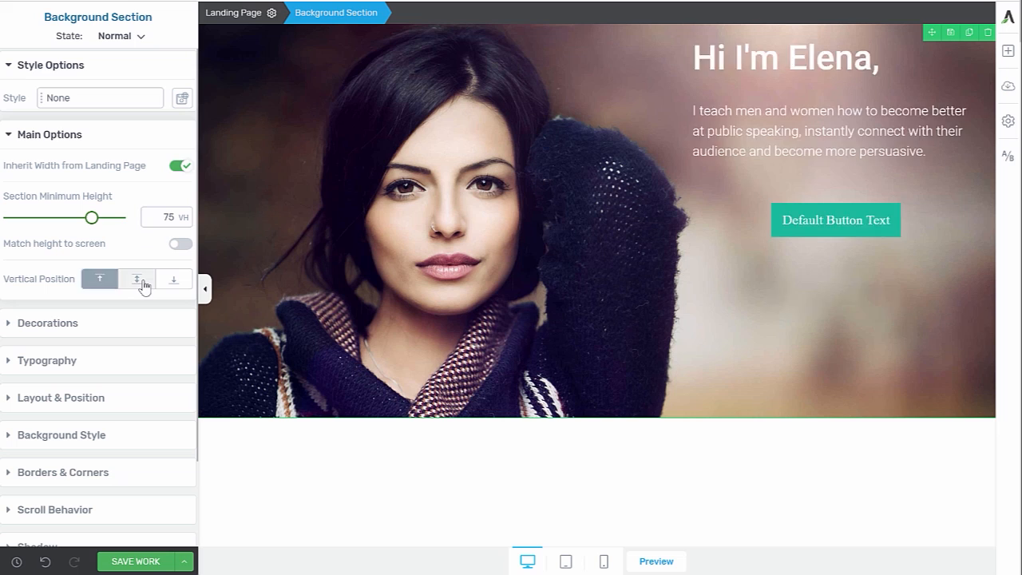
left_click(136, 278)
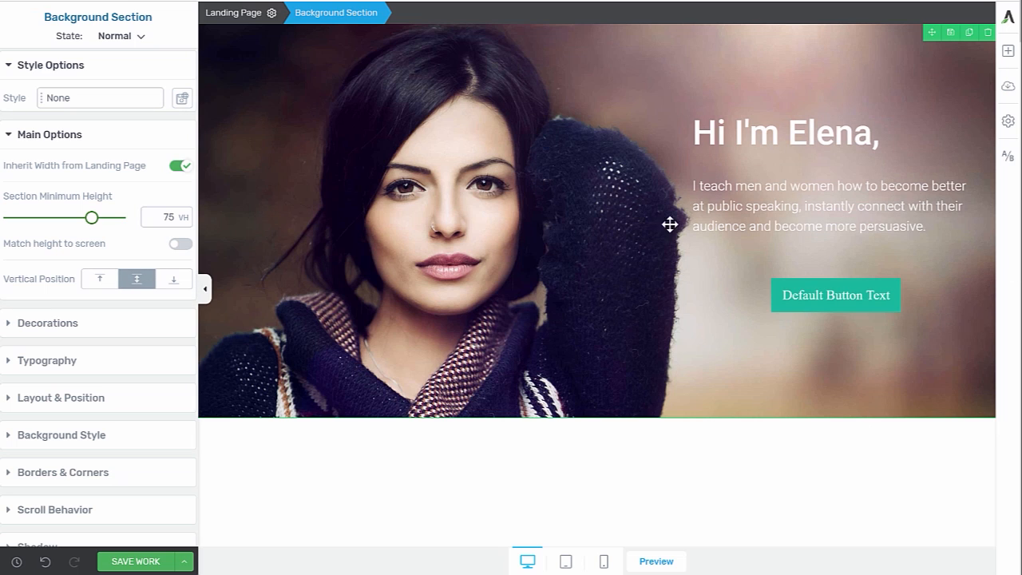
mouse_move(980, 431)
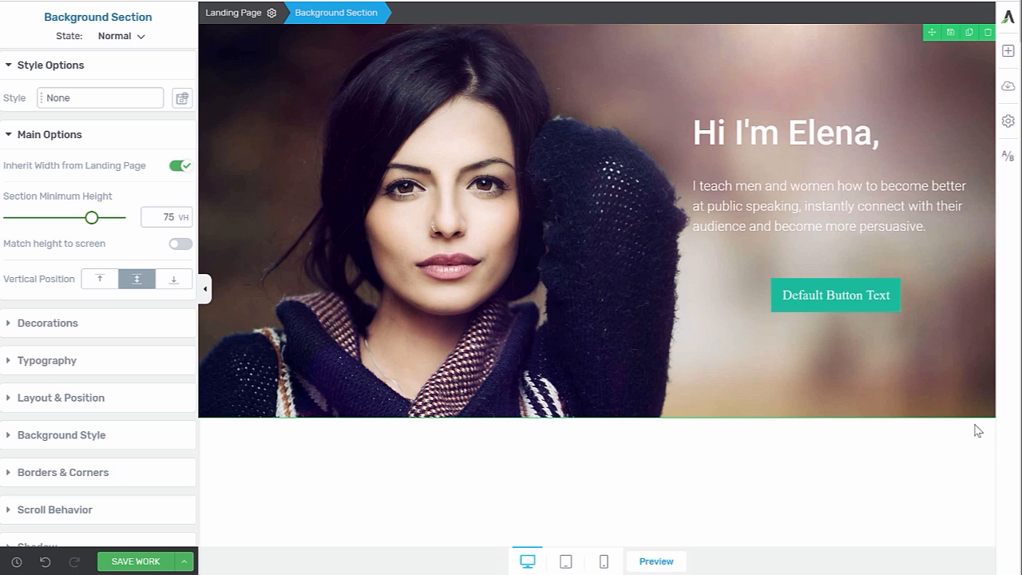
mouse_move(86, 123)
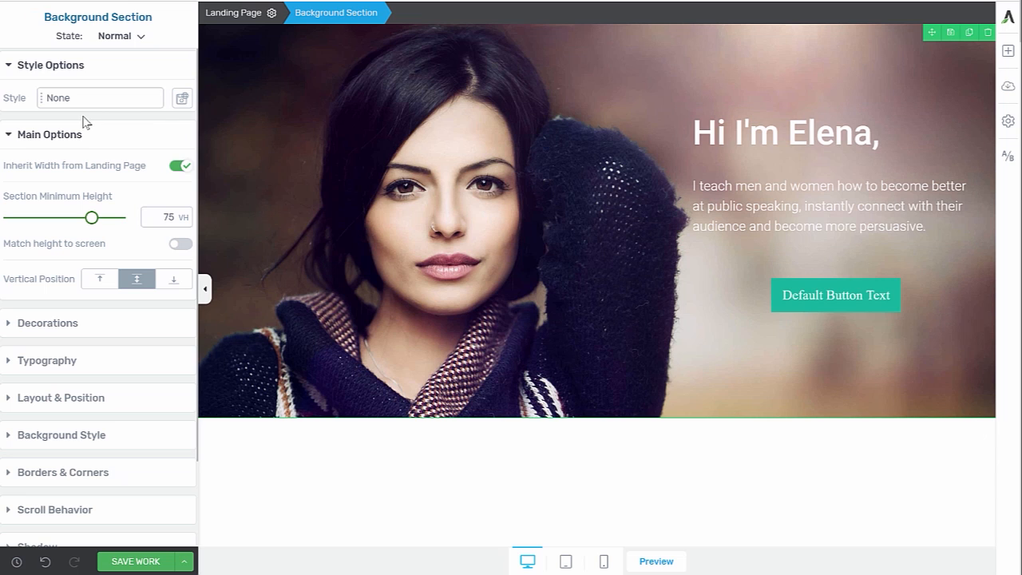
Make the gradient's start colour transparent and set its angle to 90° so it runs horizontally
left_click(61, 435)
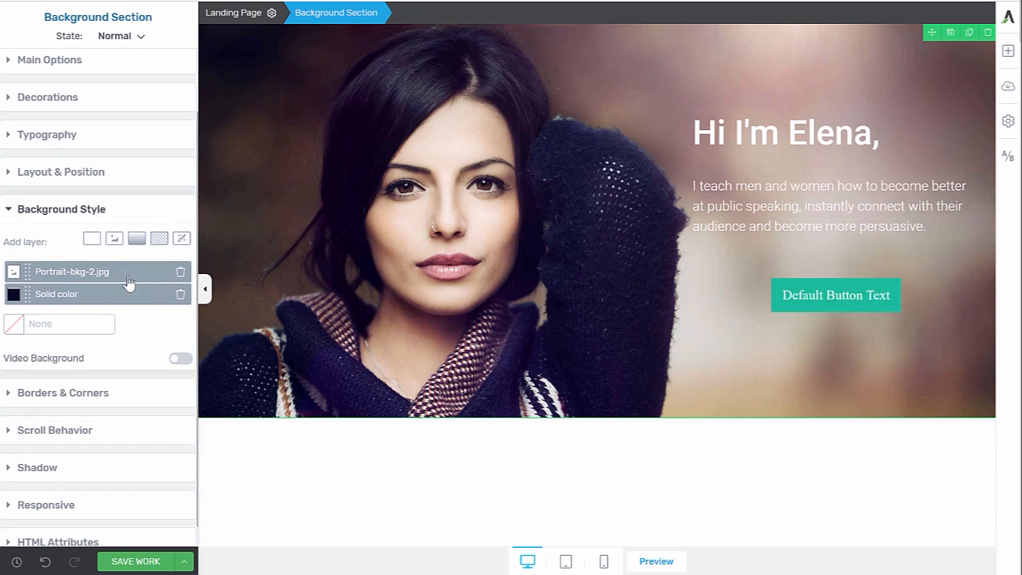
mouse_move(138, 238)
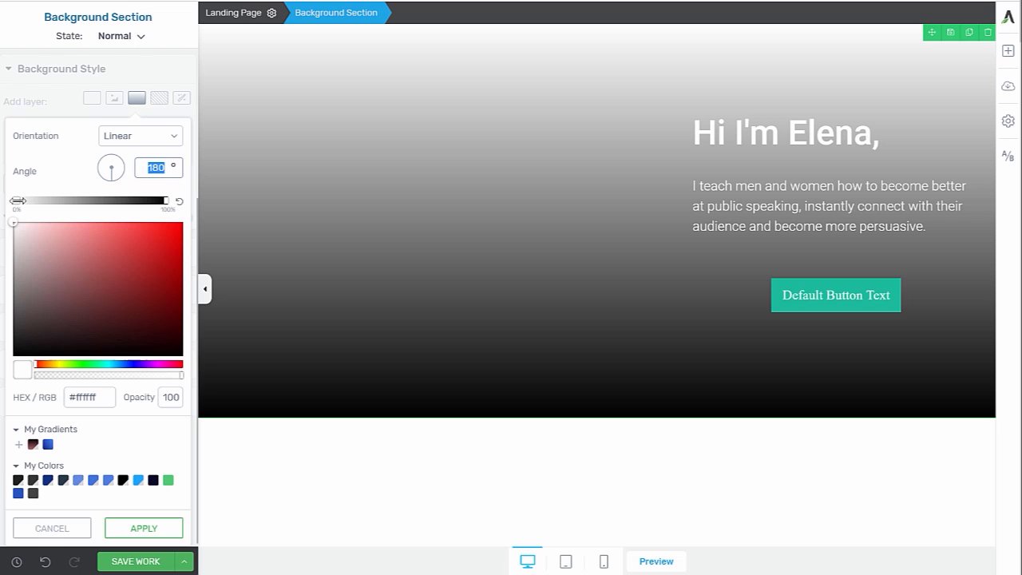
left_click(786, 134)
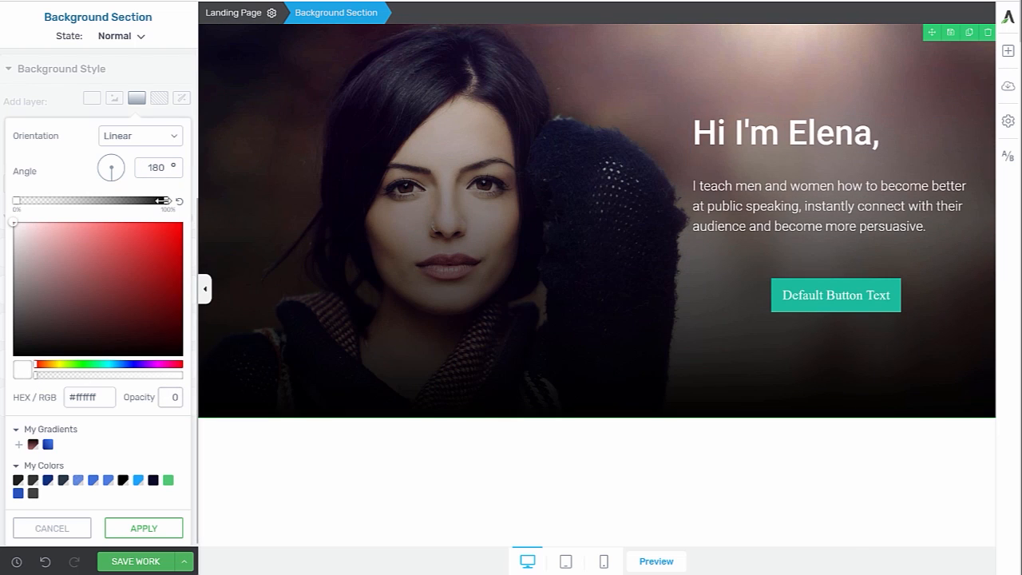
left_click(33, 493)
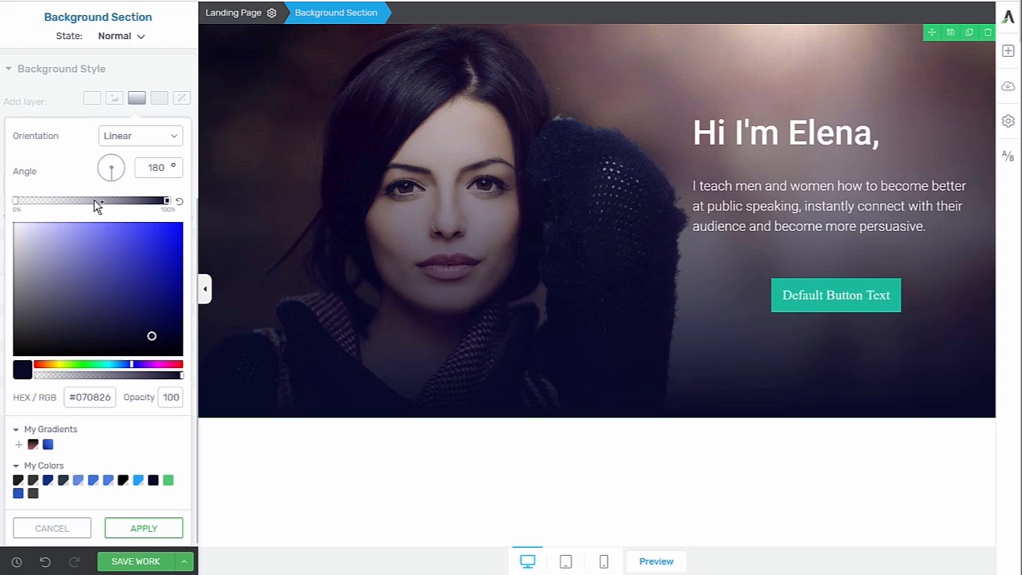
mouse_move(88, 206)
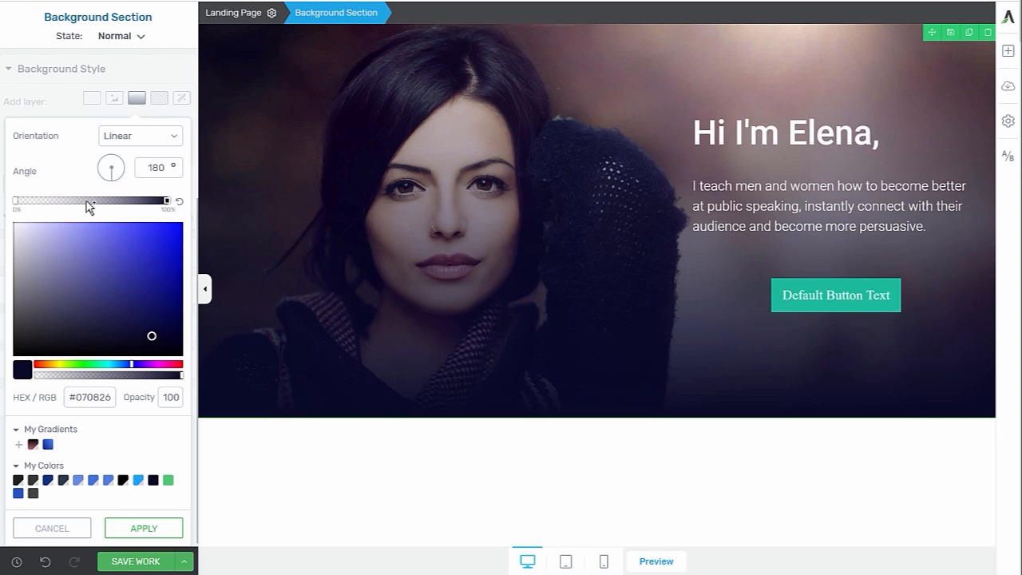
mouse_move(86, 208)
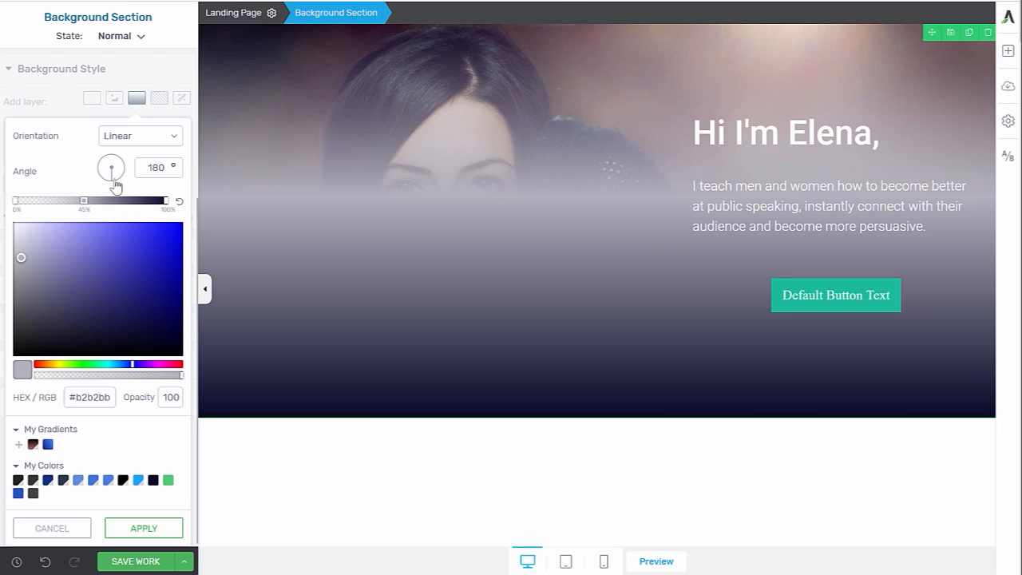
left_click_drag(110, 167, 104, 163)
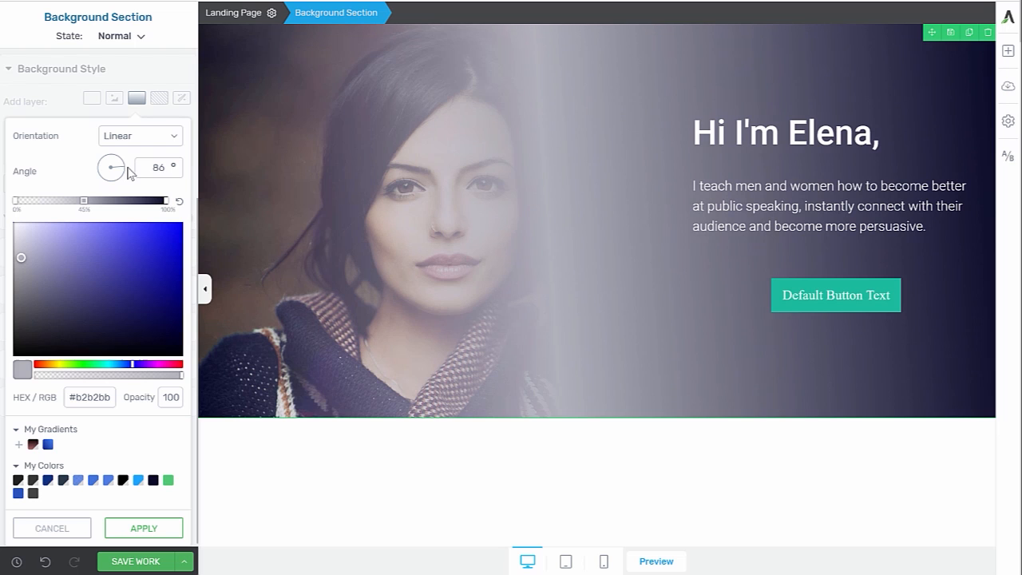
triple_click(156, 167)
type("90")
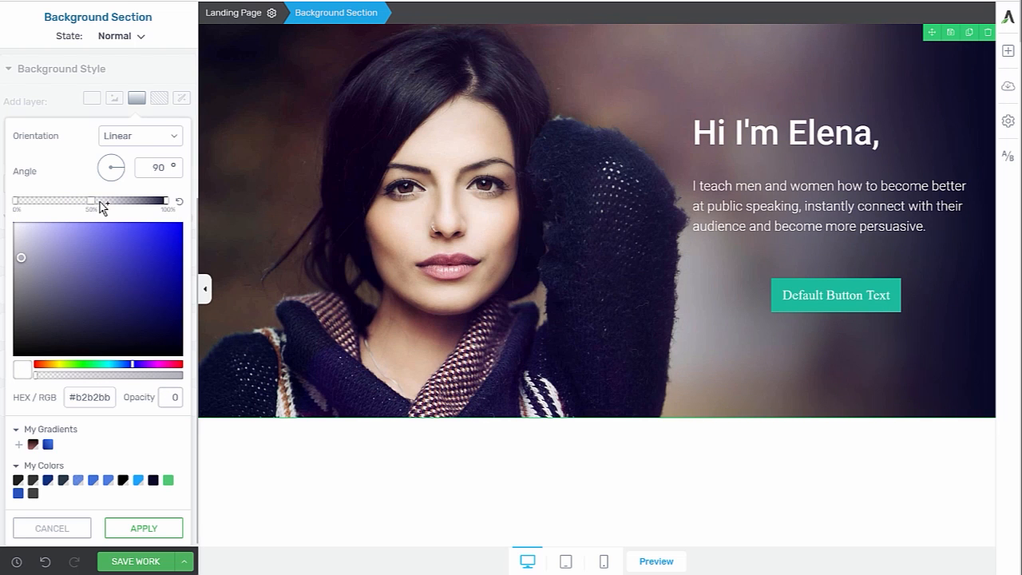
Set the gradient's end colour to dark navy #07082a with reduced opacity and apply it
left_click_drag(23, 255, 6, 354)
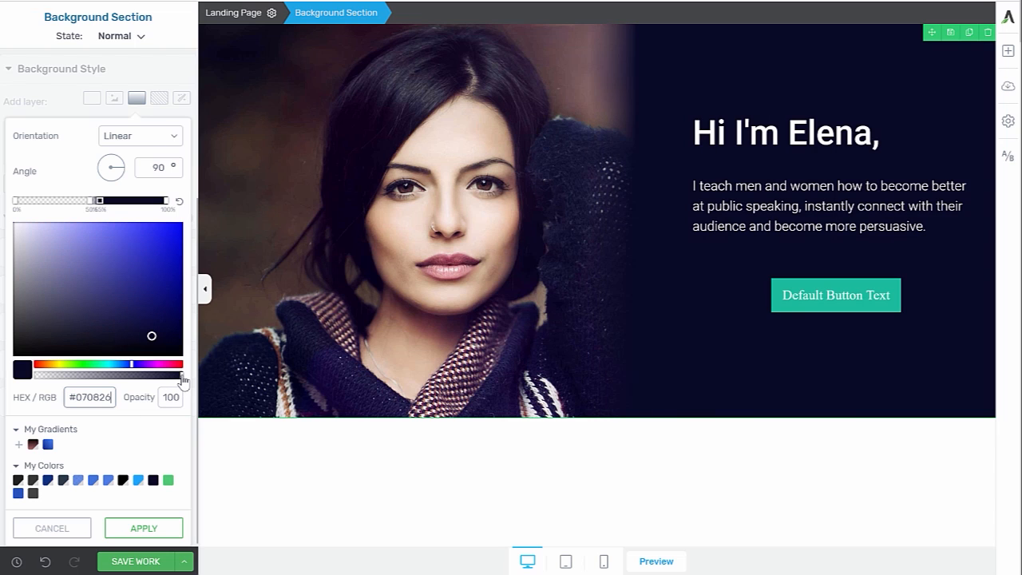
left_click_drag(179, 375, 92, 375)
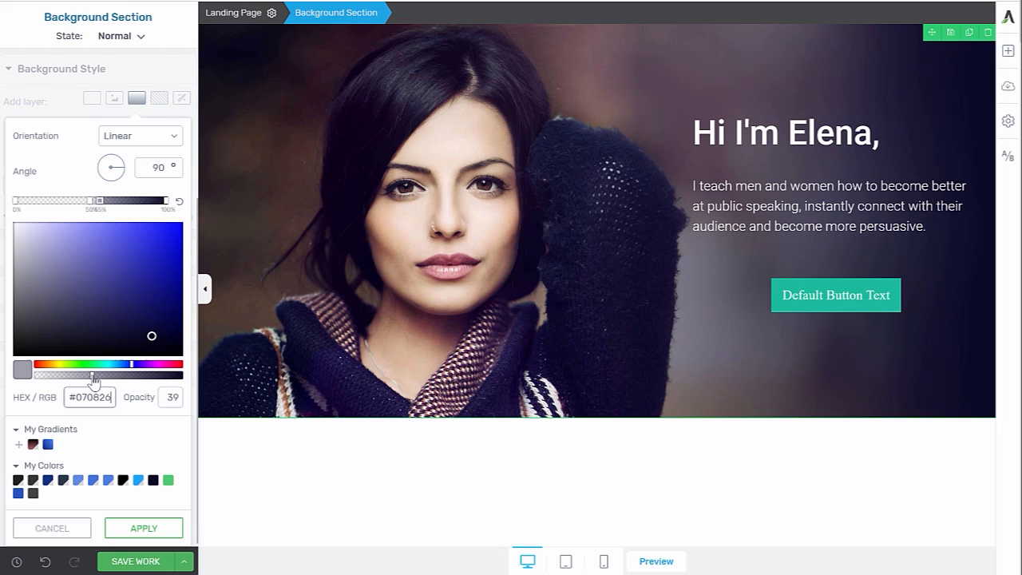
left_click_drag(94, 380, 115, 380)
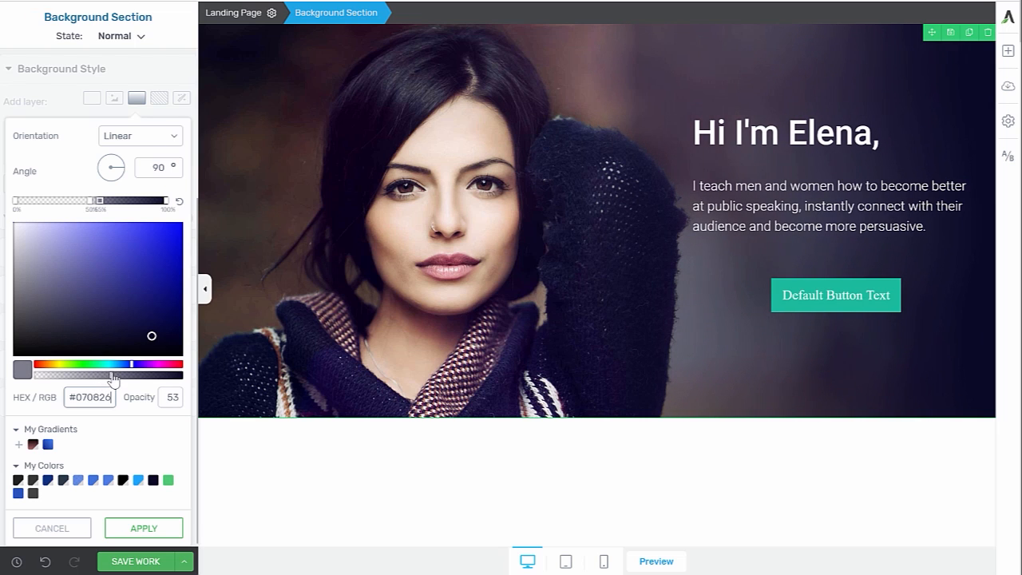
left_click_drag(108, 374, 120, 373)
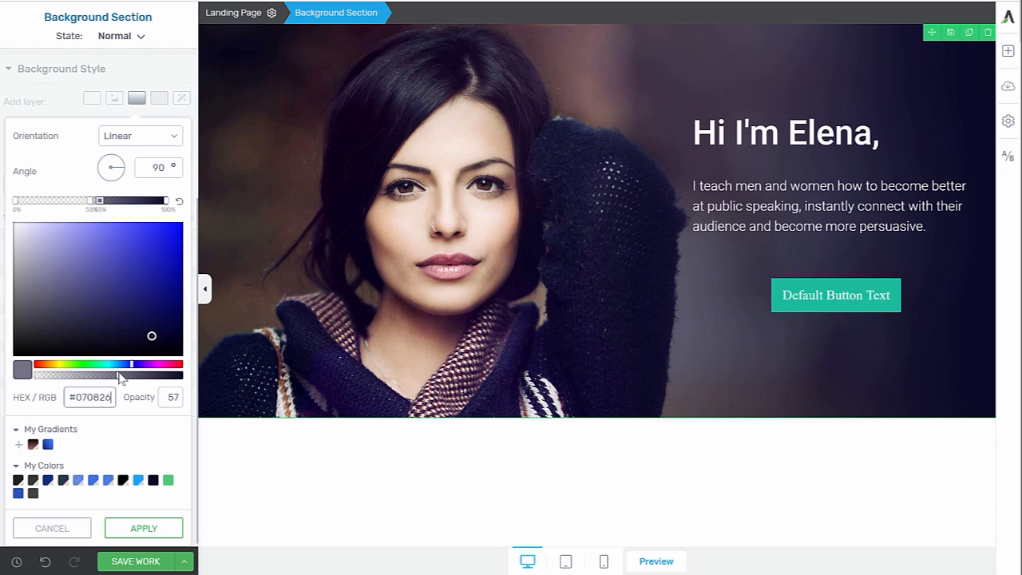
left_click_drag(132, 374, 104, 374)
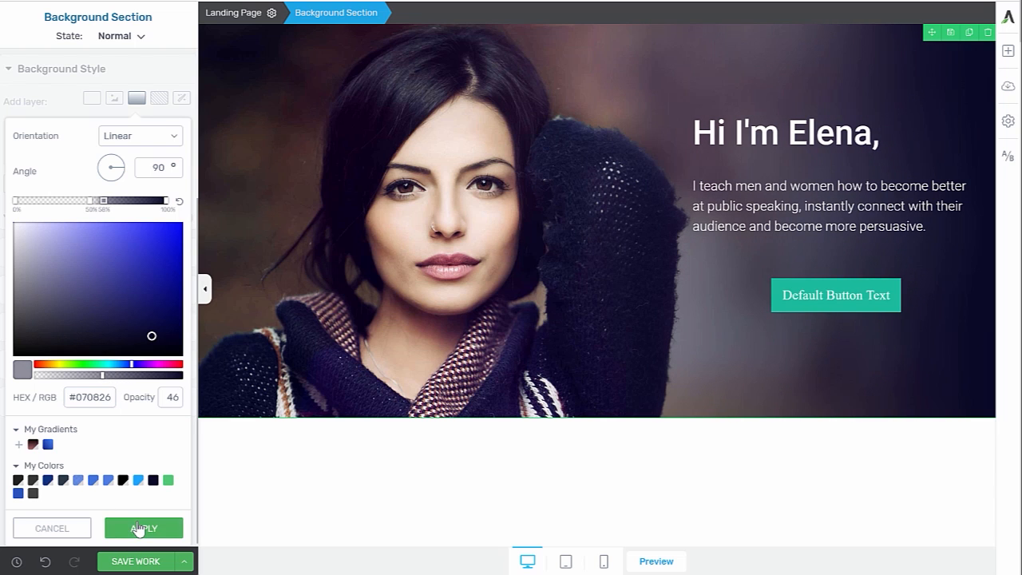
left_click(144, 527)
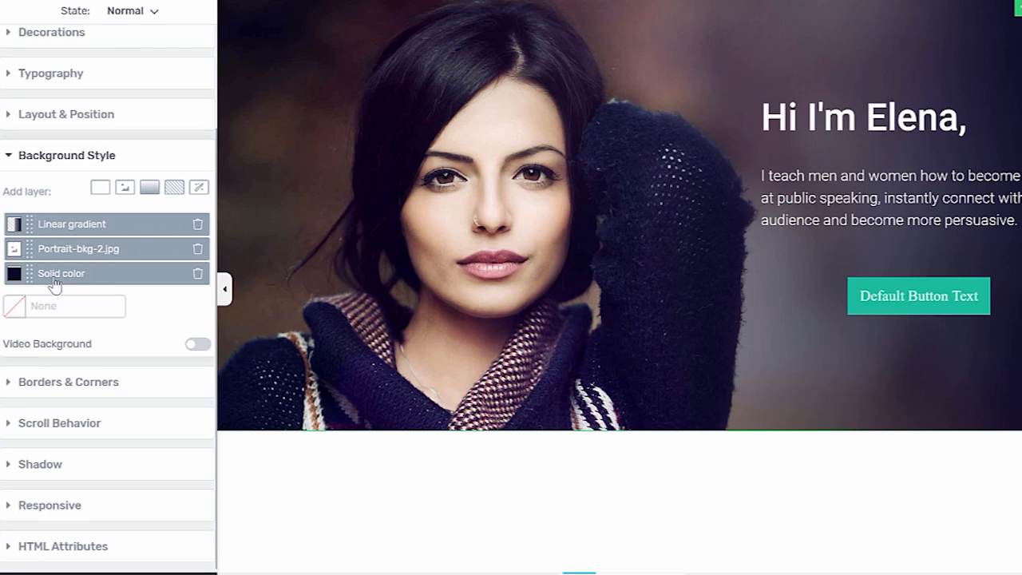
mouse_move(117, 258)
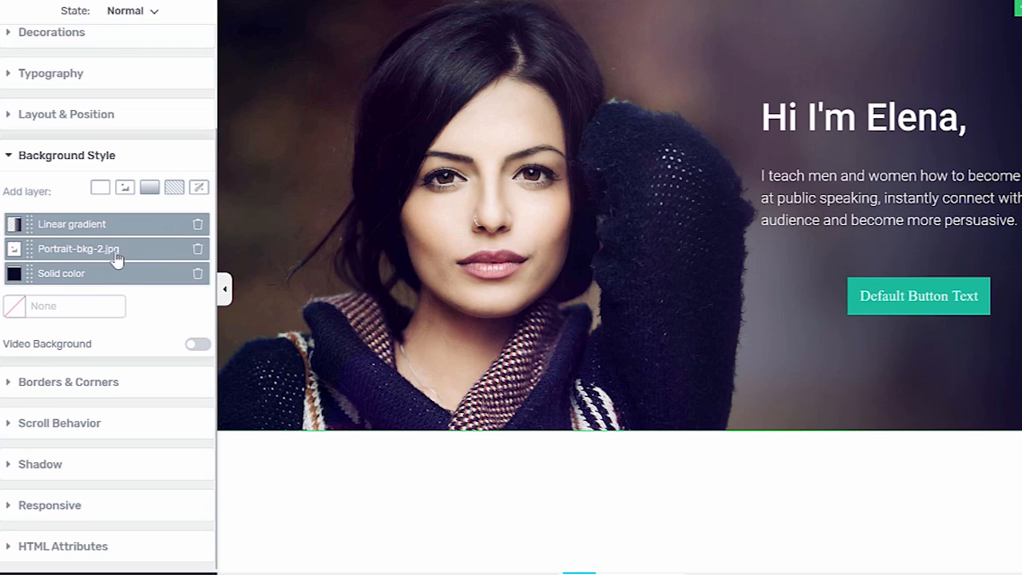
mouse_move(85, 232)
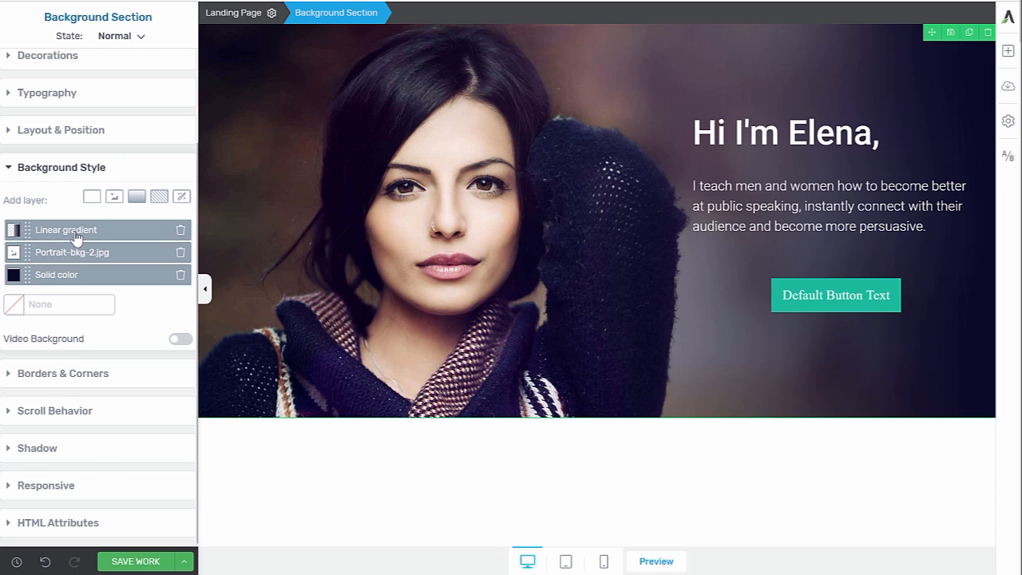
left_click(786, 134)
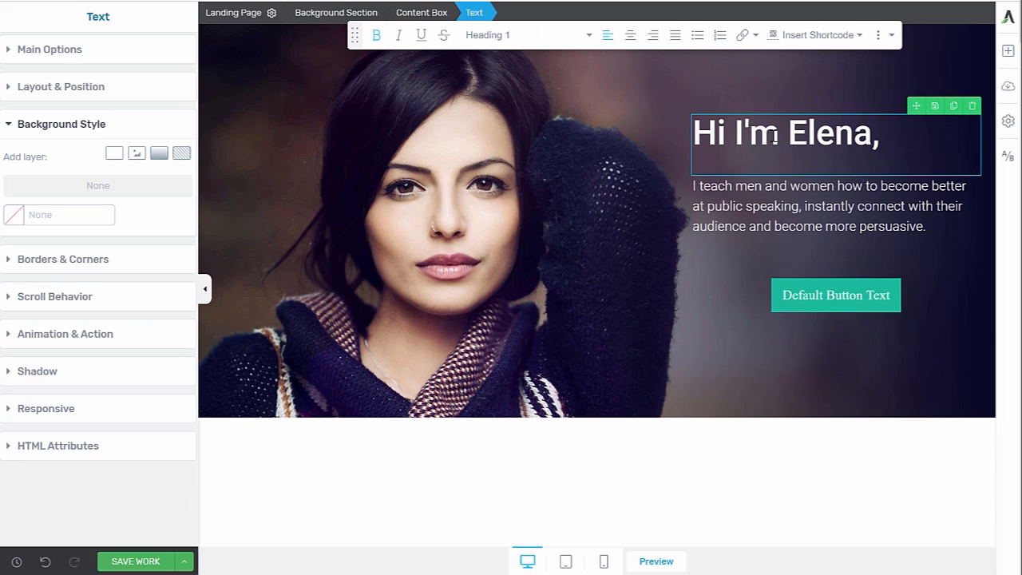
Search Google Fonts for Dancing Script and apply it to the Hi I'm Elena heading
left_click(47, 48)
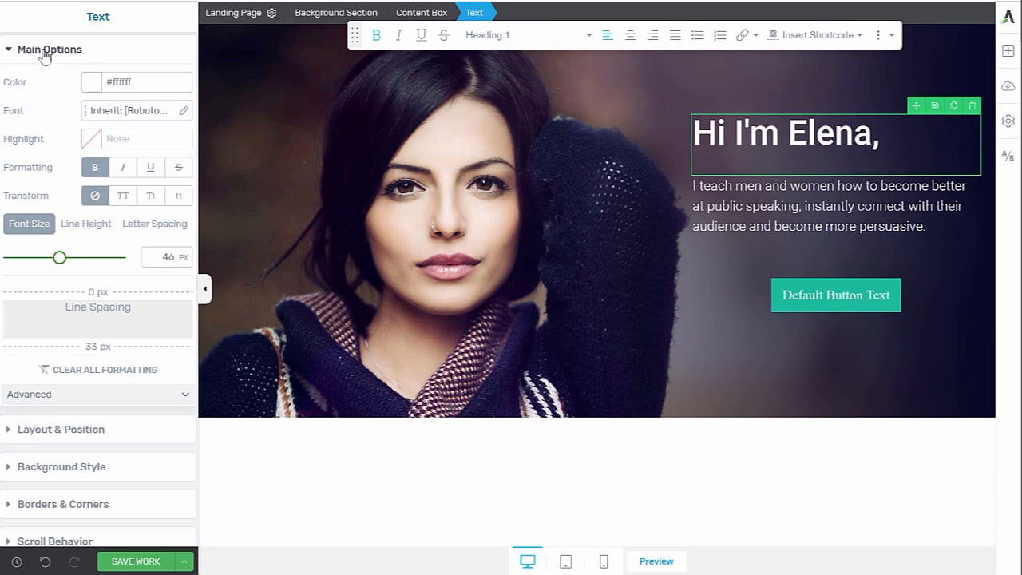
left_click(184, 110)
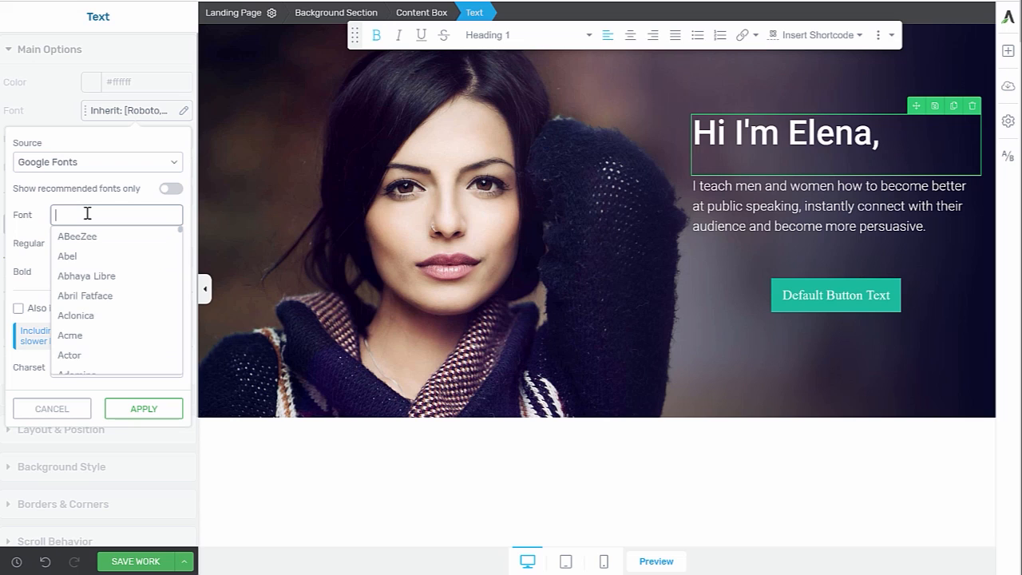
type("danc")
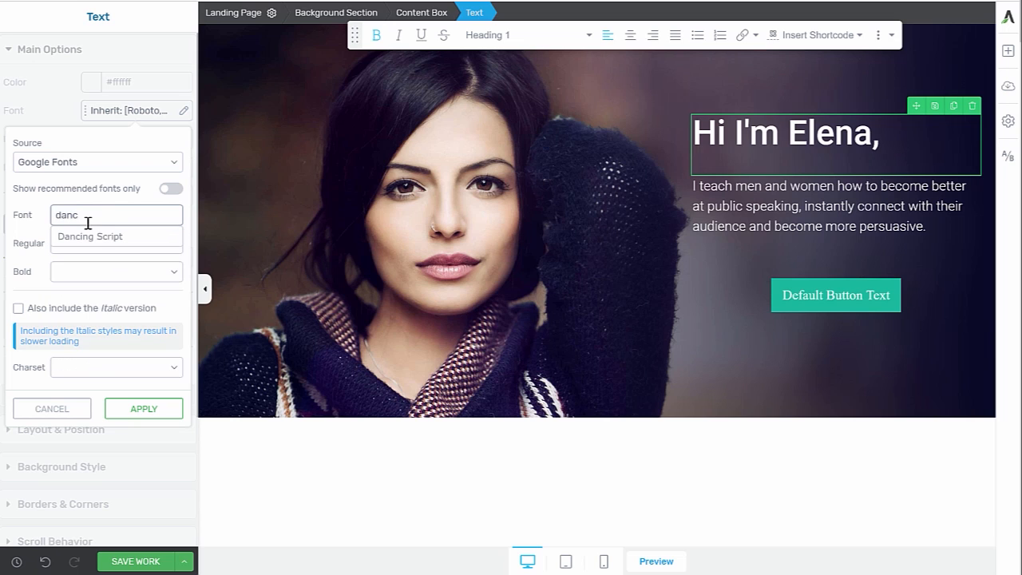
left_click(89, 236)
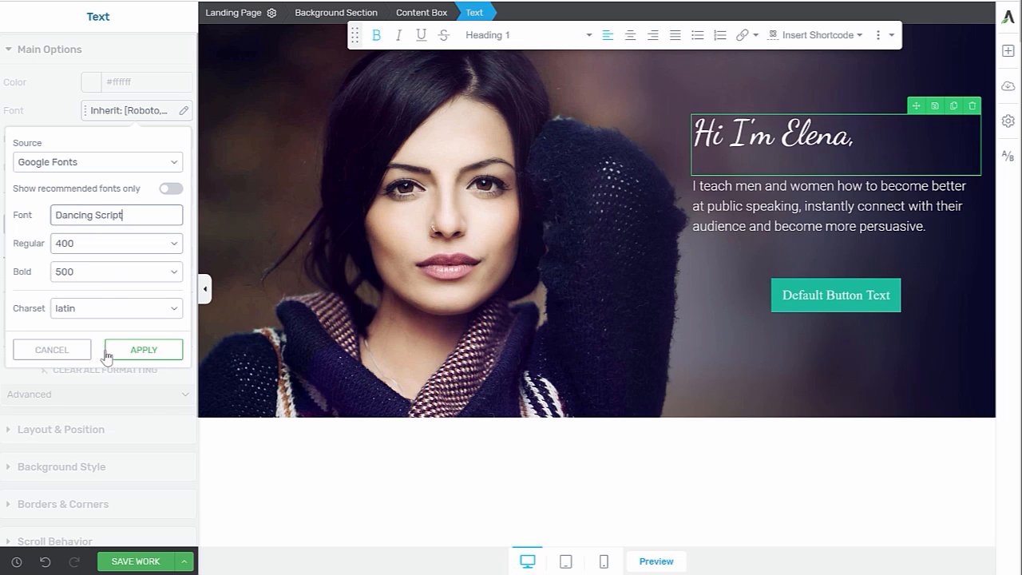
left_click(144, 350)
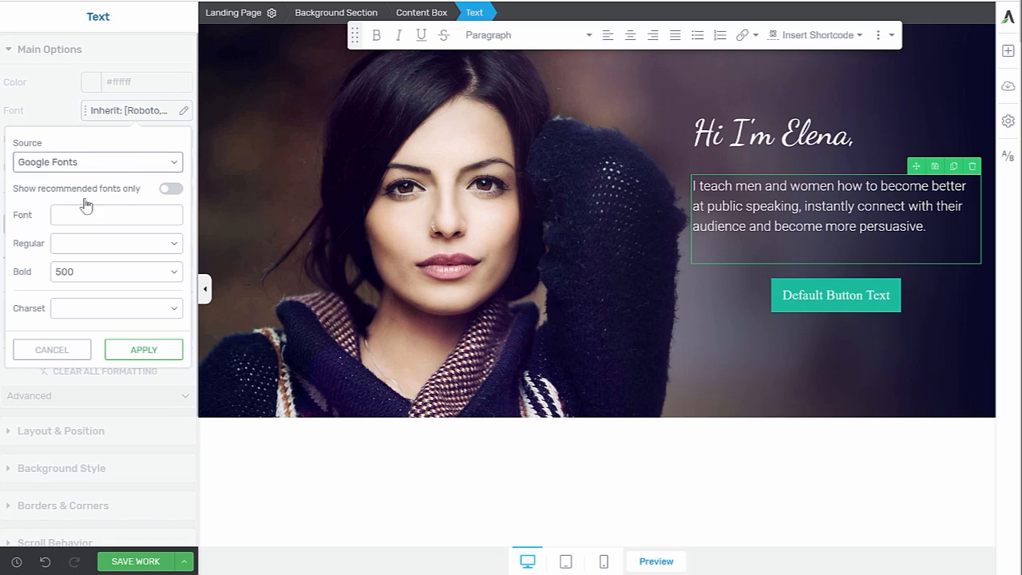
Apply the Raleway font to the intro paragraph and enlarge it to 20 px
type("rale")
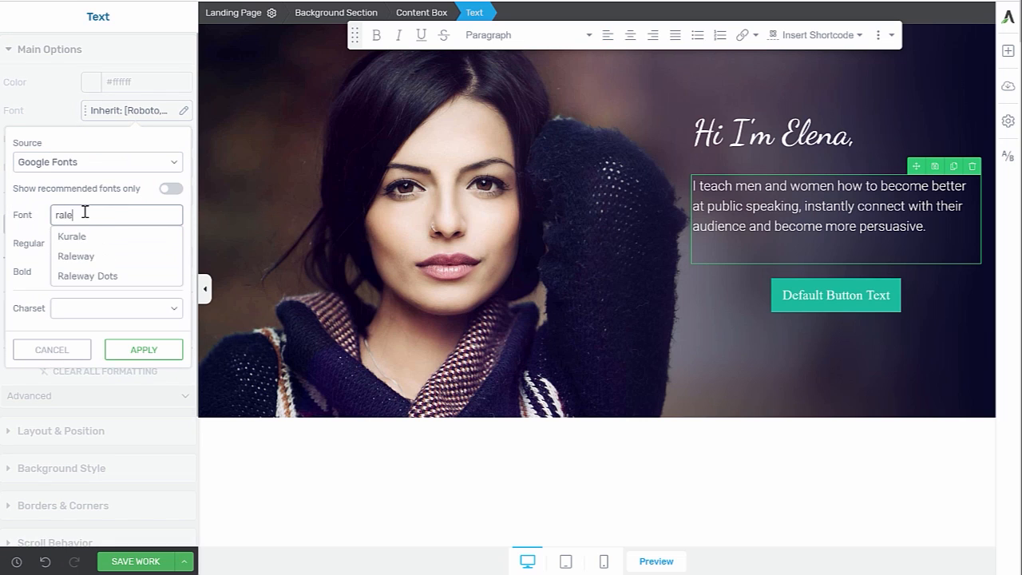
left_click(77, 256)
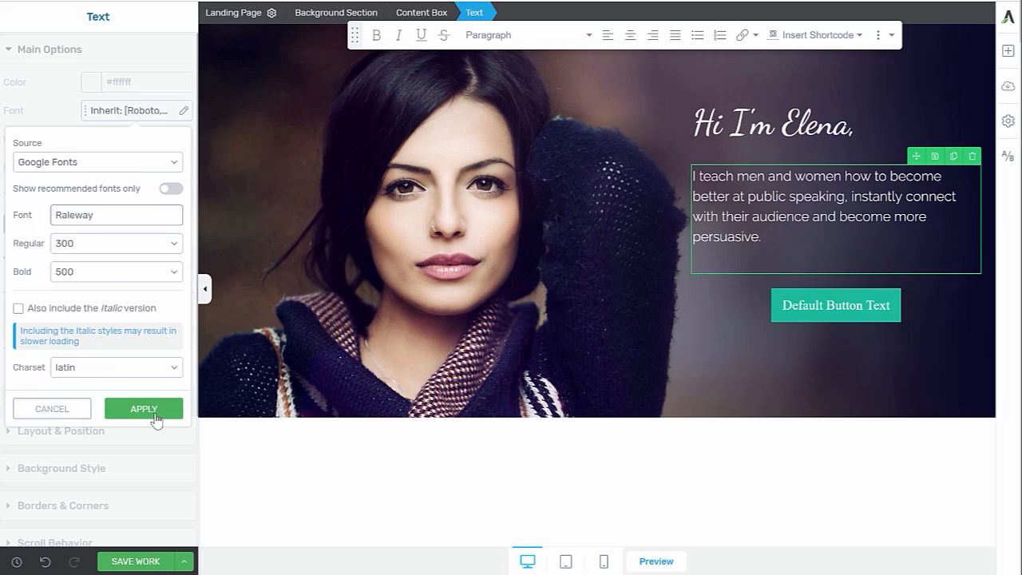
left_click(143, 408)
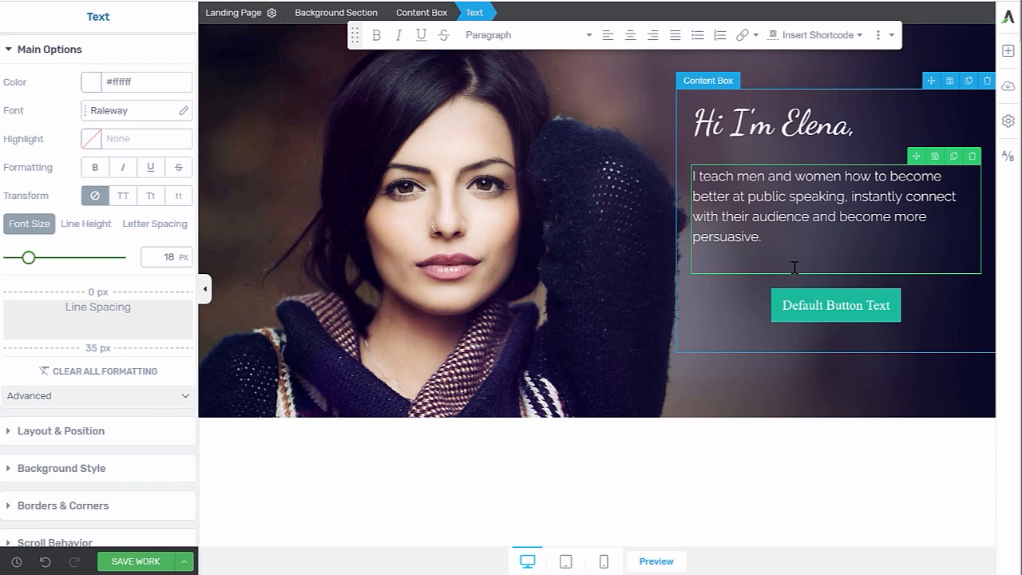
left_click(769, 124)
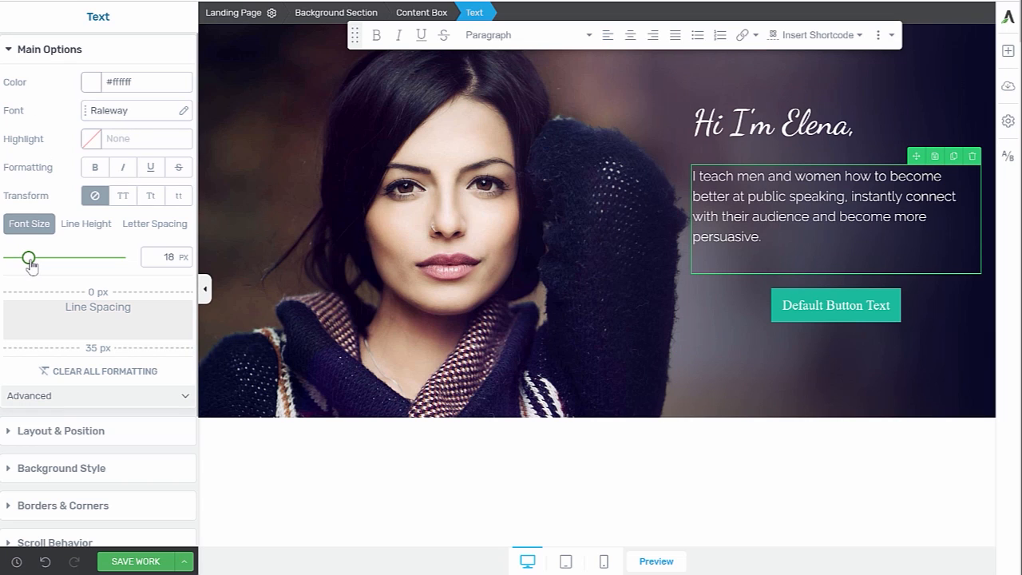
left_click_drag(31, 257, 42, 257)
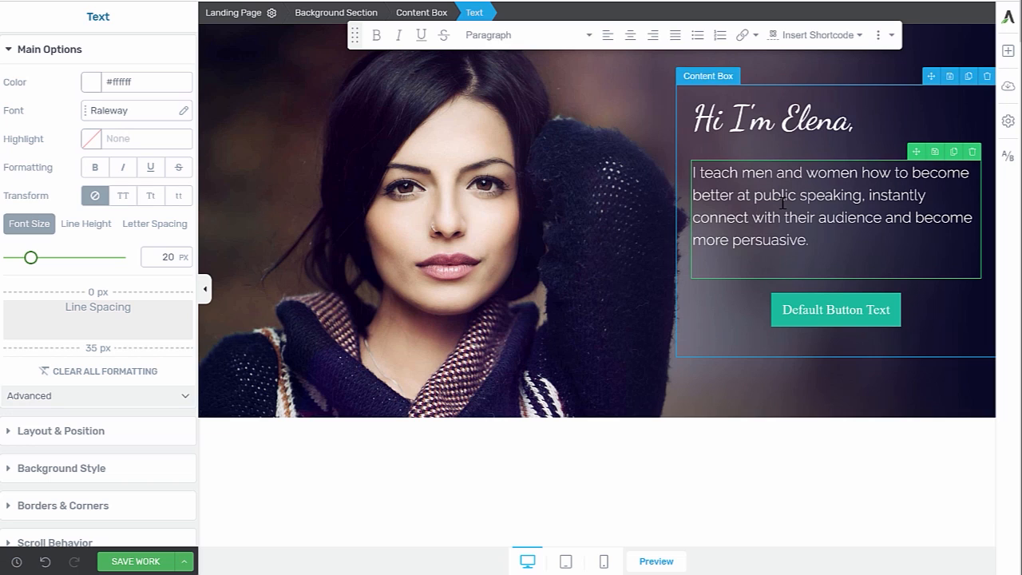
Select the hero button's Default Button Text from the style templates
left_click(524, 35)
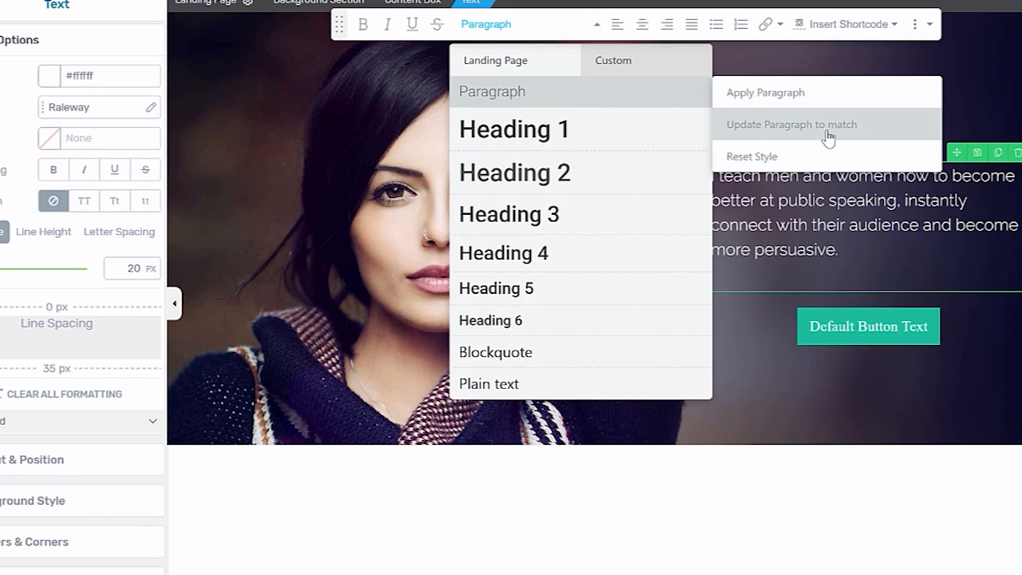
mouse_move(546, 99)
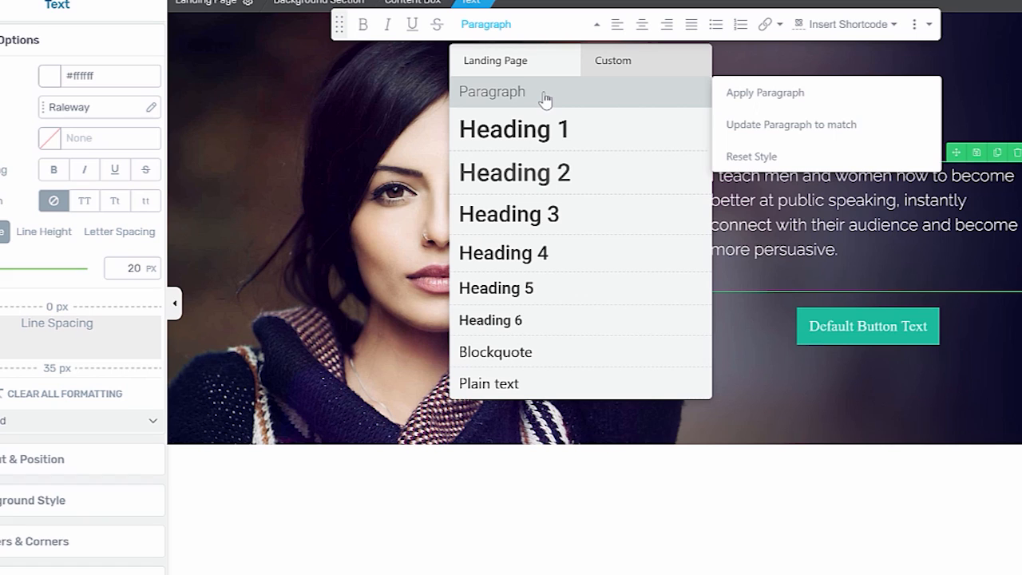
mouse_move(790, 125)
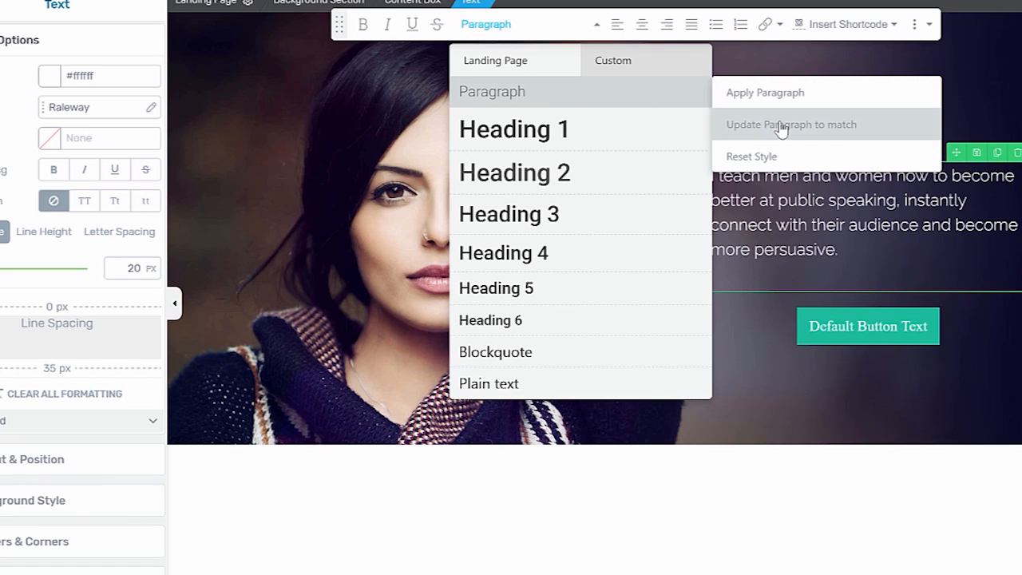
mouse_move(889, 134)
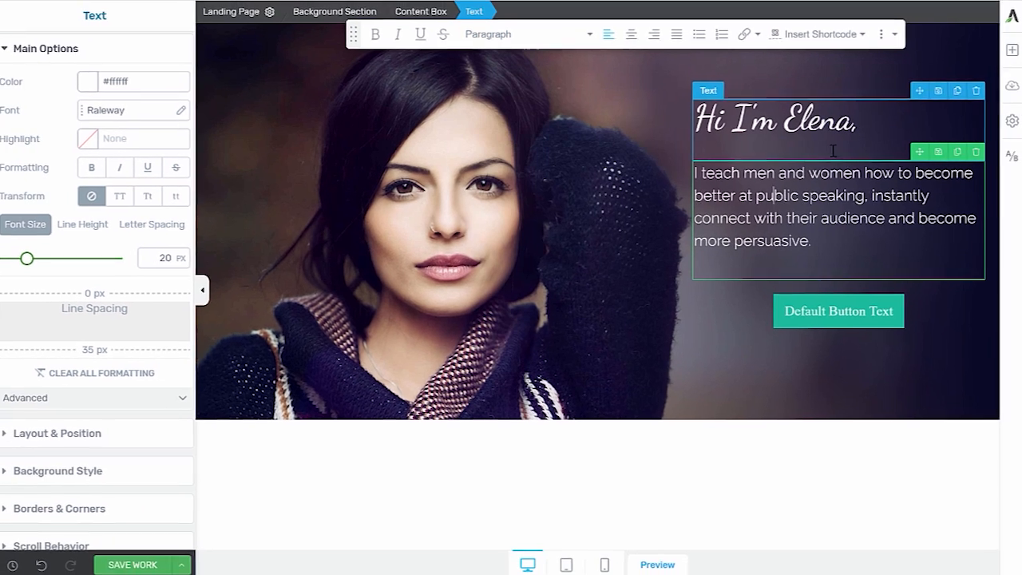
left_click(836, 310)
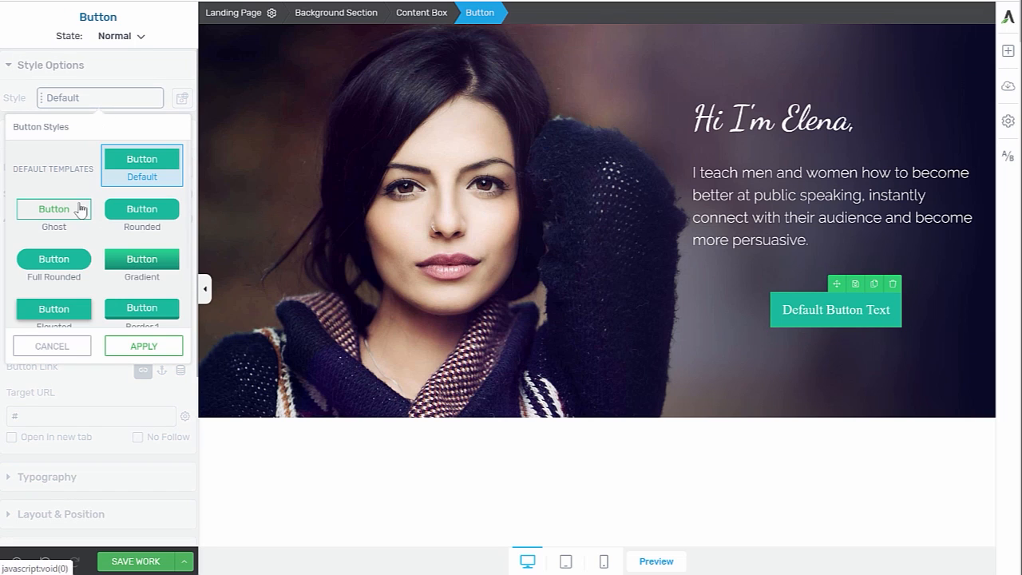
Apply the Ghost button style with a fully transparent fill
left_click(55, 214)
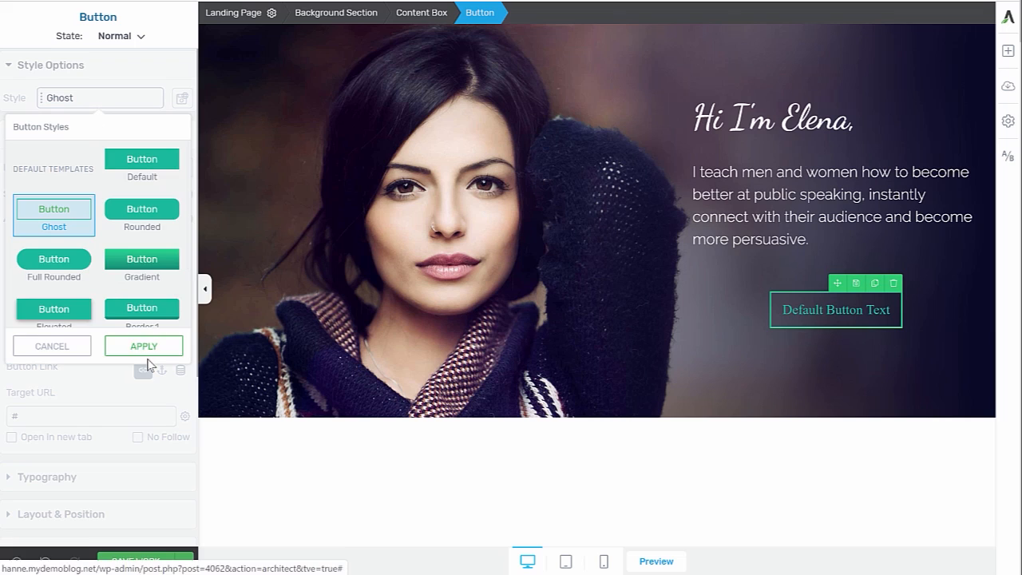
left_click(144, 345)
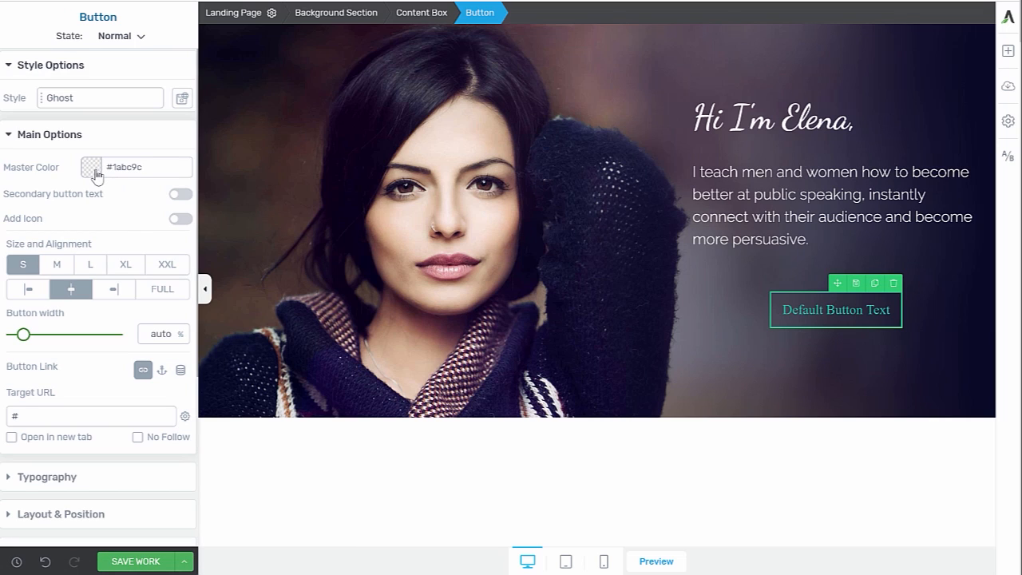
left_click(96, 167)
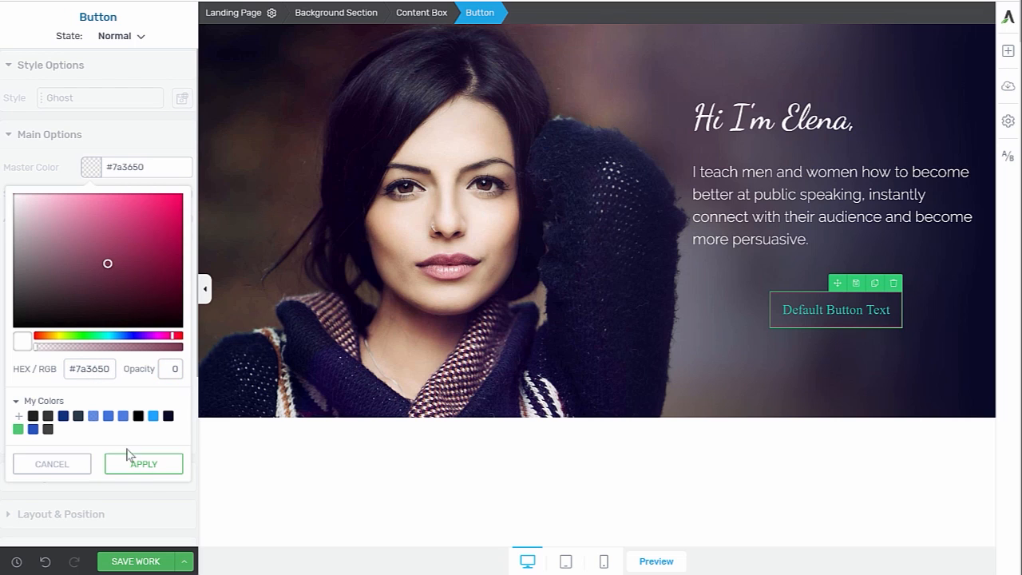
left_click(144, 463)
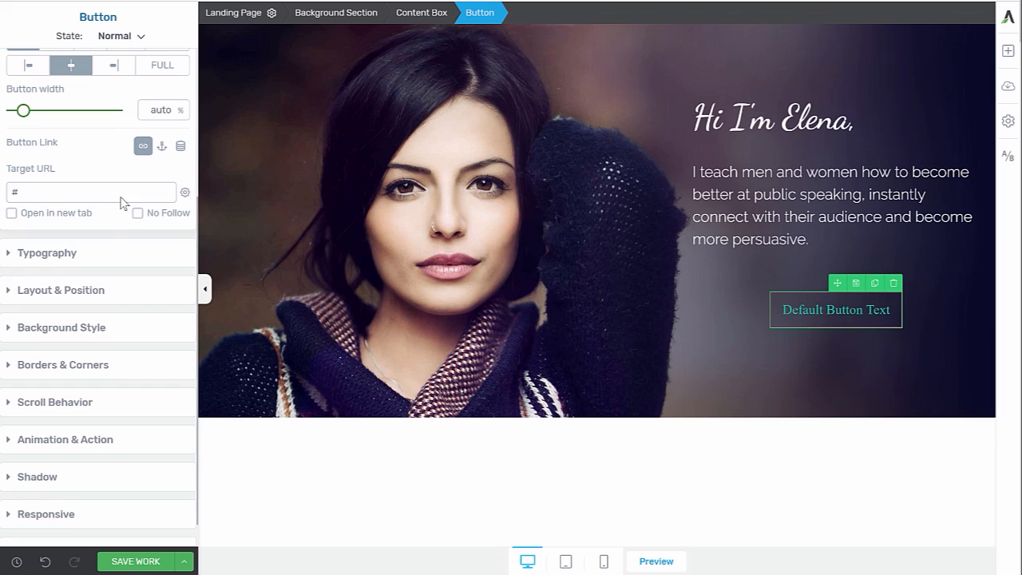
Set the button text colour to white #ffffff and adjust its thin border outline
left_click(47, 252)
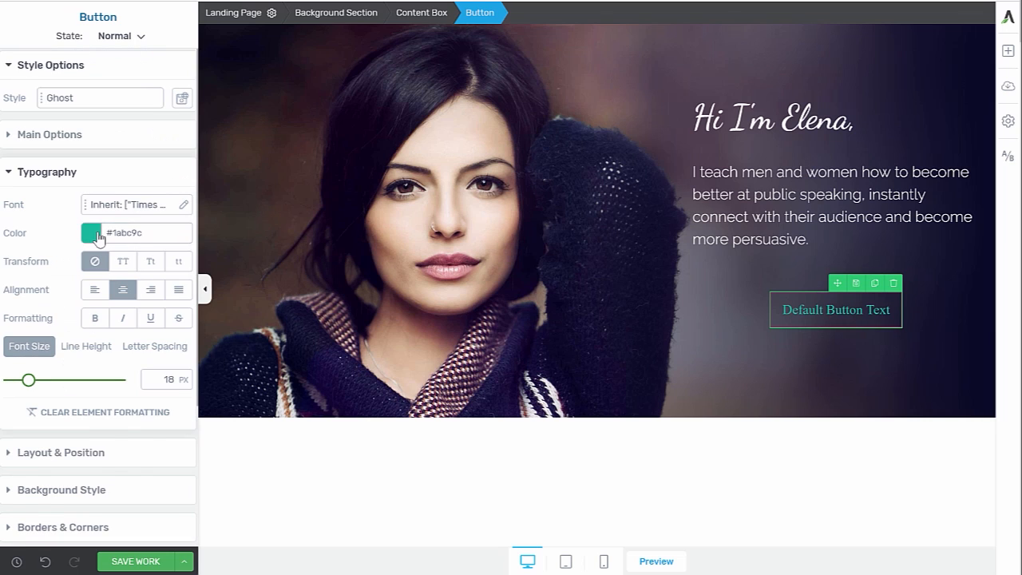
left_click(89, 233)
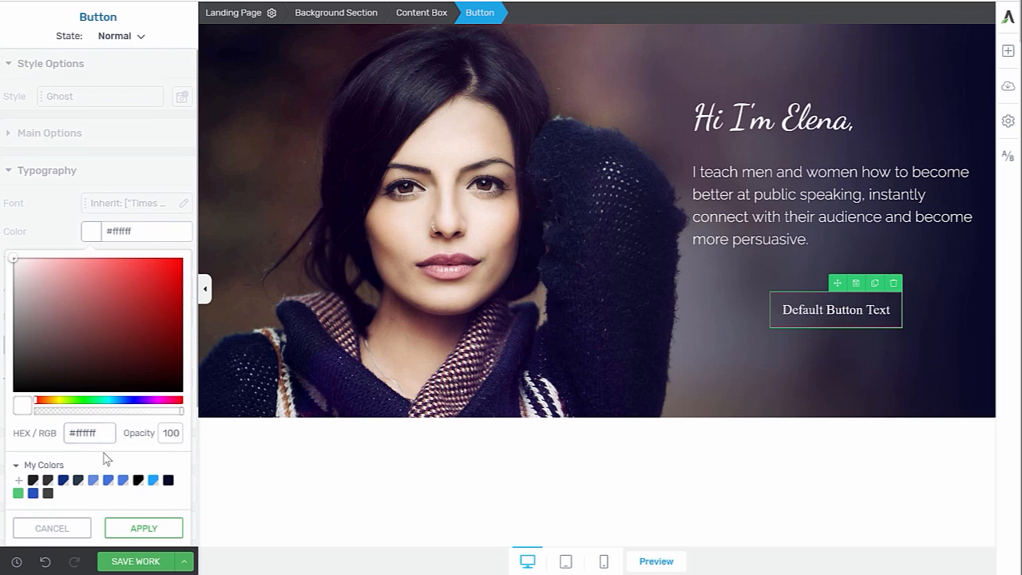
left_click(144, 526)
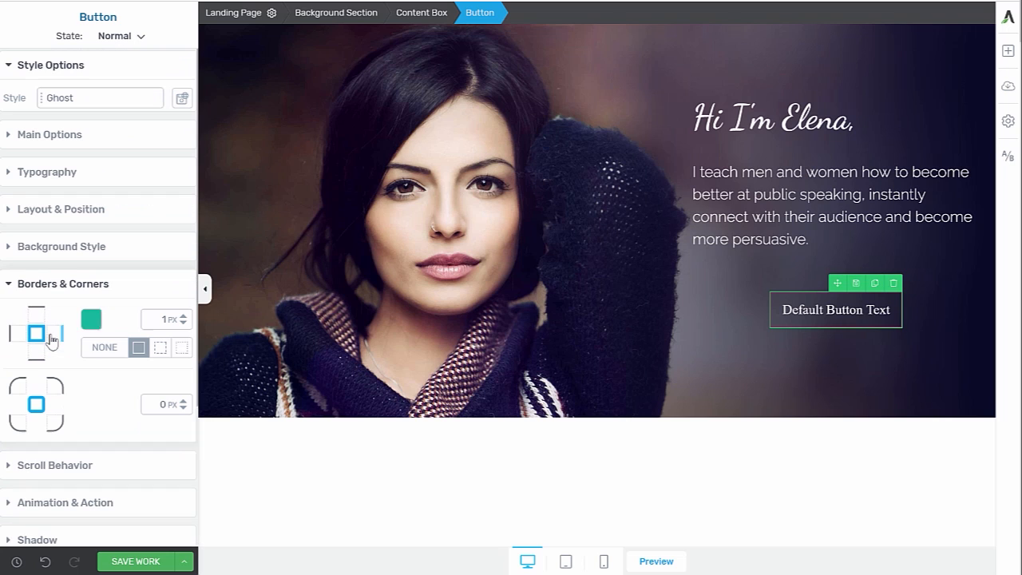
left_click(91, 319)
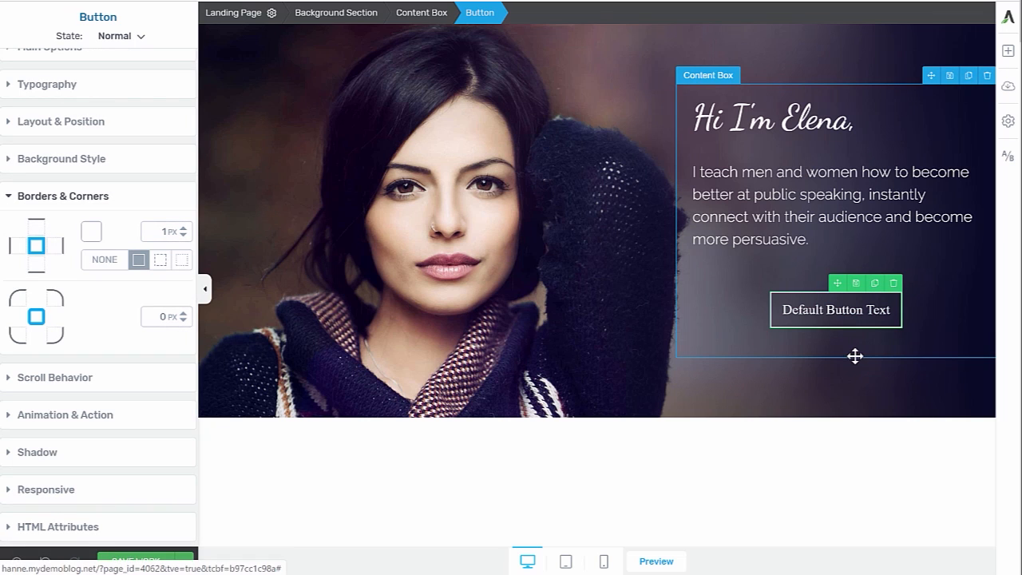
mouse_move(848, 340)
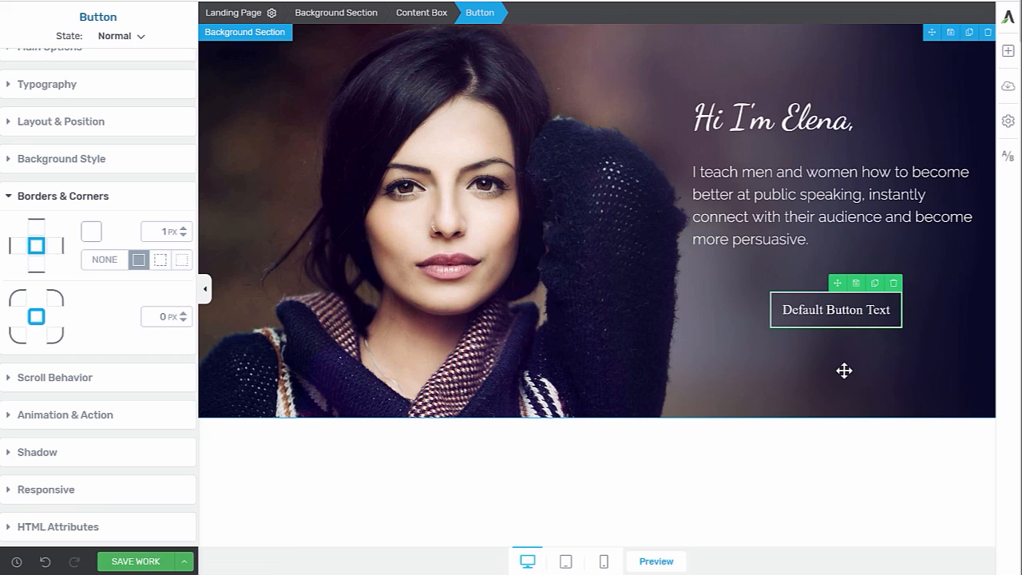
mouse_move(836, 310)
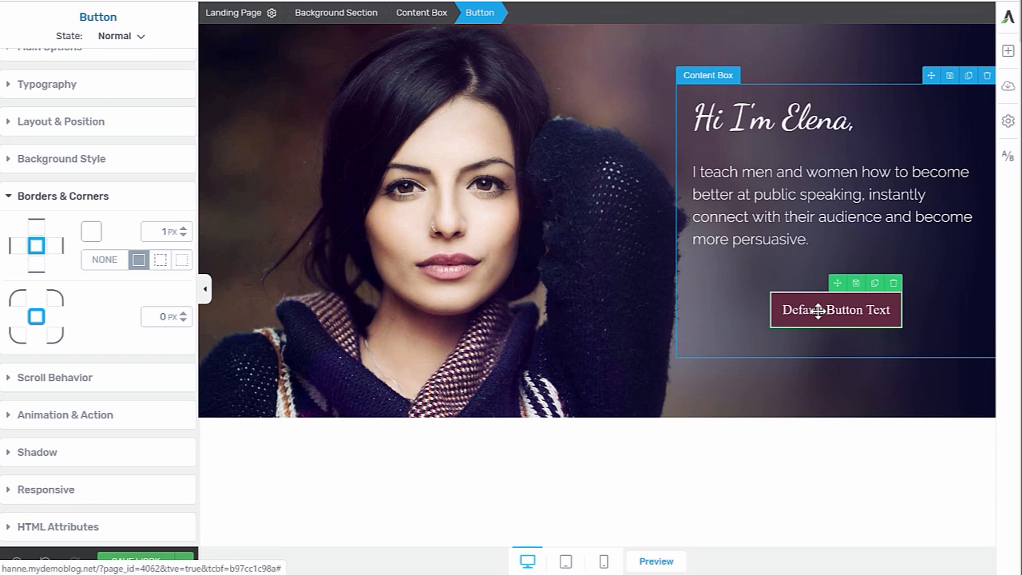
mouse_move(431, 153)
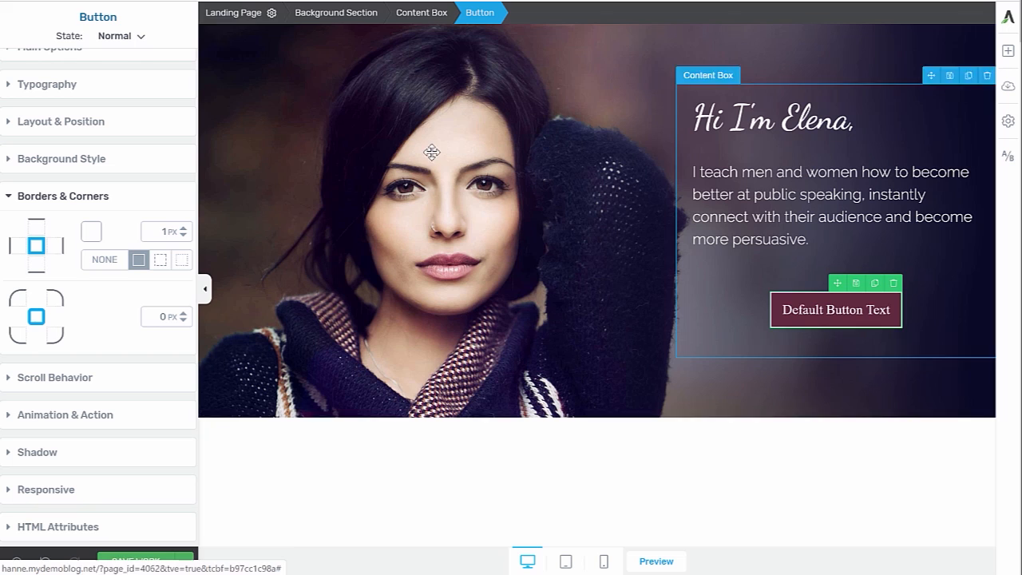
Bring up the button's State list to reach the hover state
left_click(120, 35)
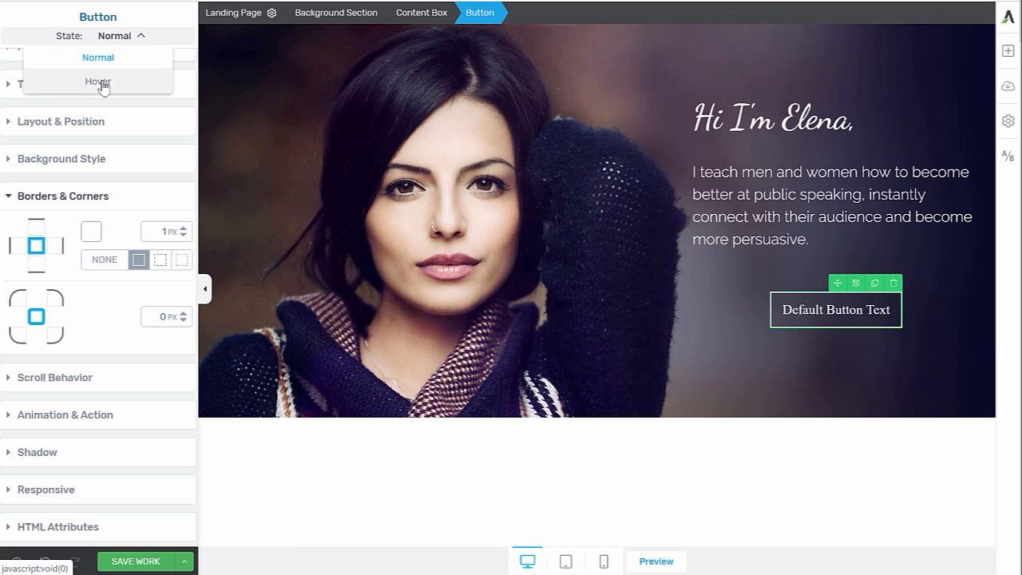
left_click(98, 82)
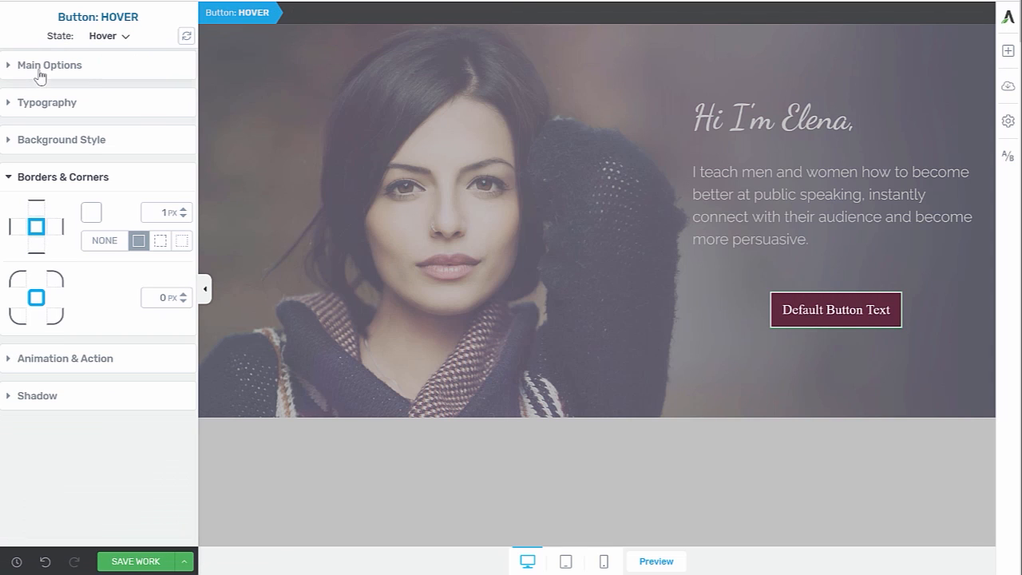
left_click(50, 64)
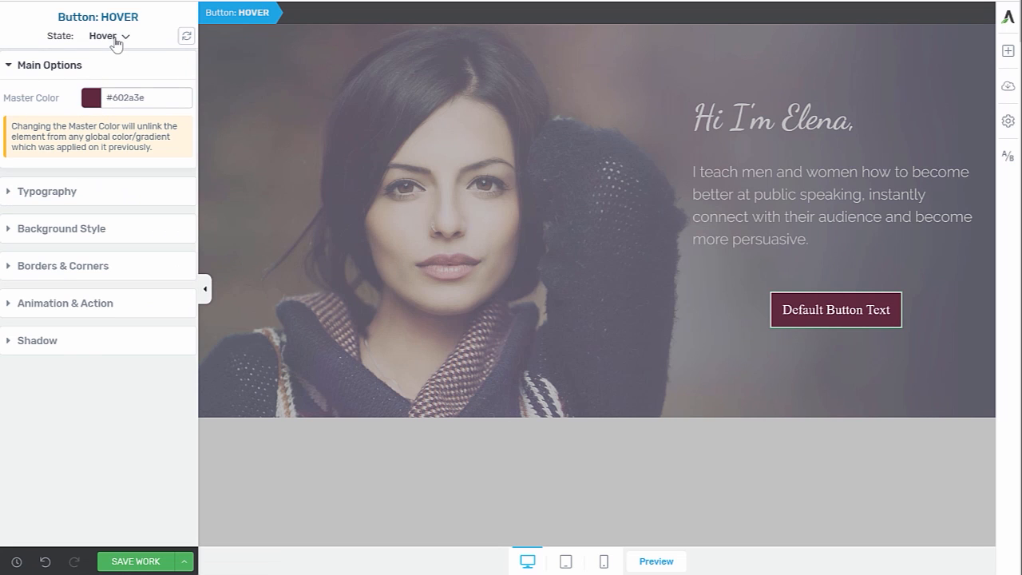
left_click(108, 35)
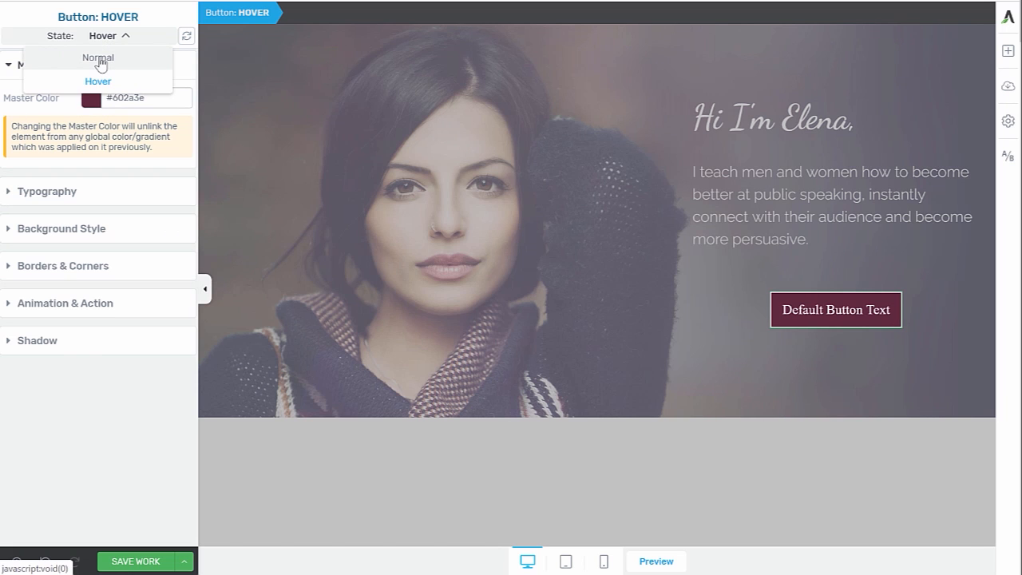
left_click(98, 57)
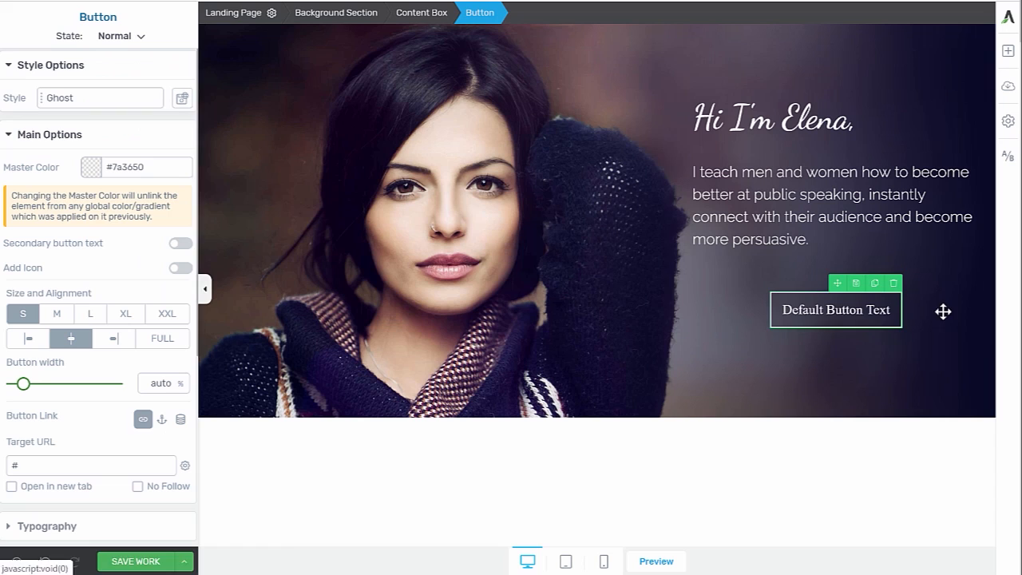
double_click(837, 310)
type("Find Out More")
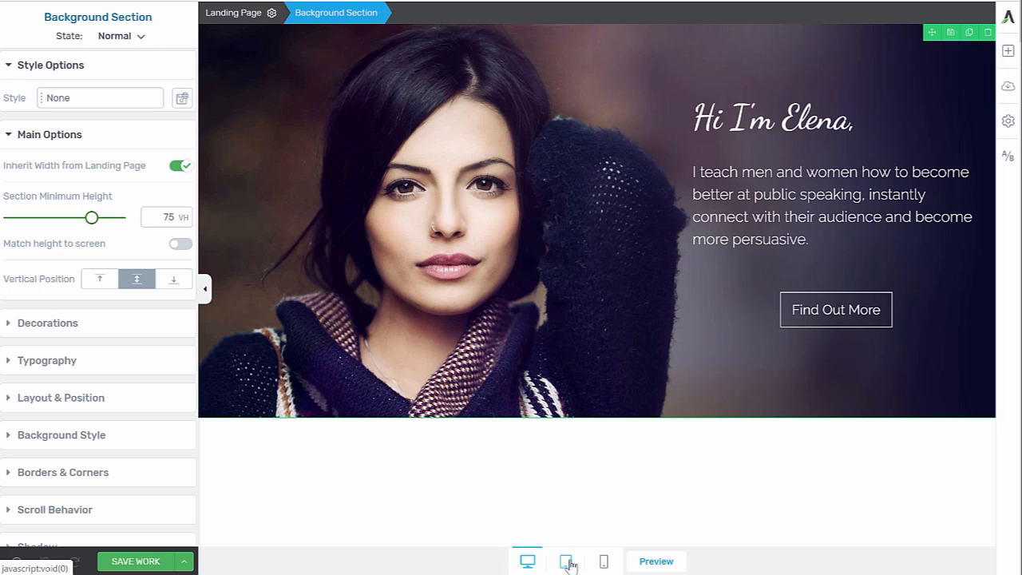
On the tablet layout, set the content box's Max width to 60%
left_click(565, 562)
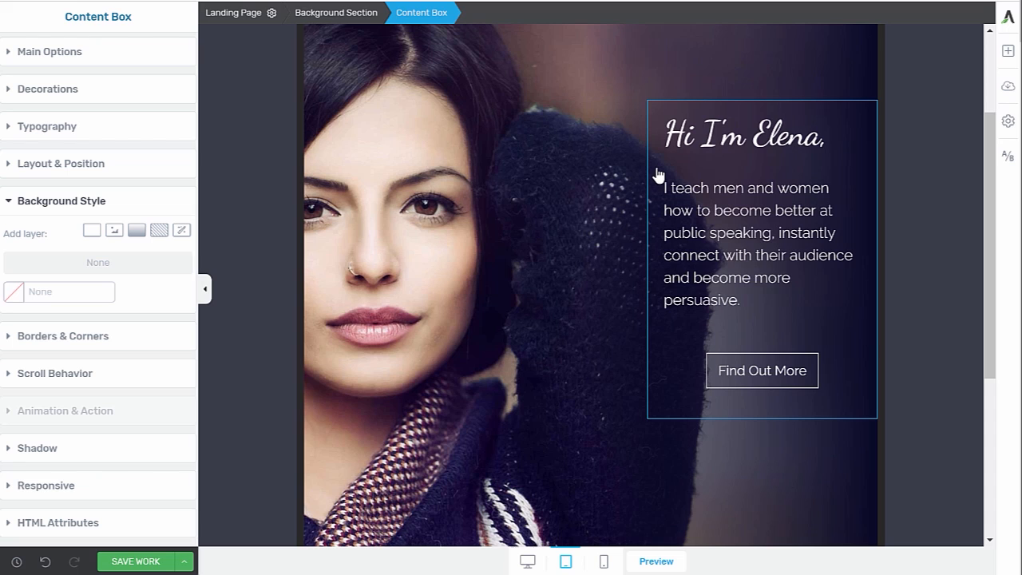
mouse_move(16, 286)
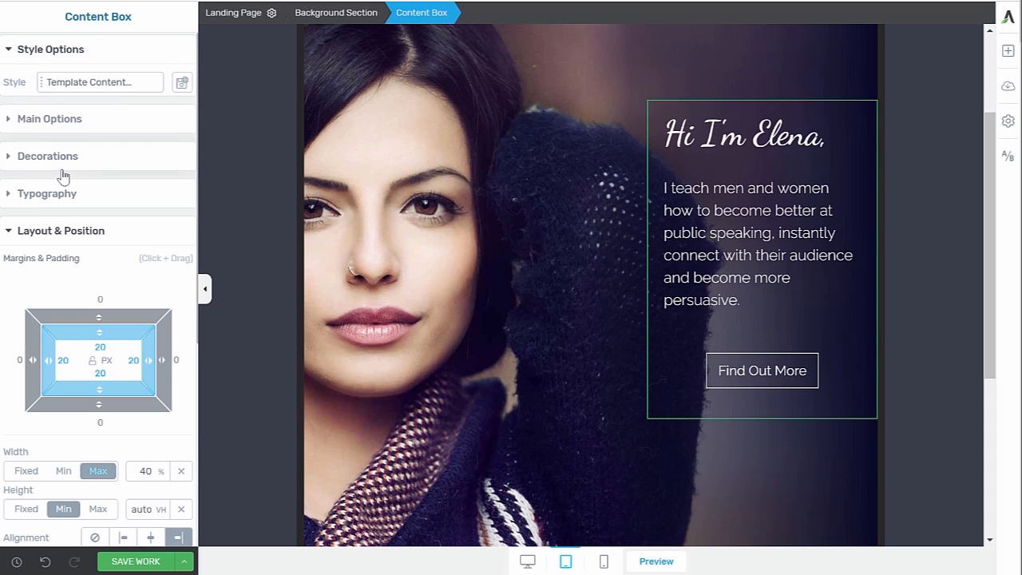
scroll("down", 3)
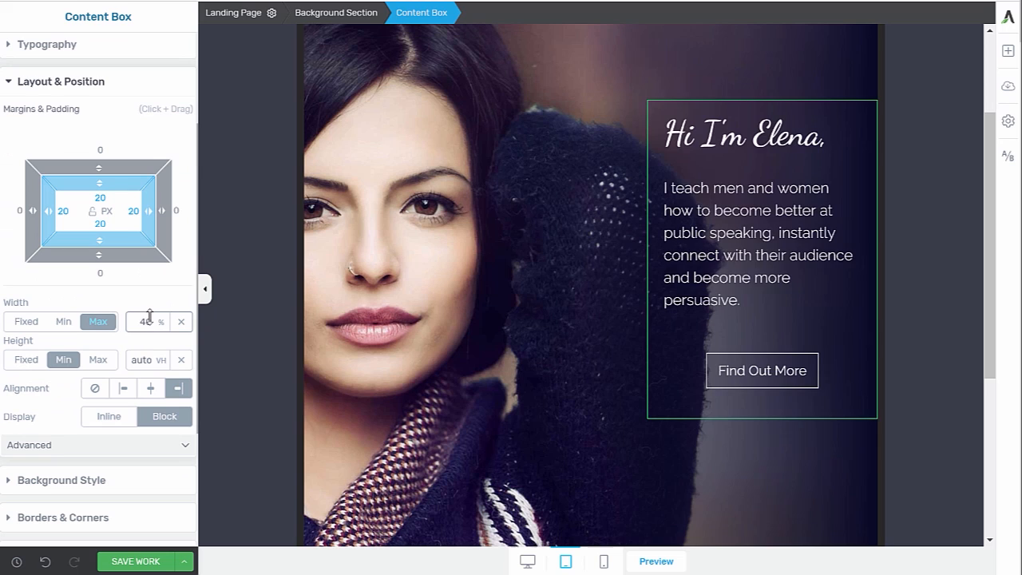
type("60")
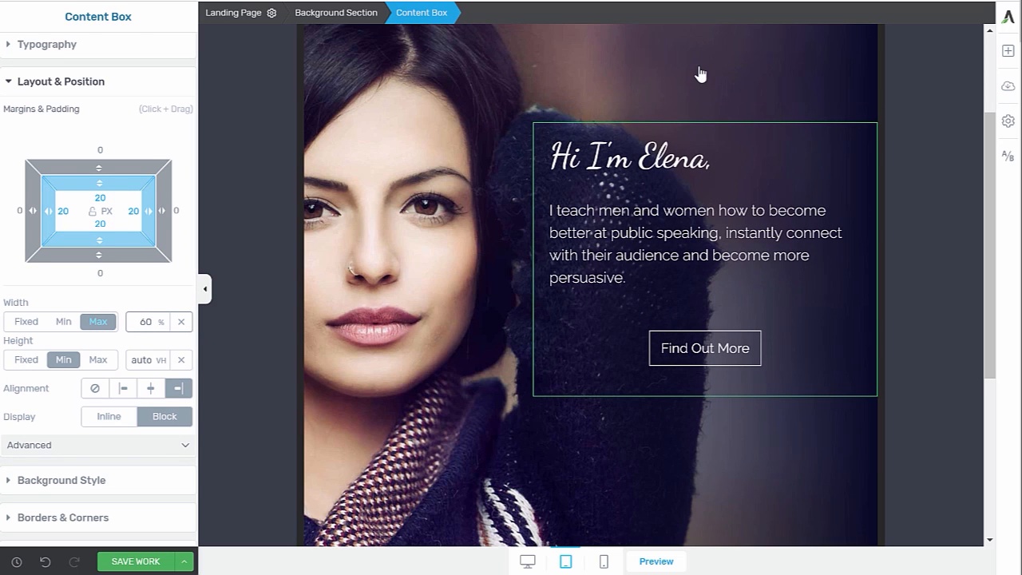
left_click(336, 12)
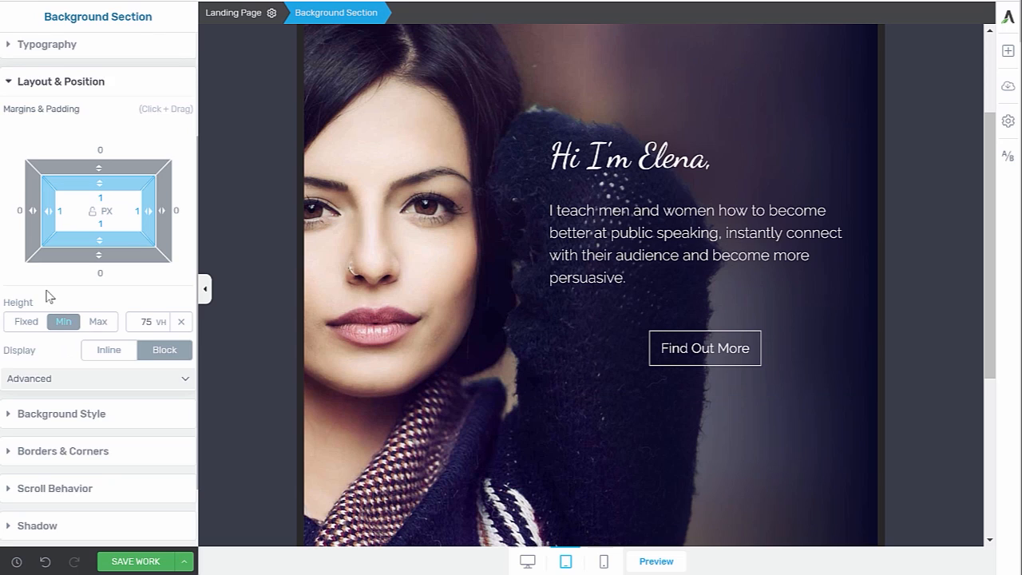
Darken the Linear gradient overlay colour on the hero Background Section for tablet
left_click(61, 412)
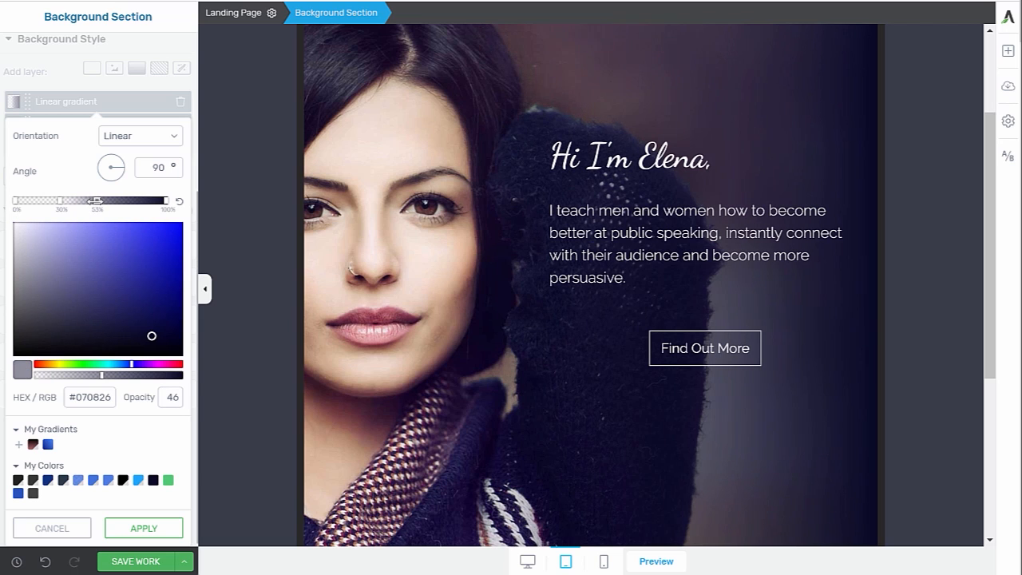
left_click_drag(99, 201, 73, 201)
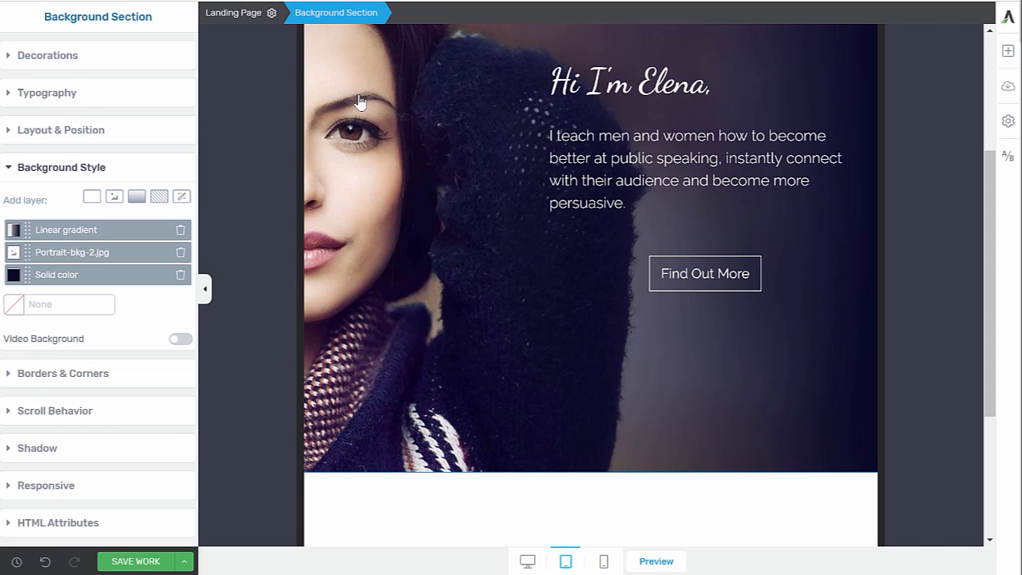
mouse_move(518, 274)
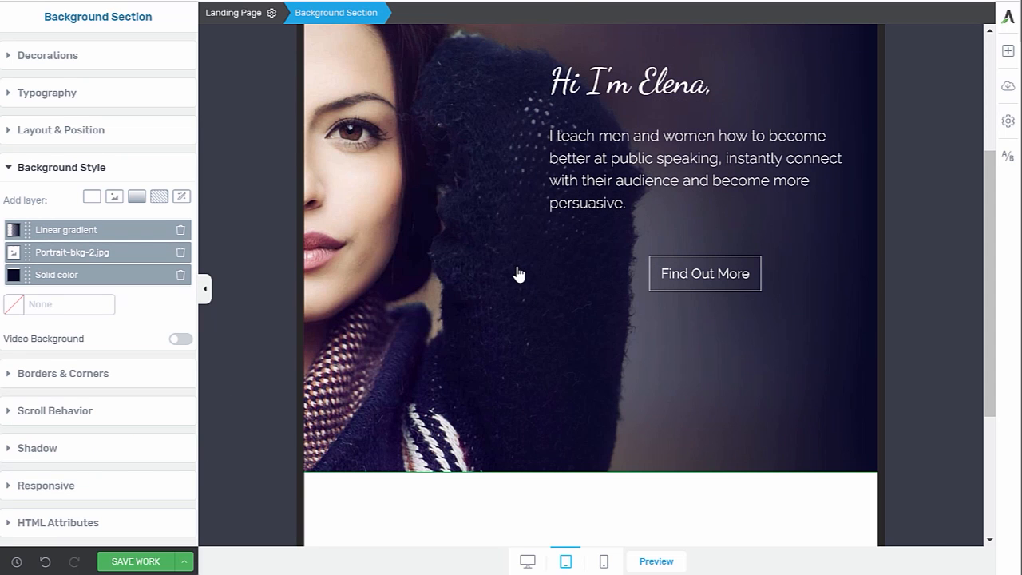
mouse_move(753, 478)
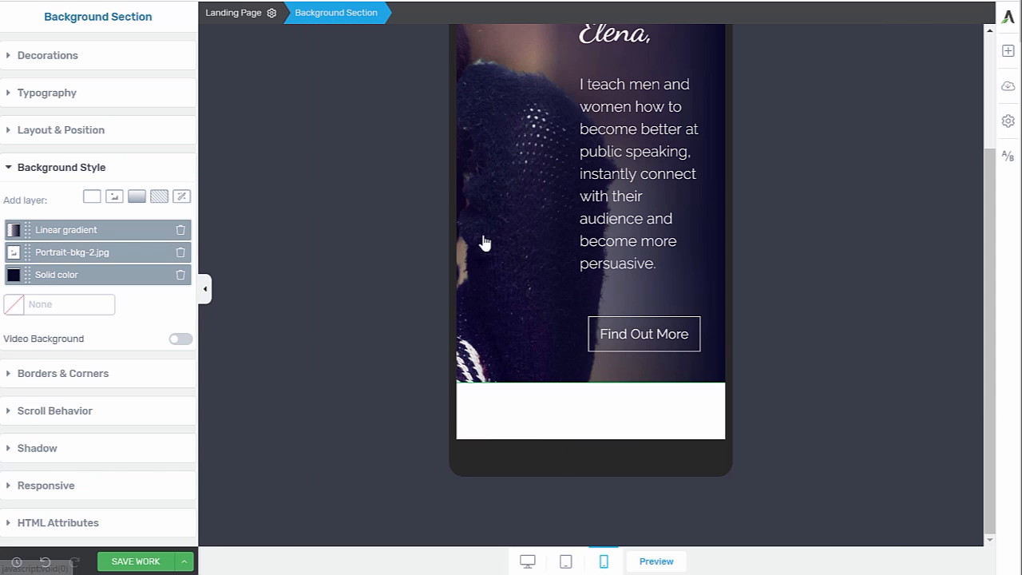
Set the Content Box maximum width to 100% in Layout & Position on mobile
scroll("up", 3)
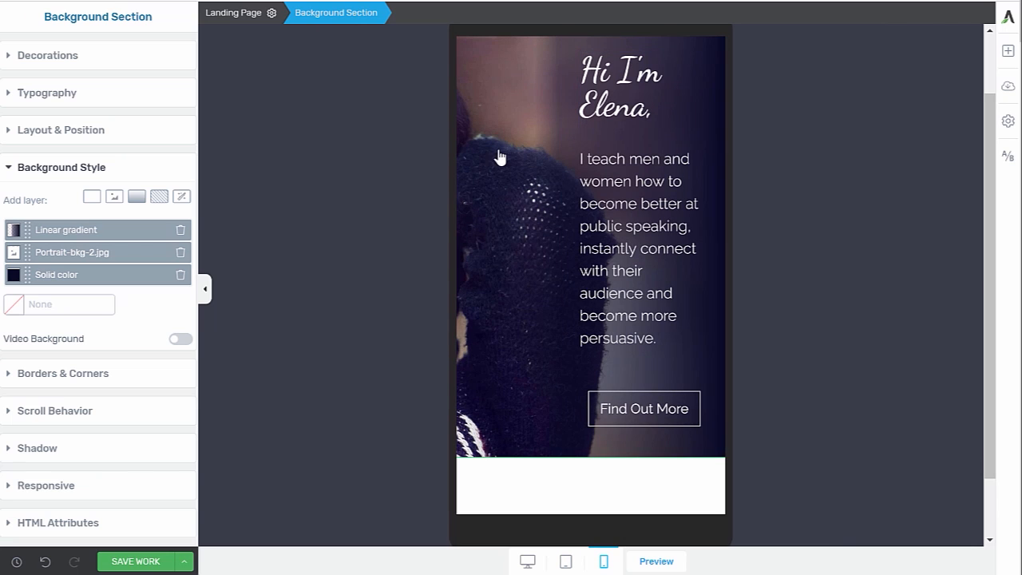
mouse_move(541, 194)
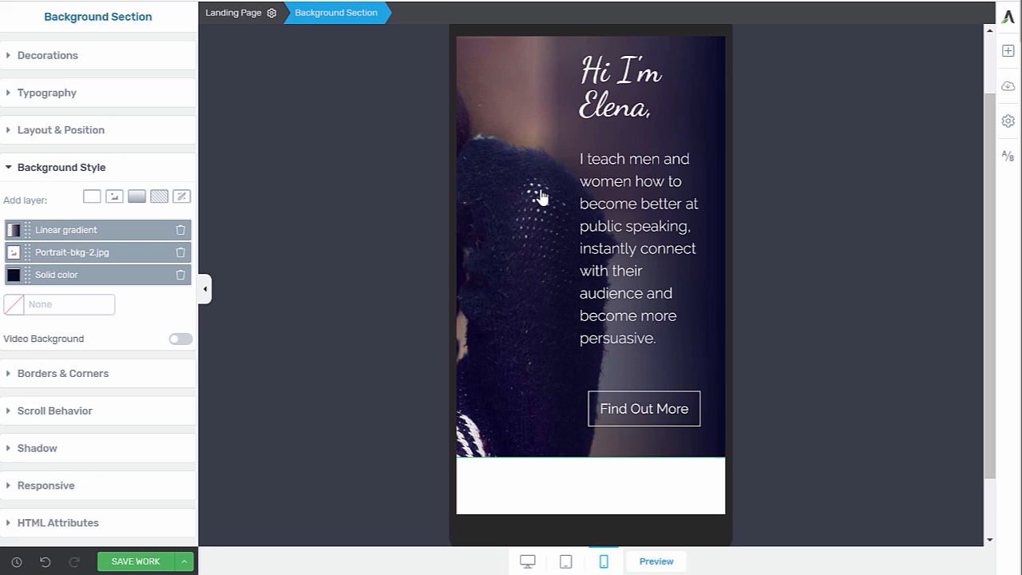
mouse_move(67, 269)
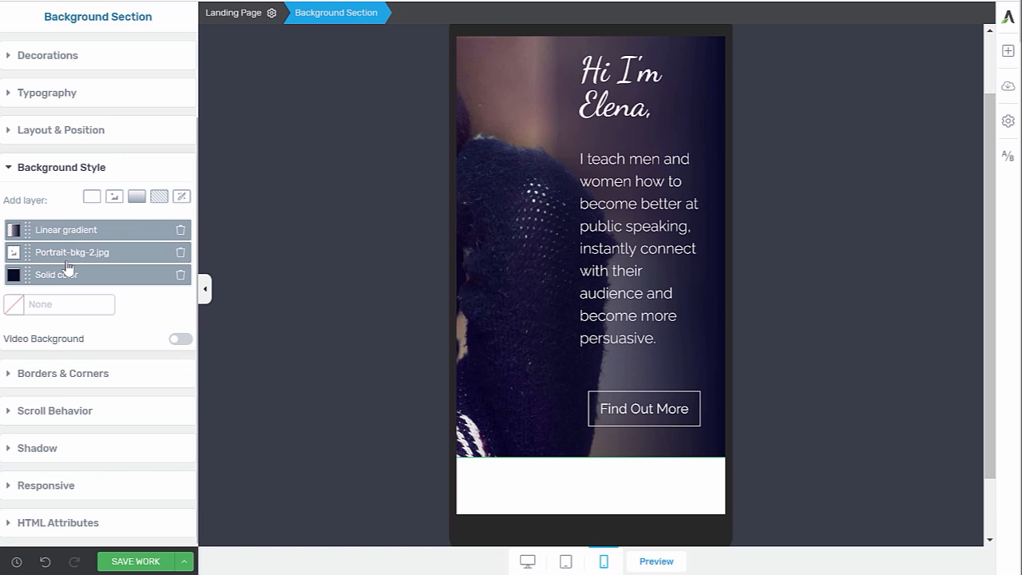
mouse_move(182, 252)
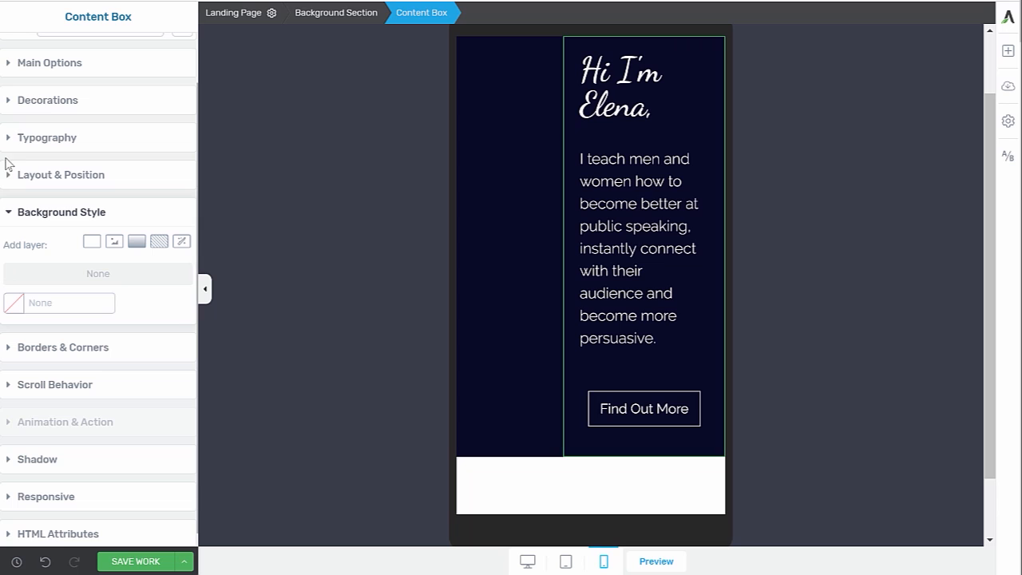
scroll("up", 3)
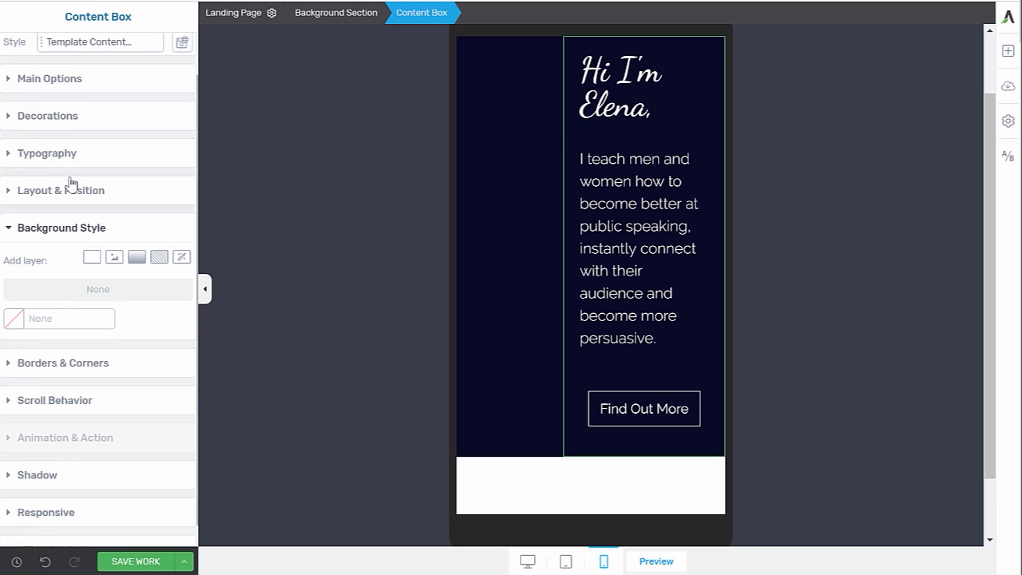
left_click(60, 189)
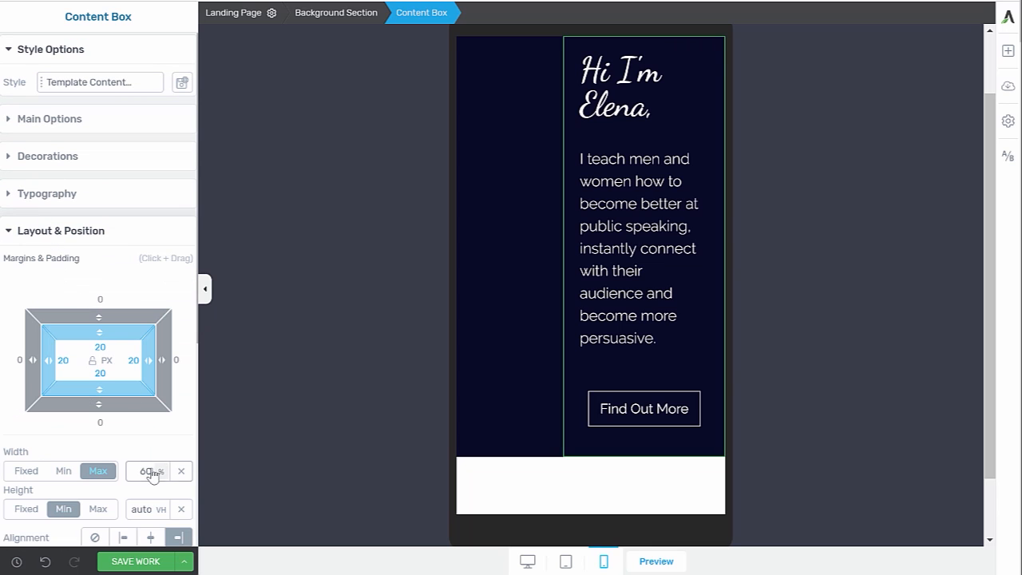
type("100")
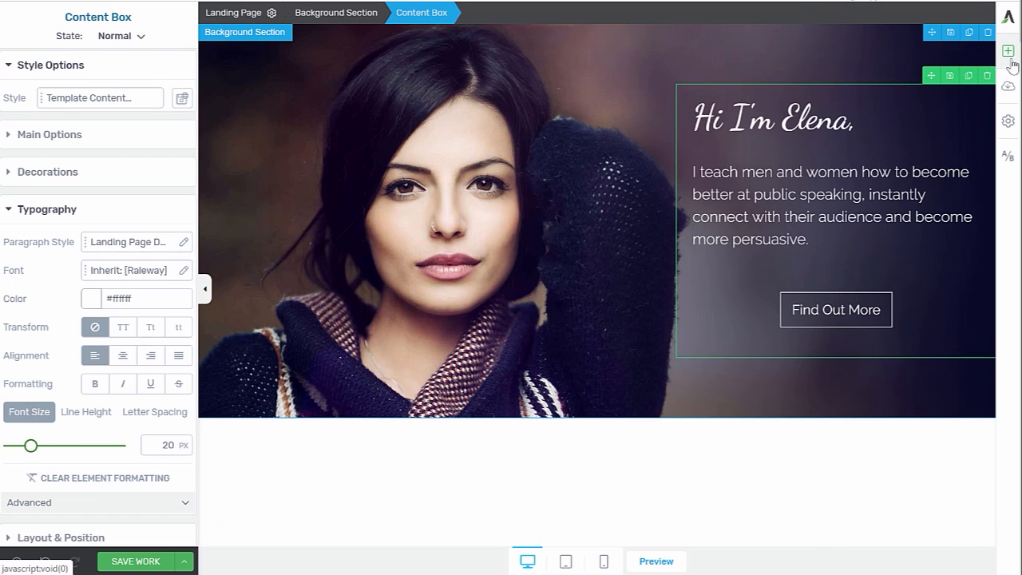
Insert an Image element under the heading using Portrait-bkg-small-square from the Media Library
left_click(1005, 50)
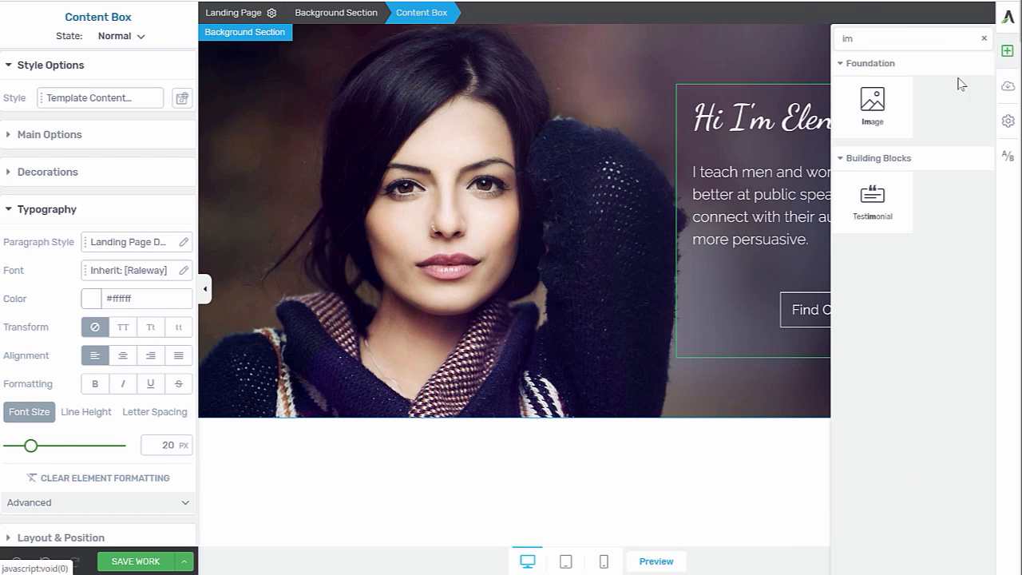
left_click_drag(871, 103, 798, 147)
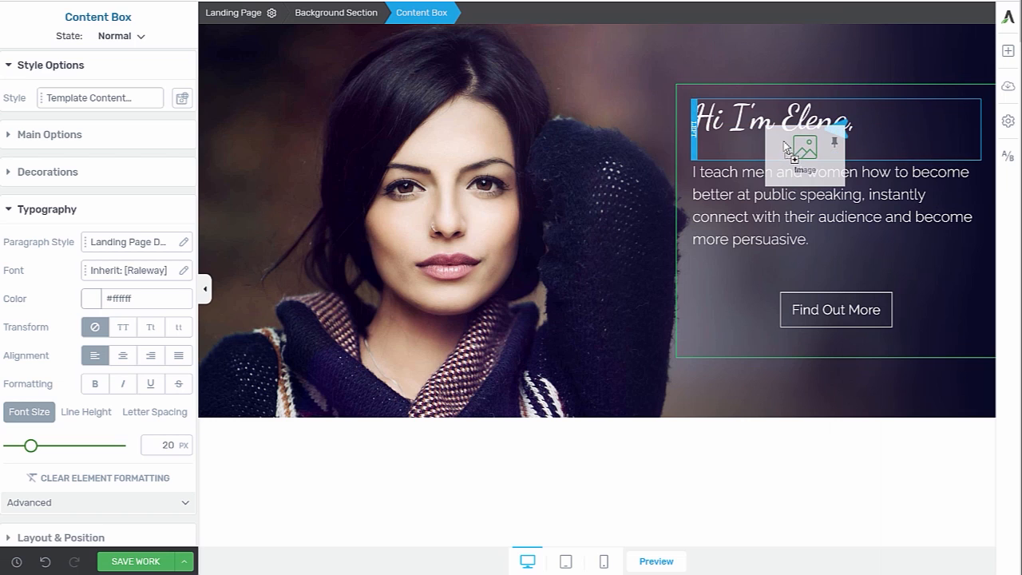
left_click(805, 150)
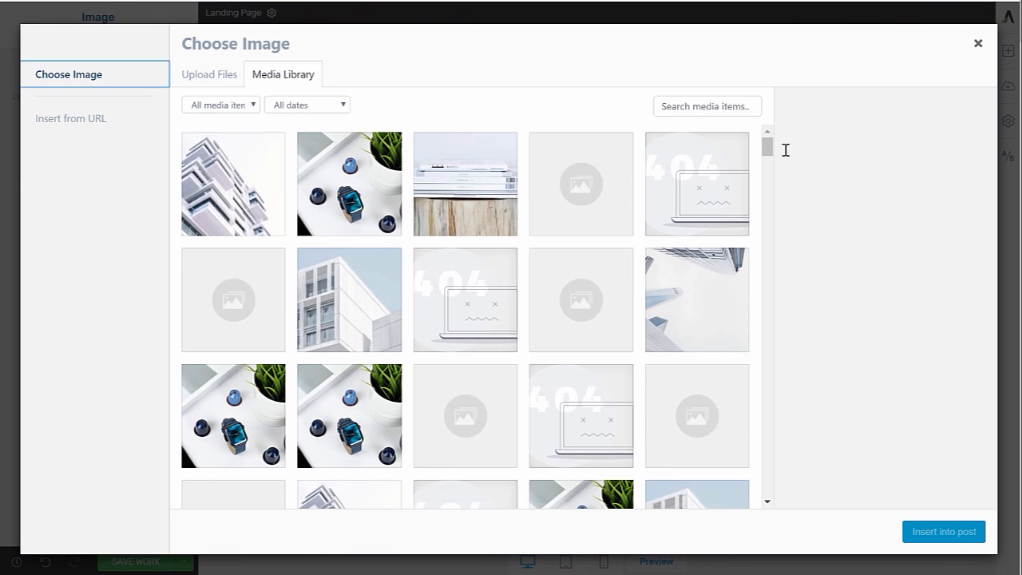
left_click(233, 275)
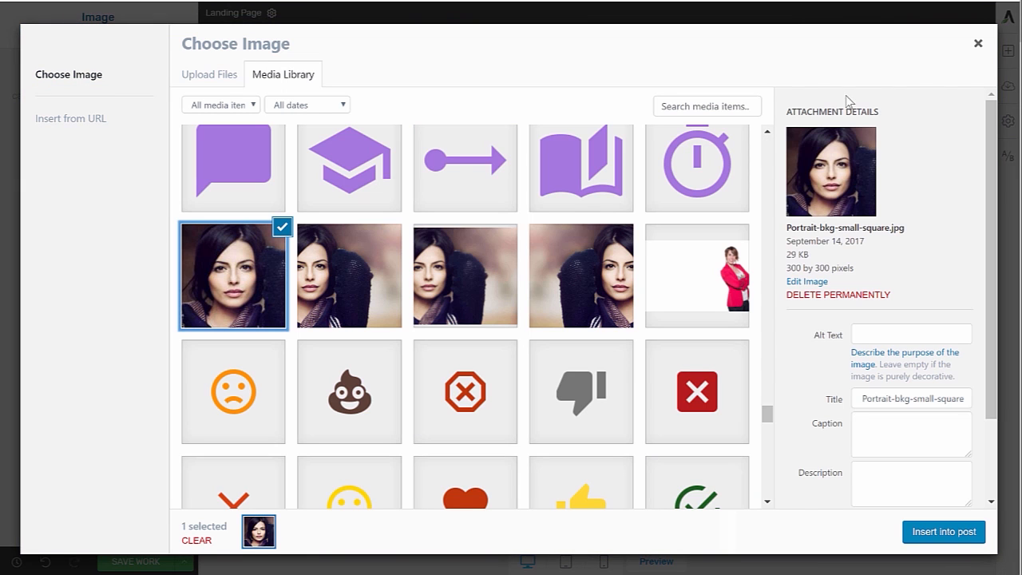
mouse_move(859, 154)
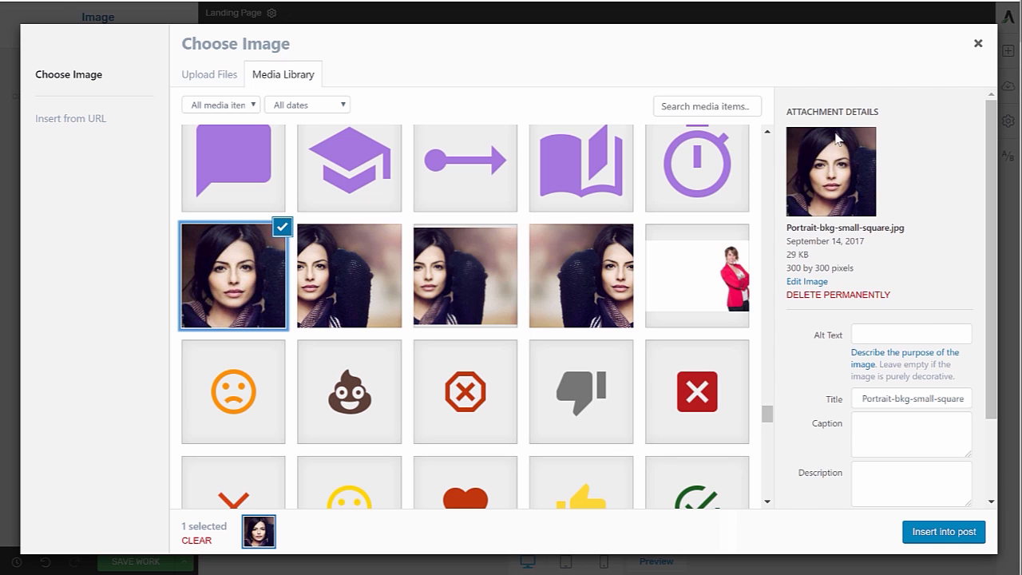
mouse_move(950, 539)
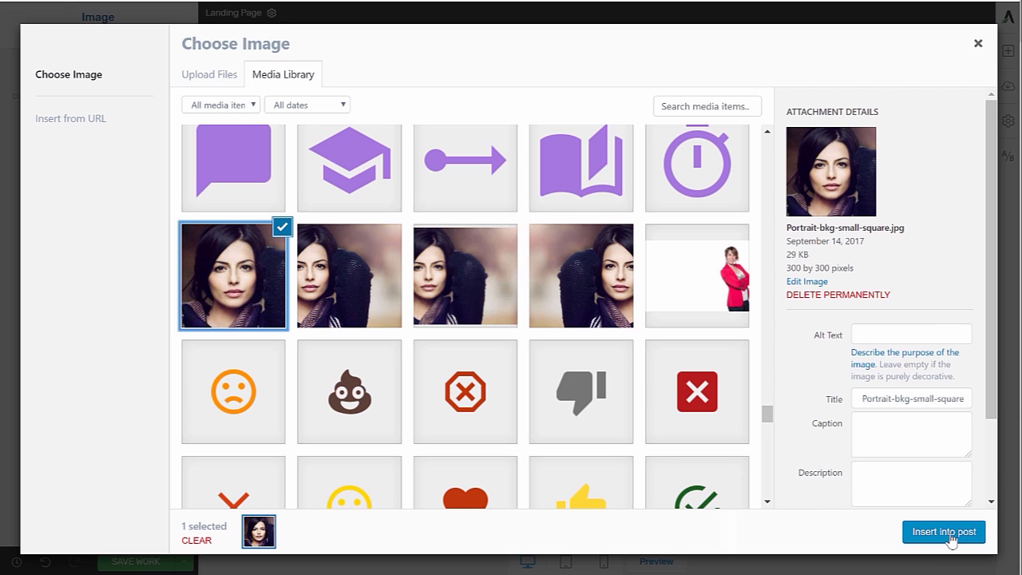
left_click(944, 531)
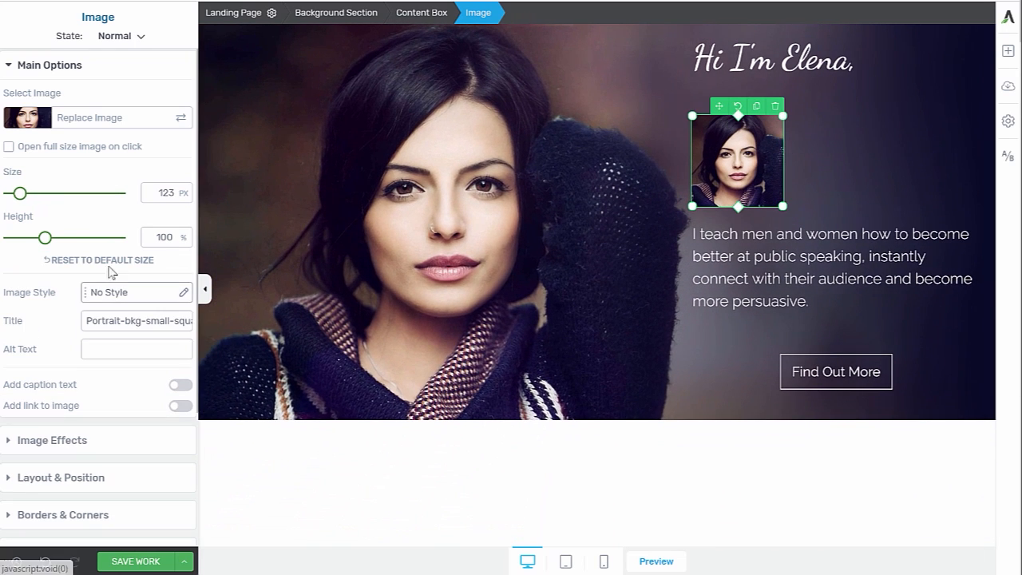
Give the portrait a 3px solid white border and 100px corner radius to make it circular
scroll("down", 3)
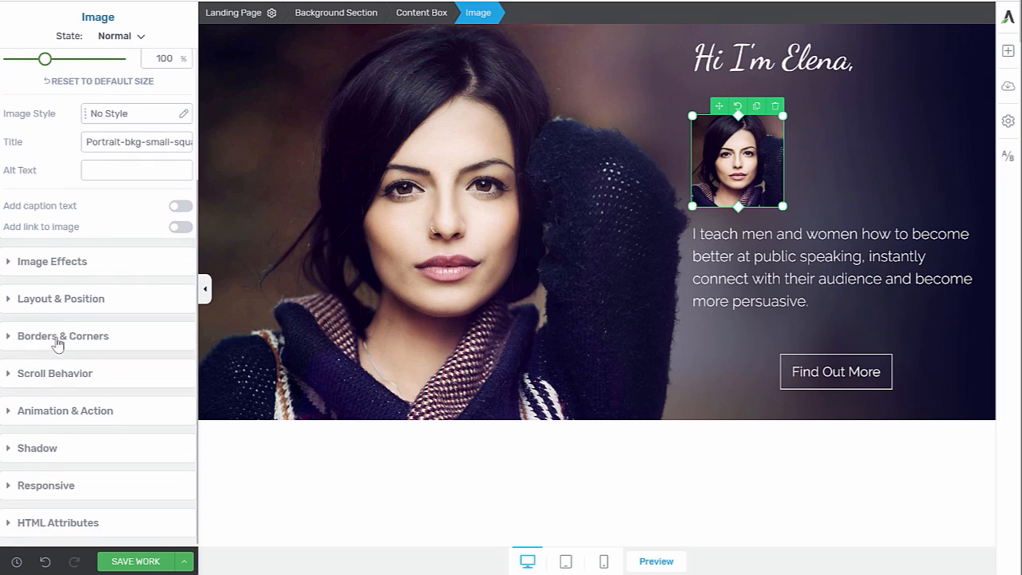
left_click(64, 336)
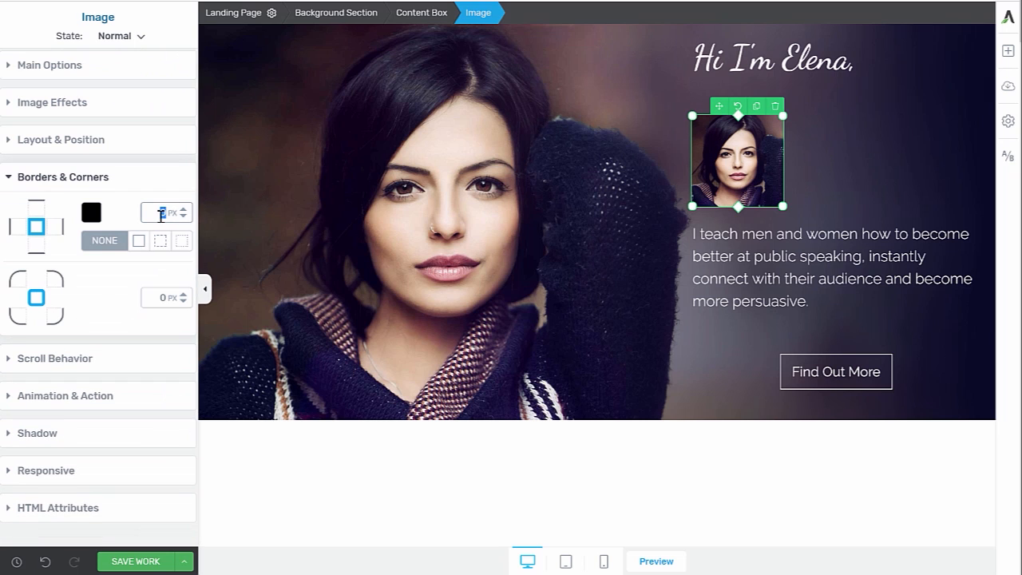
left_click(92, 210)
type("100")
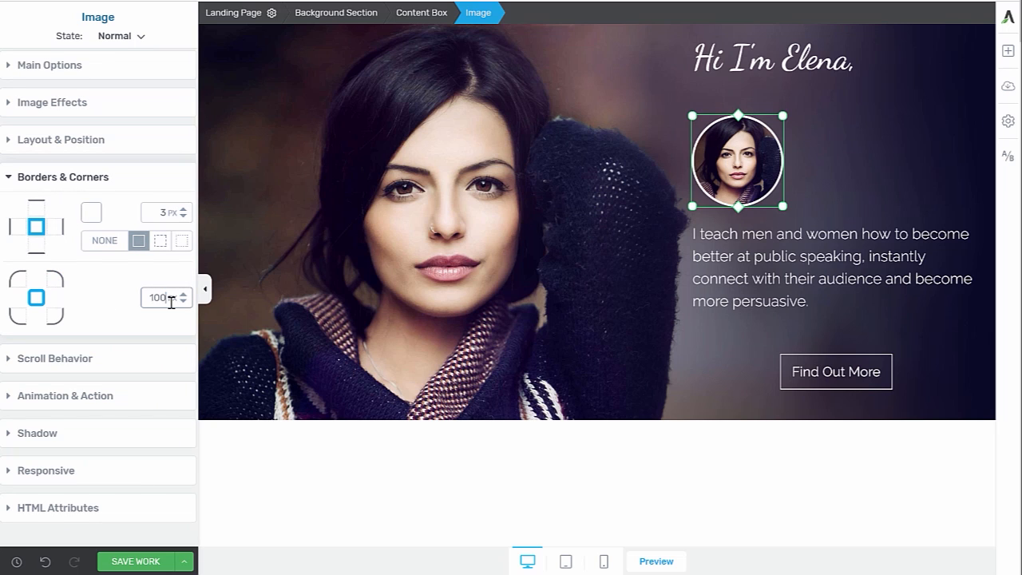
left_click(770, 60)
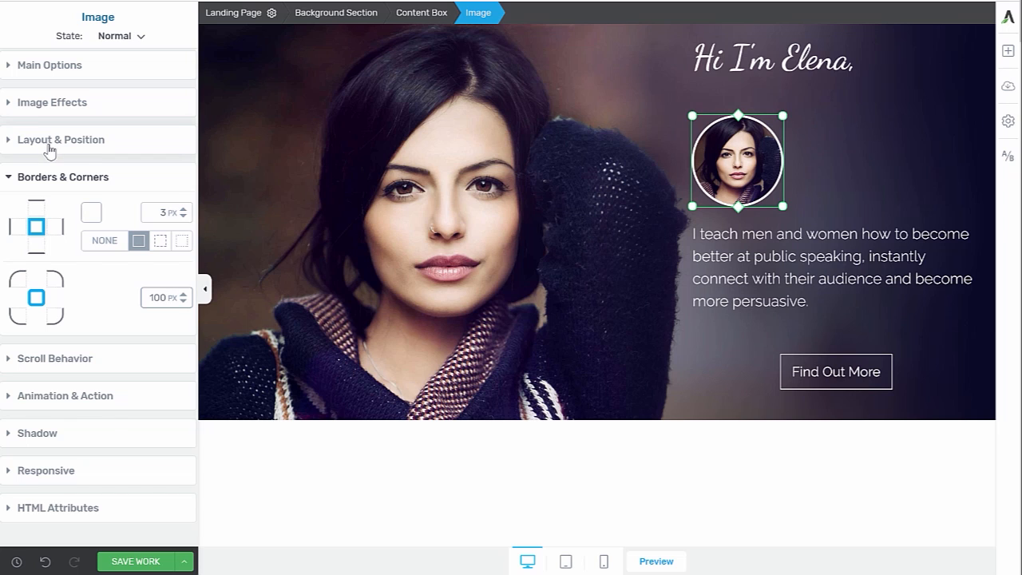
mouse_move(88, 477)
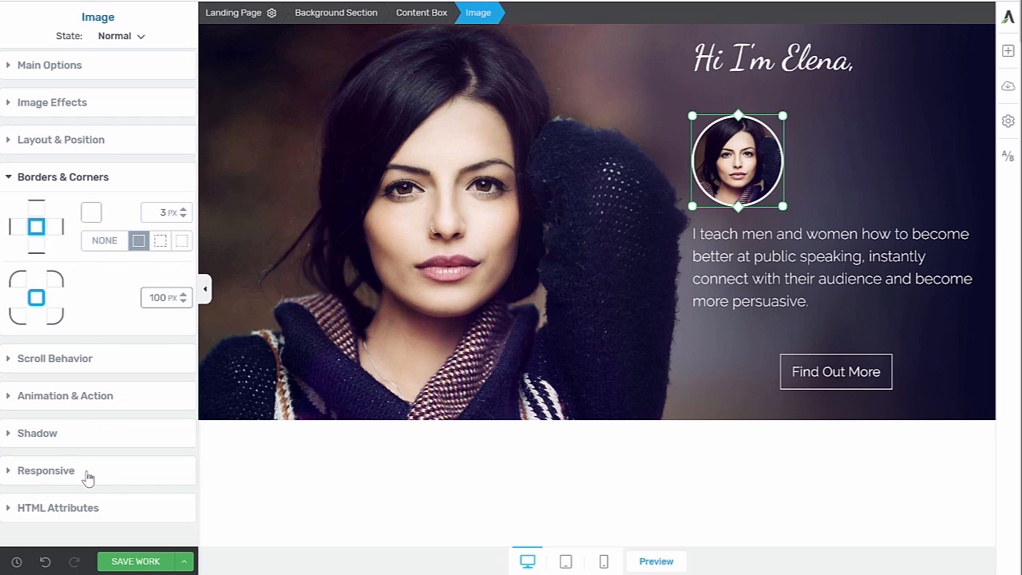
left_click(45, 470)
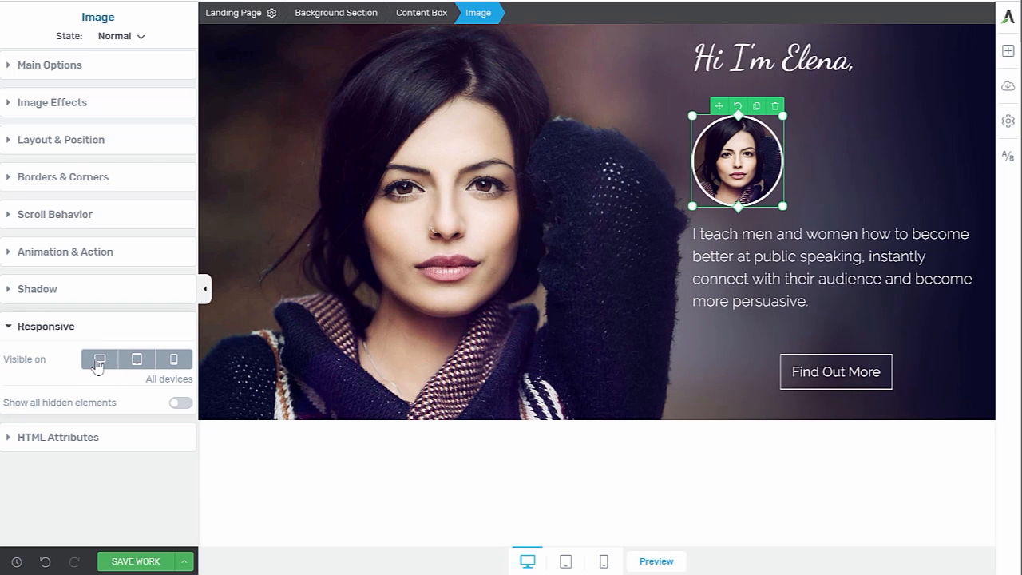
Set the portrait Visible on mobile only and center-align it under the heading
left_click(99, 358)
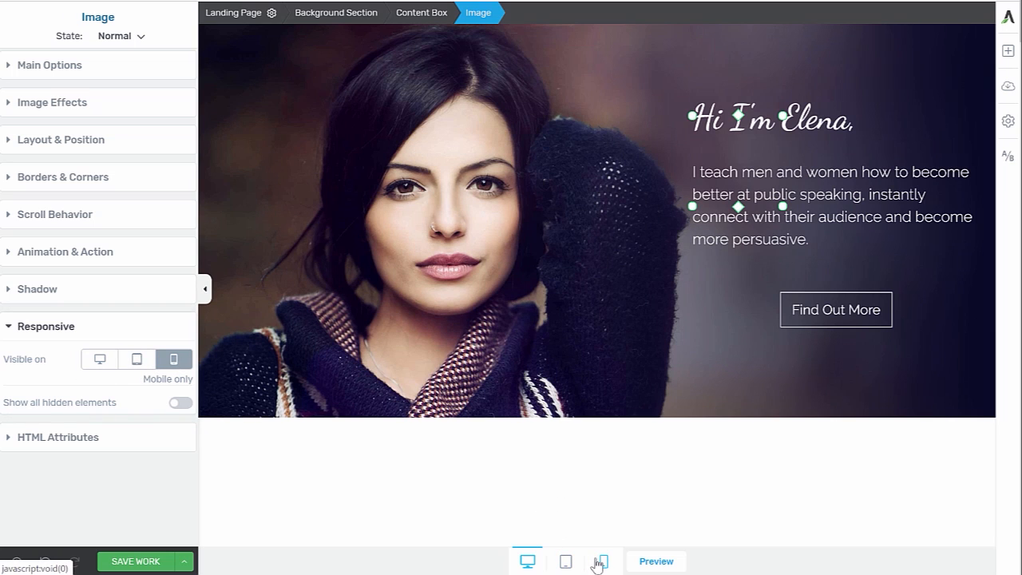
left_click(603, 562)
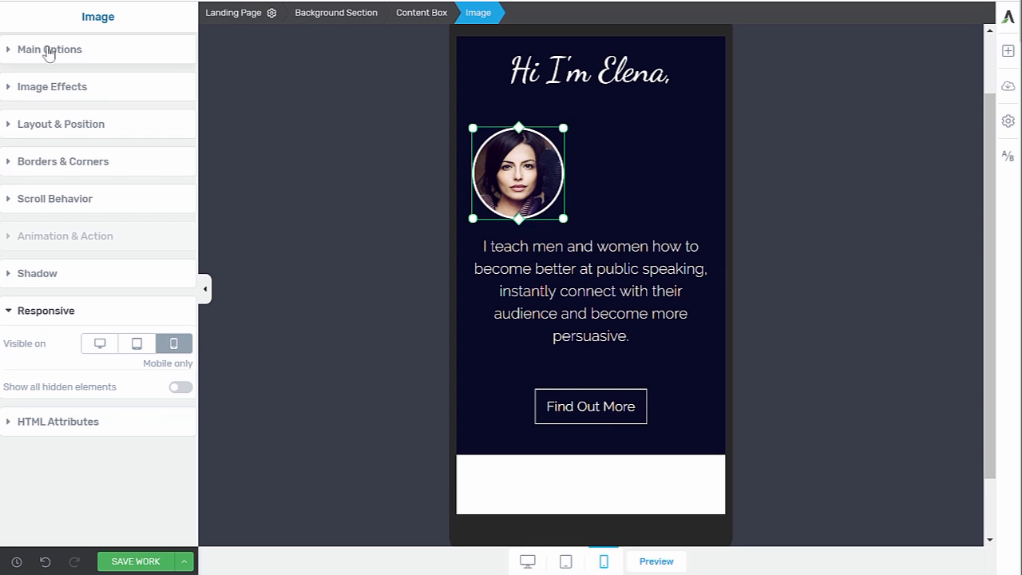
left_click(61, 125)
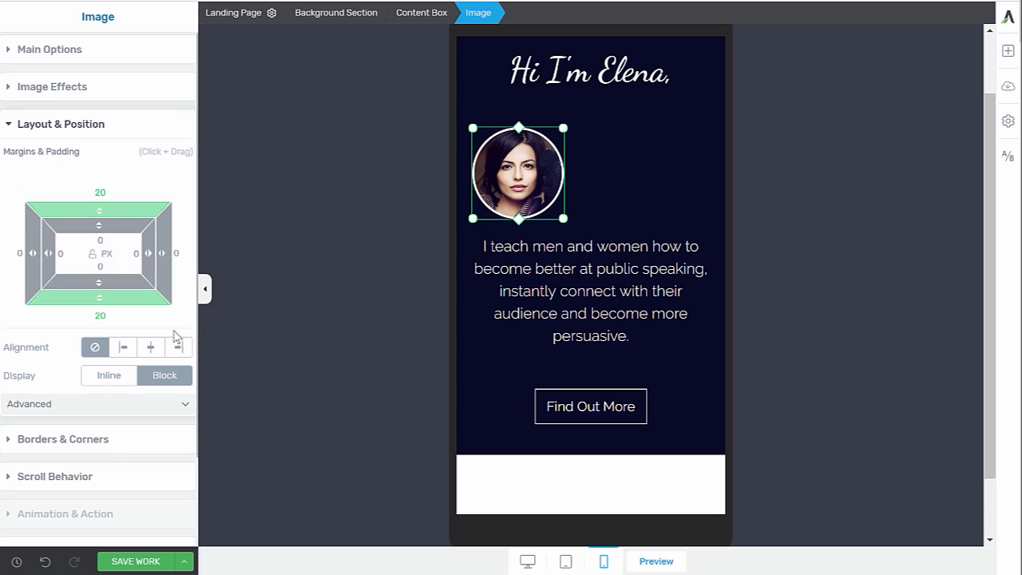
left_click(151, 347)
type("0")
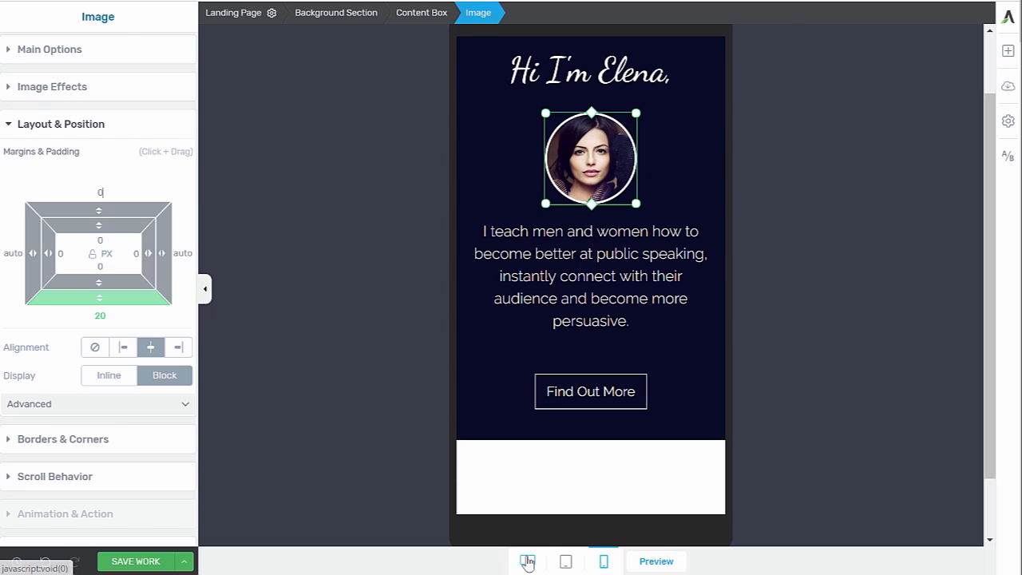
Verify desktop and tablet hide the portrait, then return to the mobile layout
left_click(527, 560)
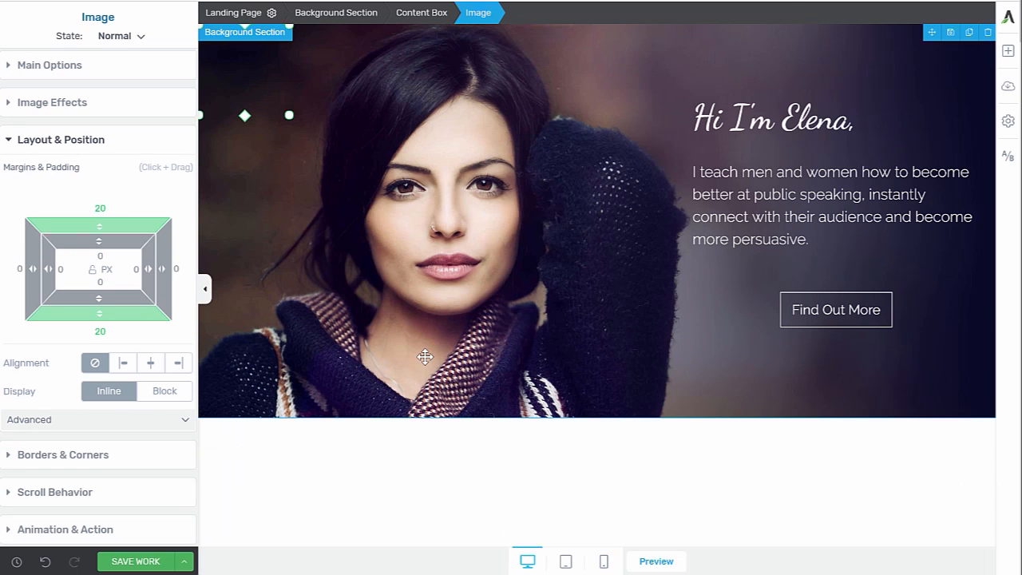
mouse_move(510, 517)
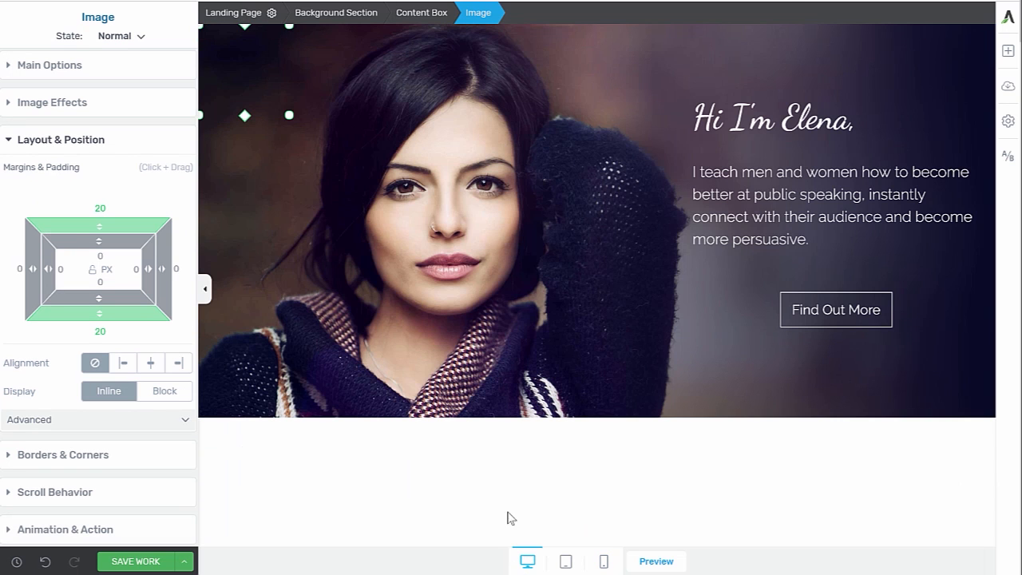
left_click(565, 561)
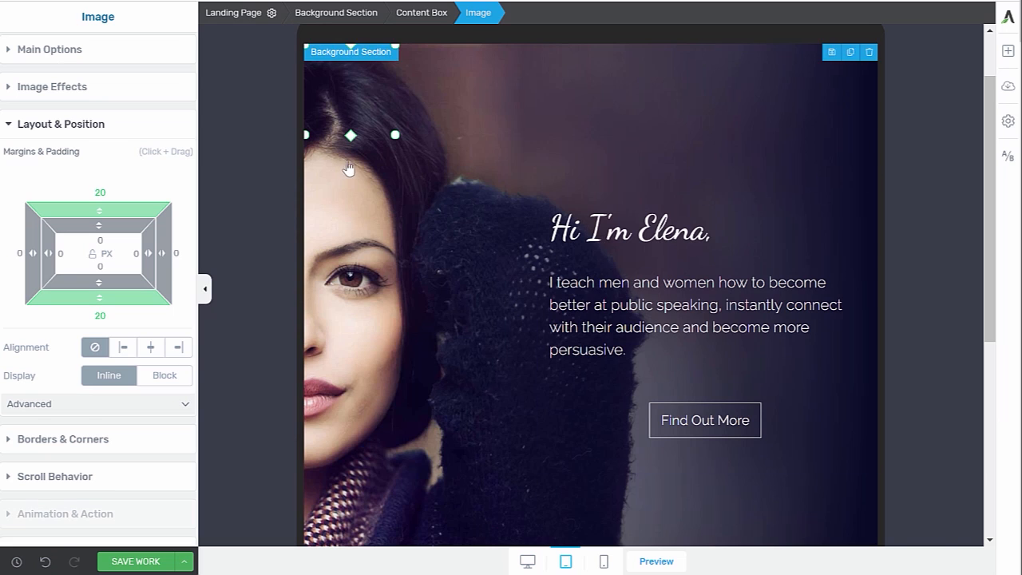
left_click(603, 562)
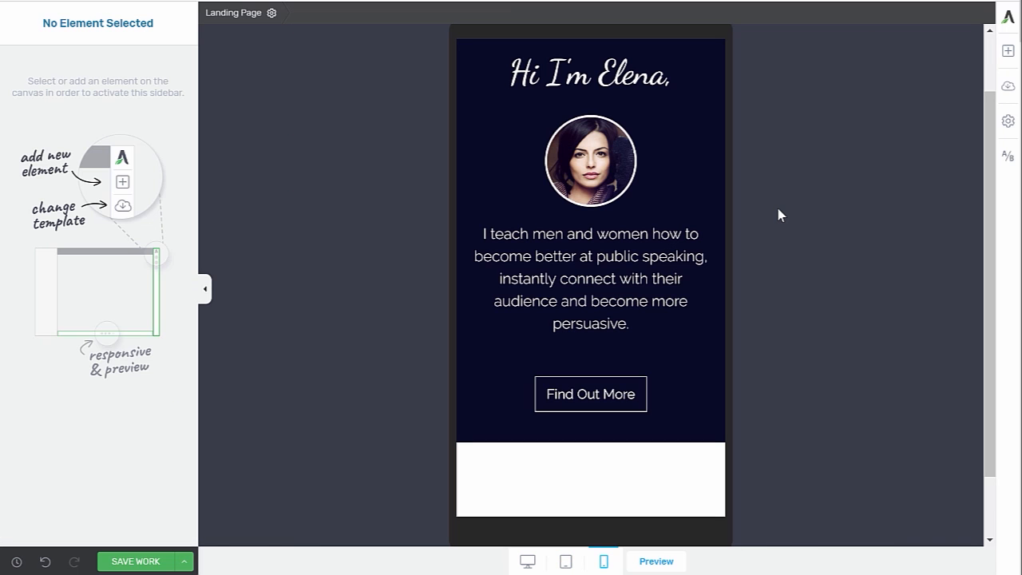
left_click(655, 561)
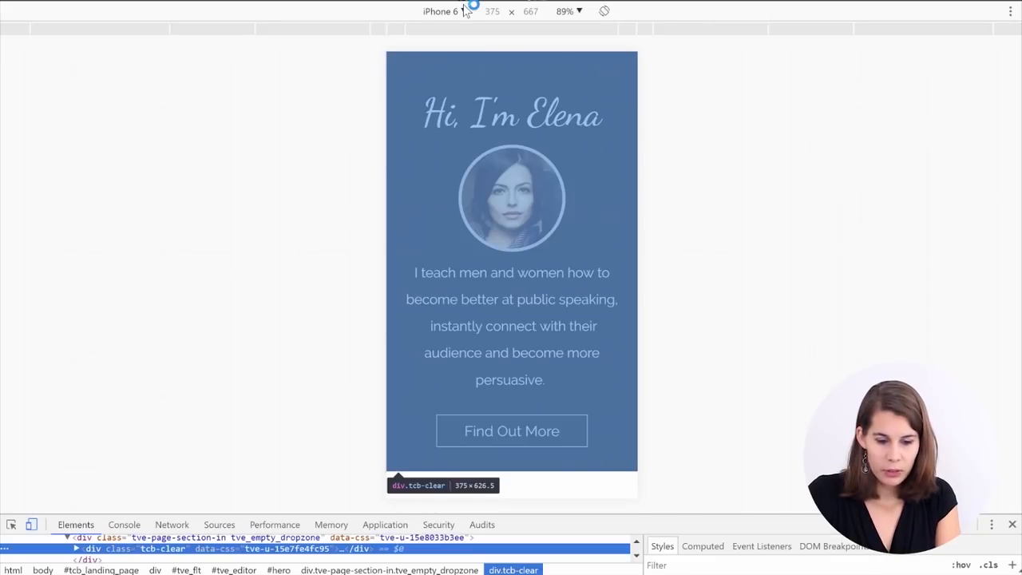
Switch the DevTools device from iPhone 6 to Responsive at a 700px width
left_click(441, 11)
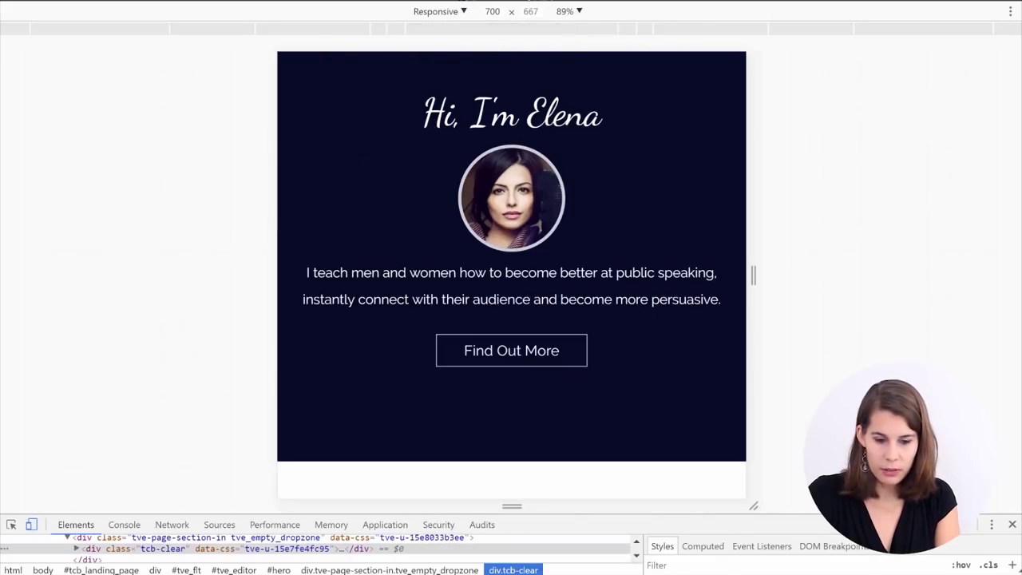